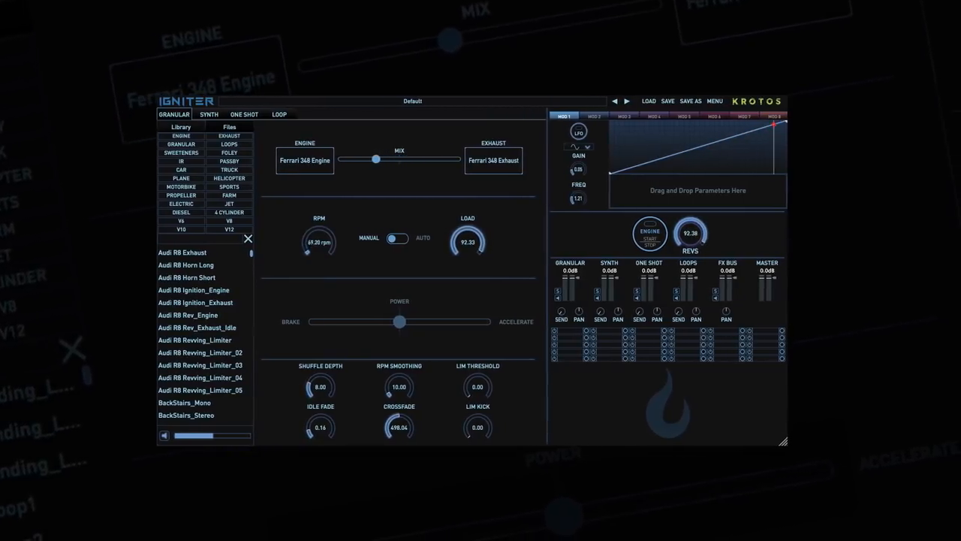
# Step: Look over Igniter's Granular and Synth engine pages
pyautogui.click(226, 114)
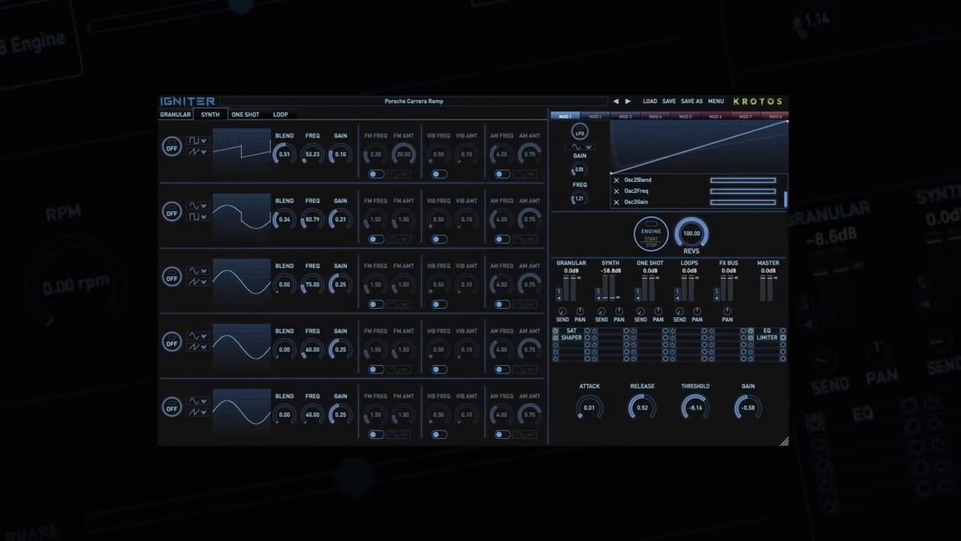
pyautogui.click(256, 114)
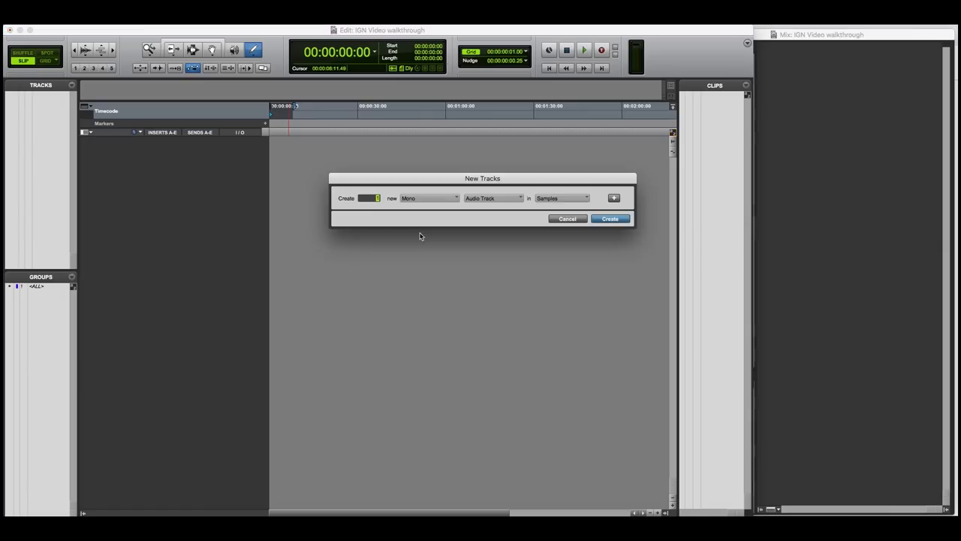
# Step: Create a stereo instrument track and insert Krotos Igniter on its insert slot
pyautogui.click(428, 198)
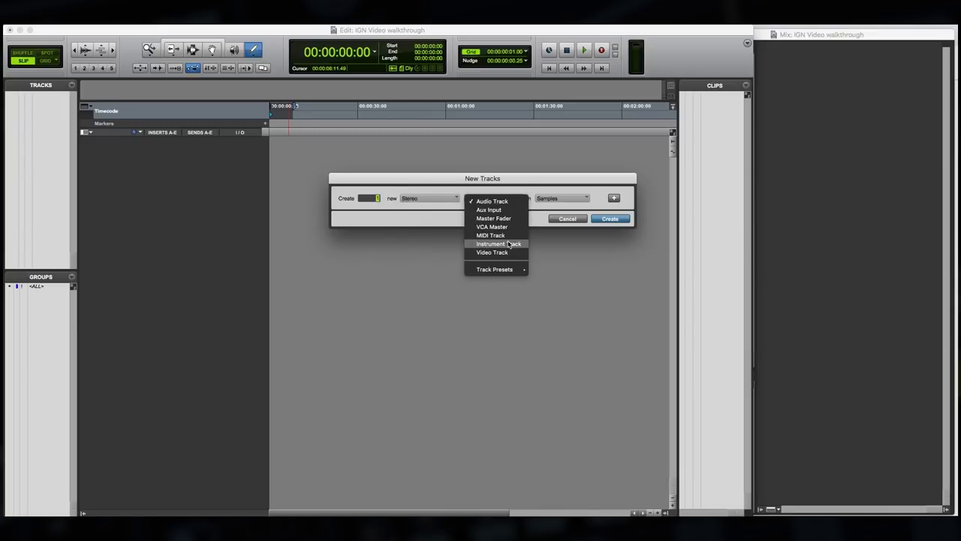
pyautogui.click(609, 218)
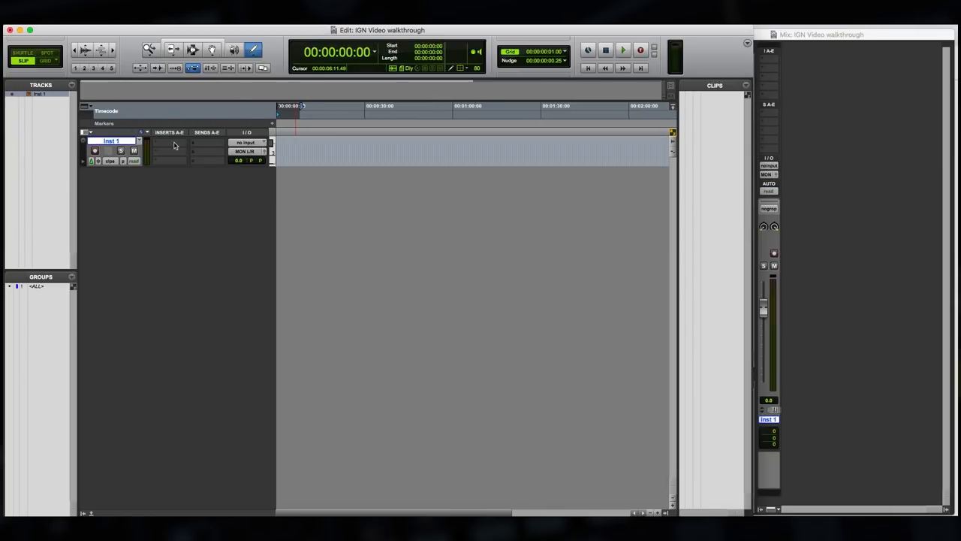
pyautogui.click(164, 142)
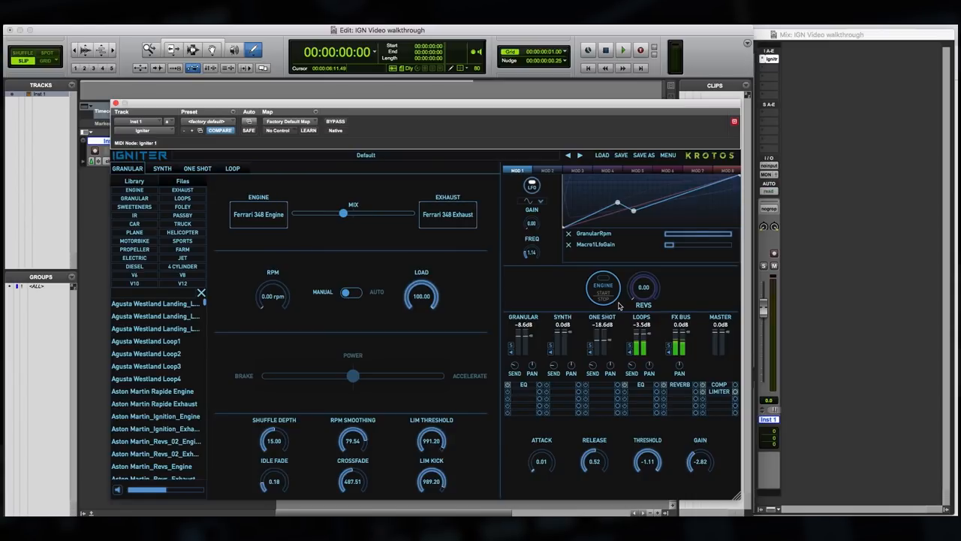
pyautogui.moveTo(617, 443)
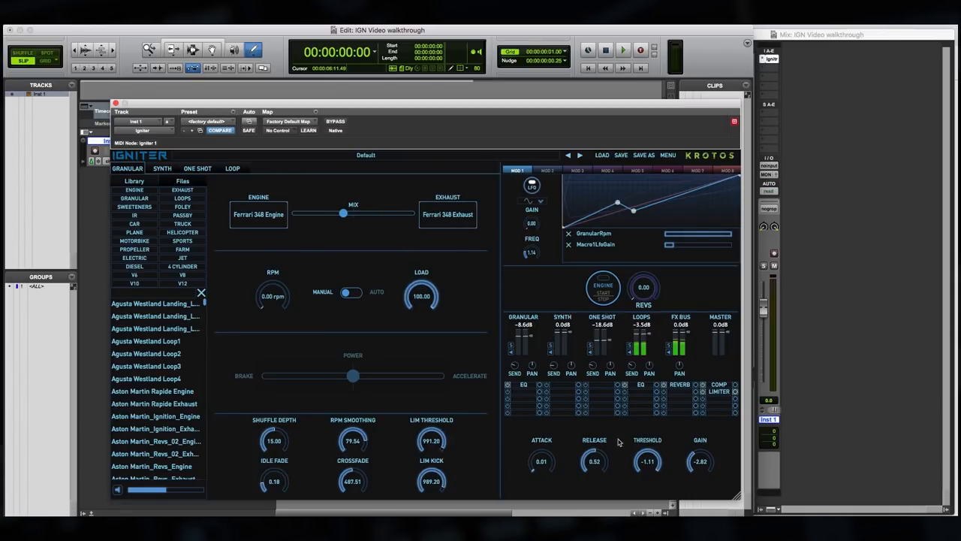
pyautogui.moveTo(375, 365)
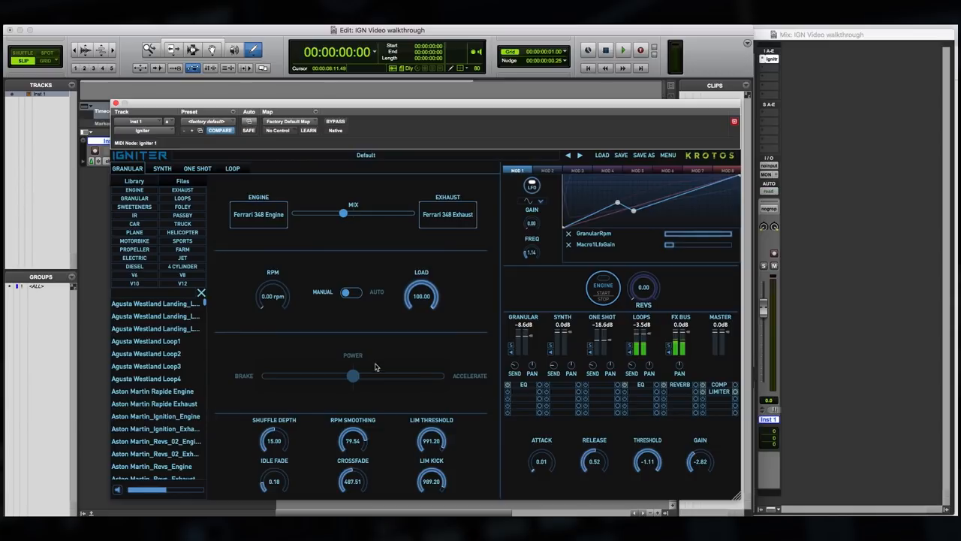
pyautogui.moveTo(352, 345)
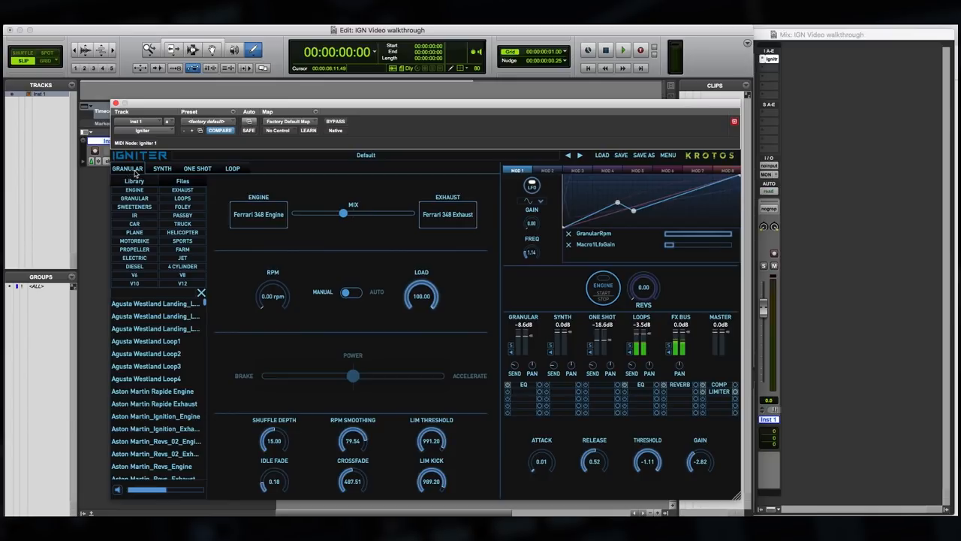
pyautogui.moveTo(259, 214)
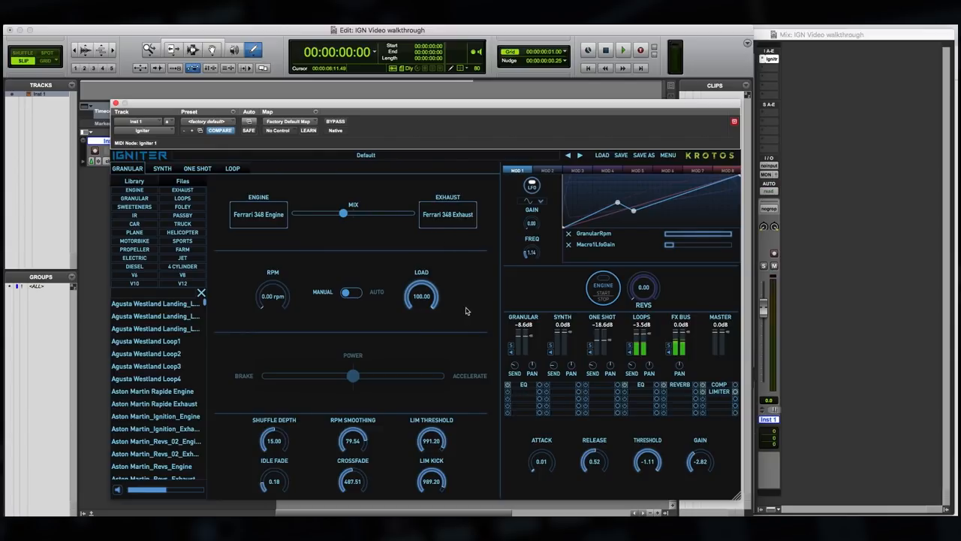
pyautogui.moveTo(191, 173)
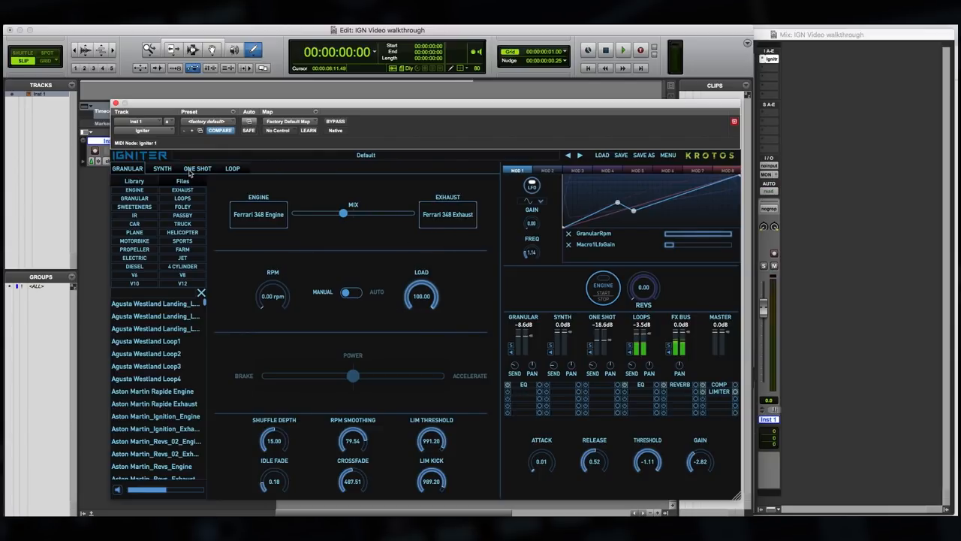
pyautogui.click(162, 168)
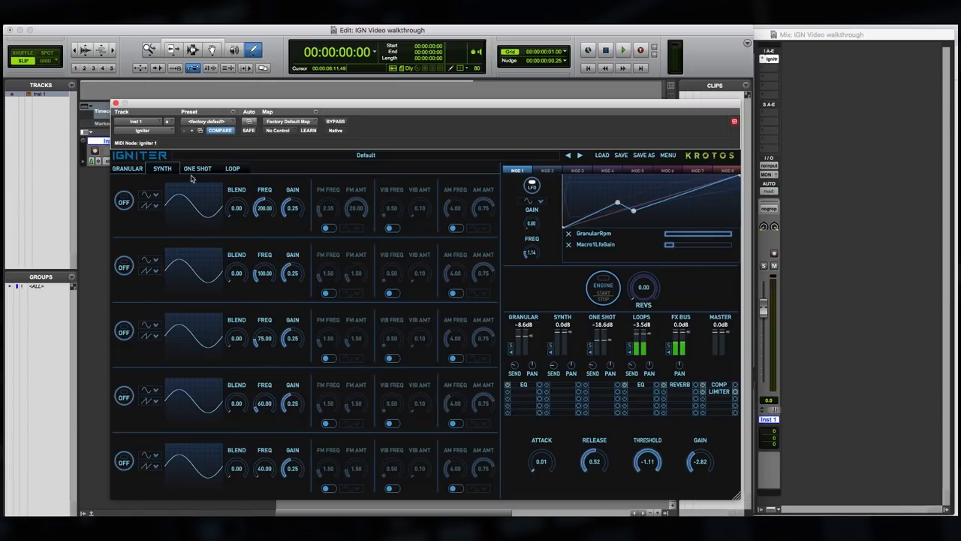
pyautogui.click(197, 168)
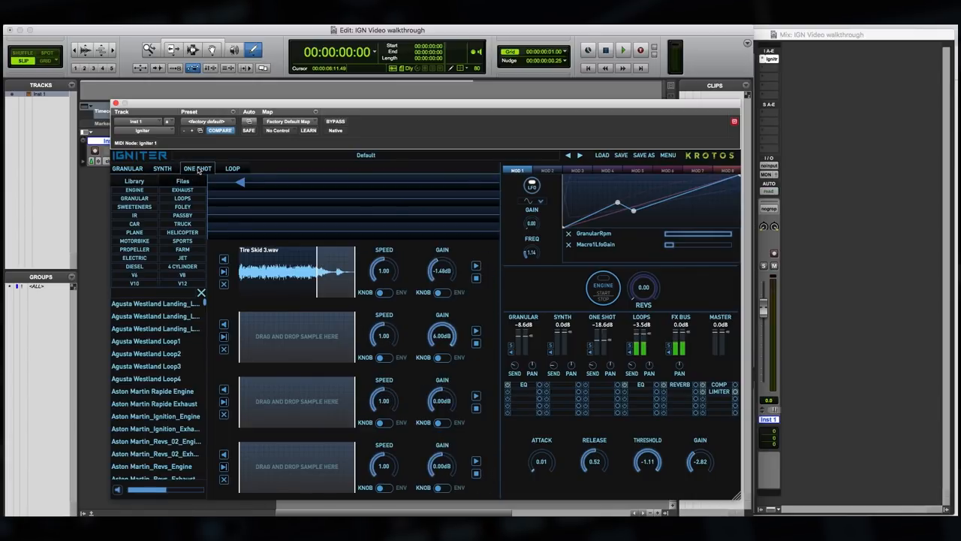
pyautogui.moveTo(308, 246)
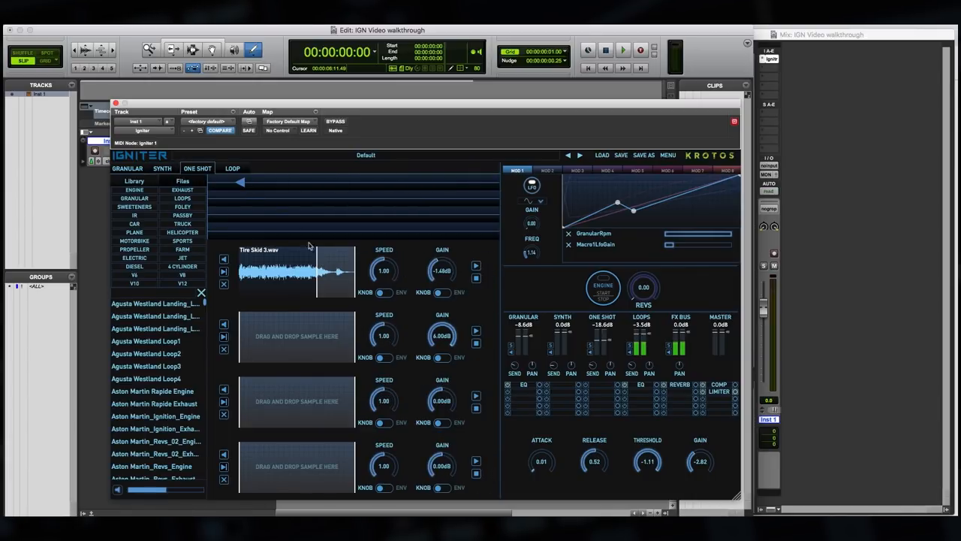
pyautogui.click(232, 167)
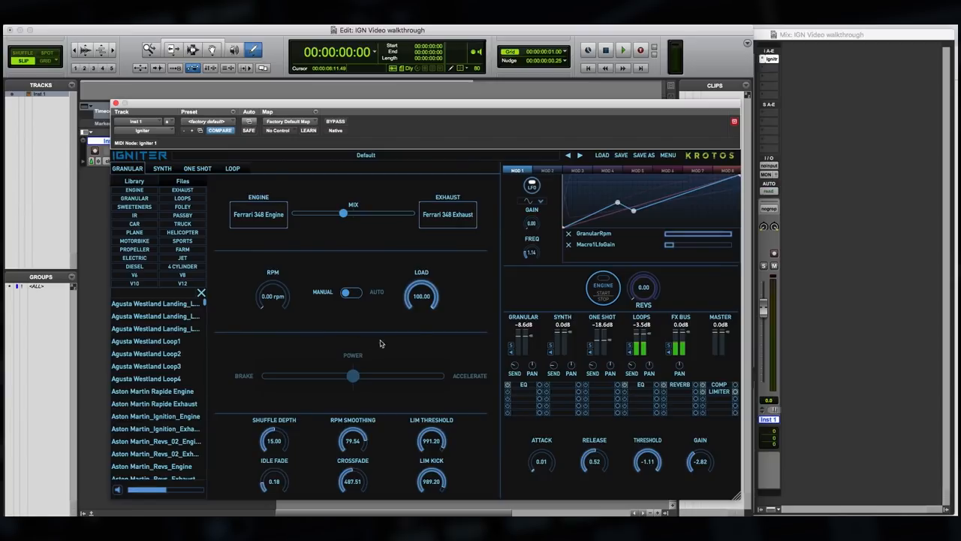
pyautogui.moveTo(519, 289)
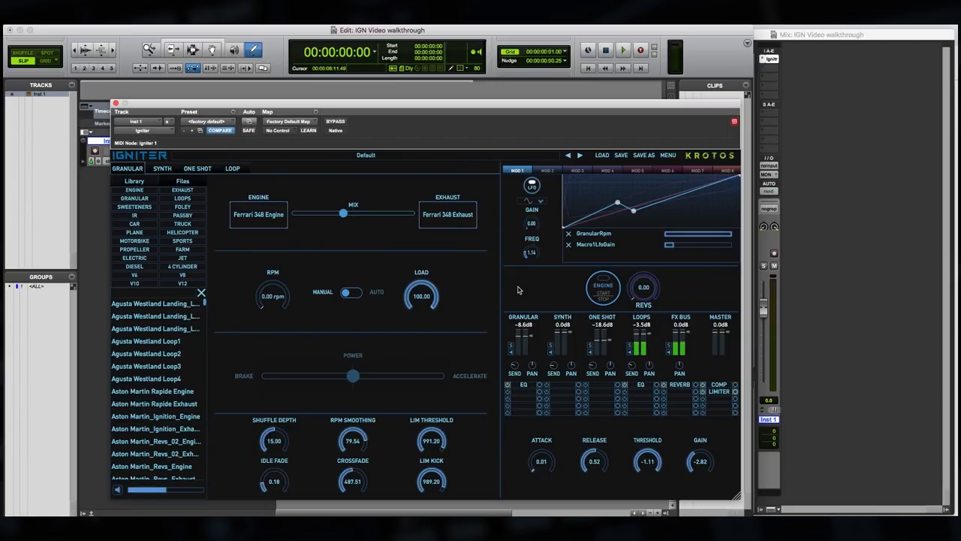
pyautogui.moveTo(544, 289)
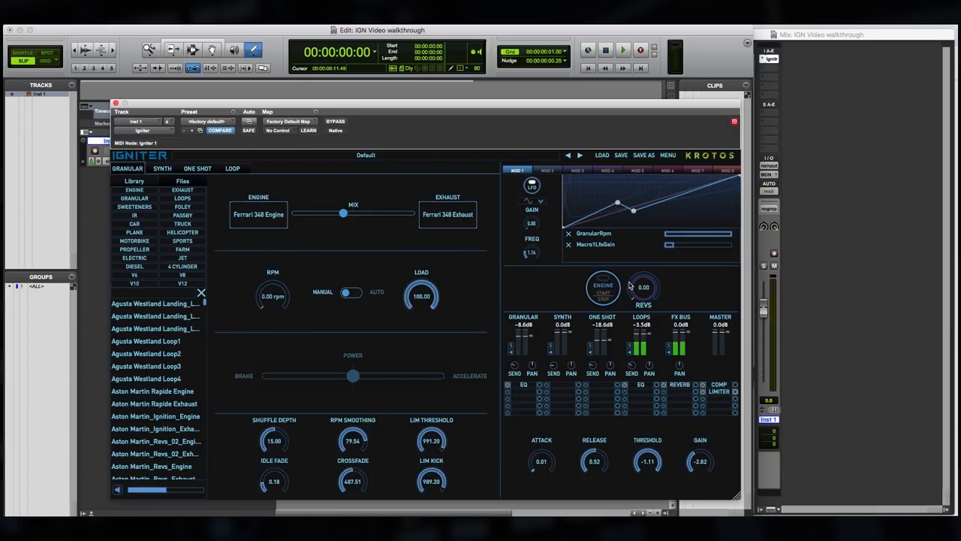
pyautogui.moveTo(666, 214)
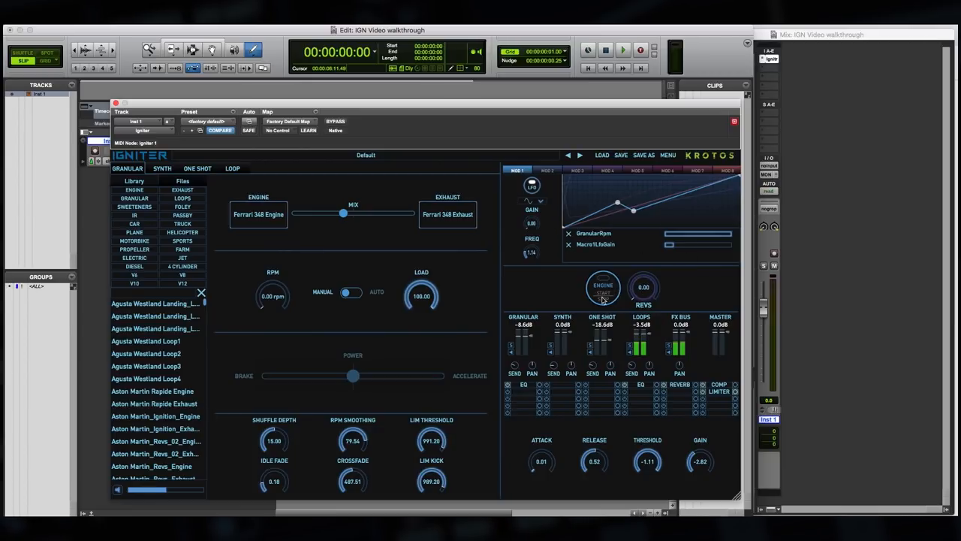
pyautogui.click(602, 287)
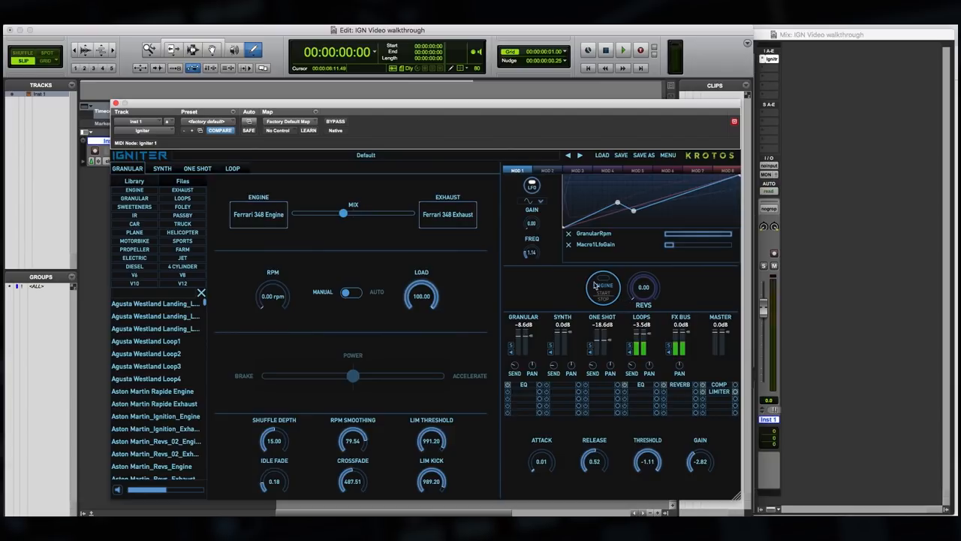
pyautogui.click(603, 289)
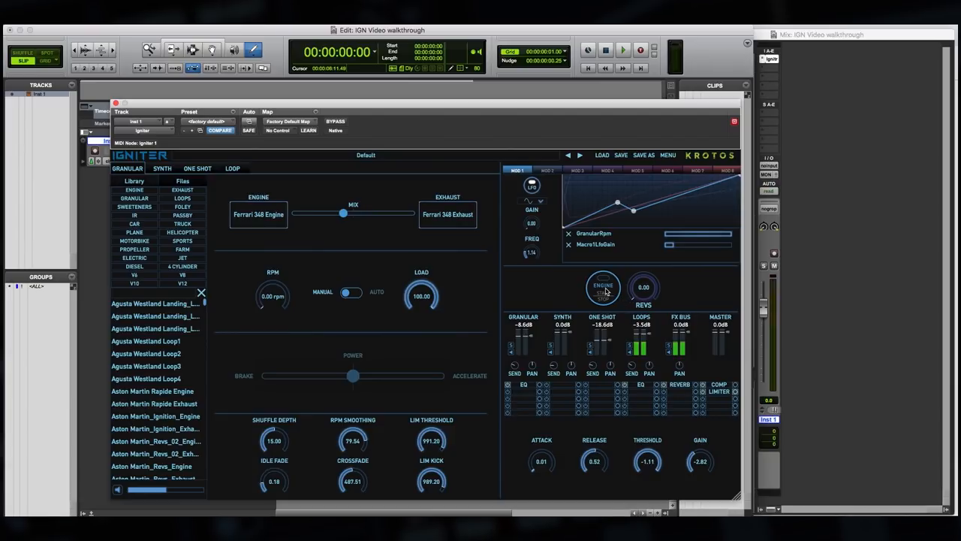
pyautogui.click(604, 288)
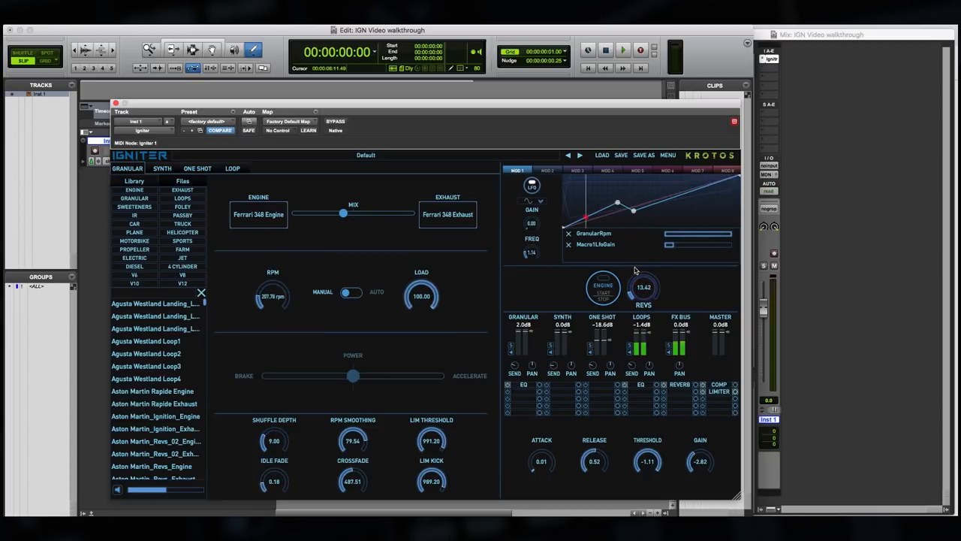
pyautogui.moveTo(272, 293); pyautogui.dragTo(273, 282)
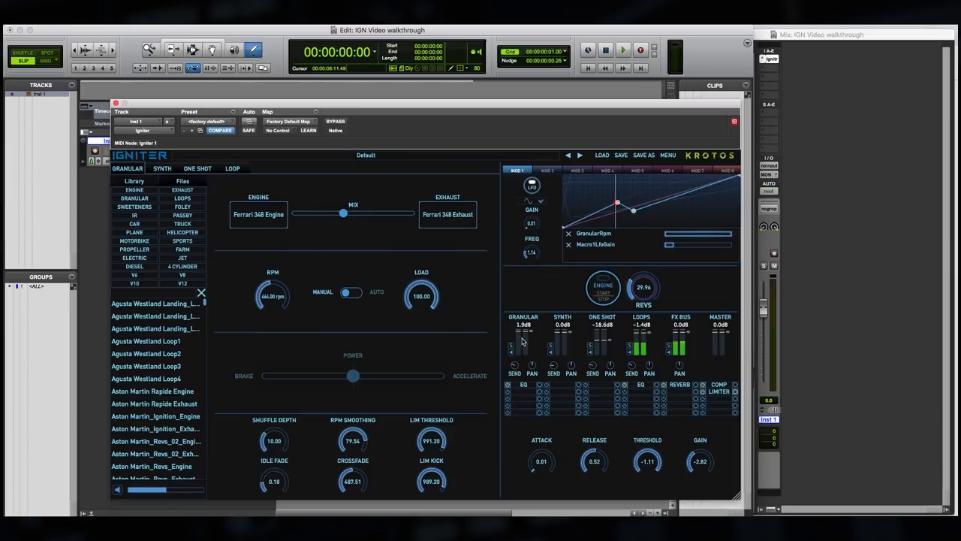
pyautogui.moveTo(530, 335)
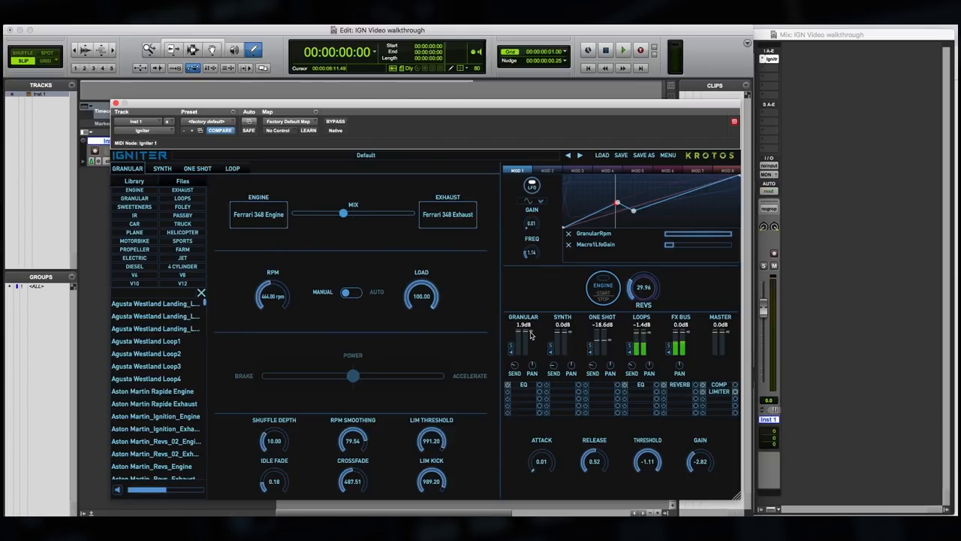
pyautogui.moveTo(669, 298)
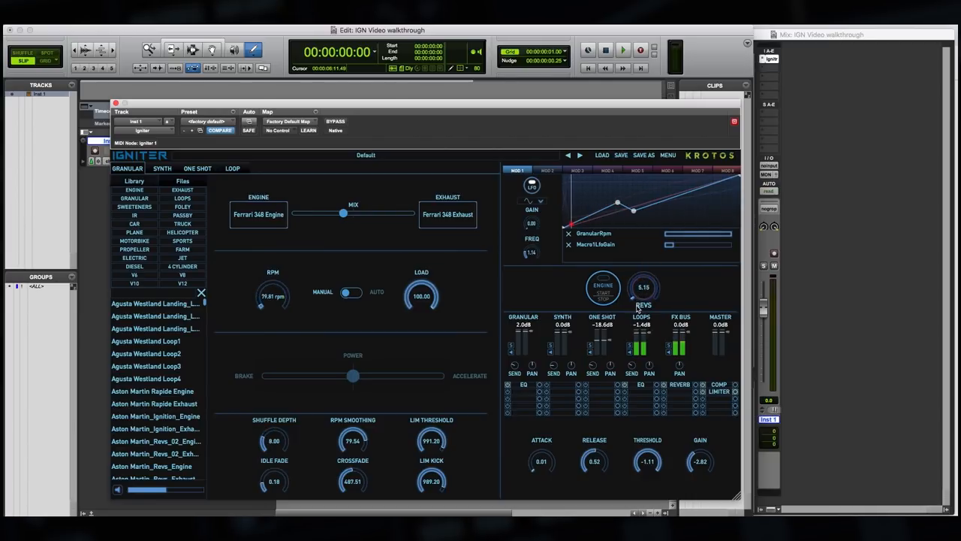
pyautogui.moveTo(643, 287); pyautogui.dragTo(643, 308)
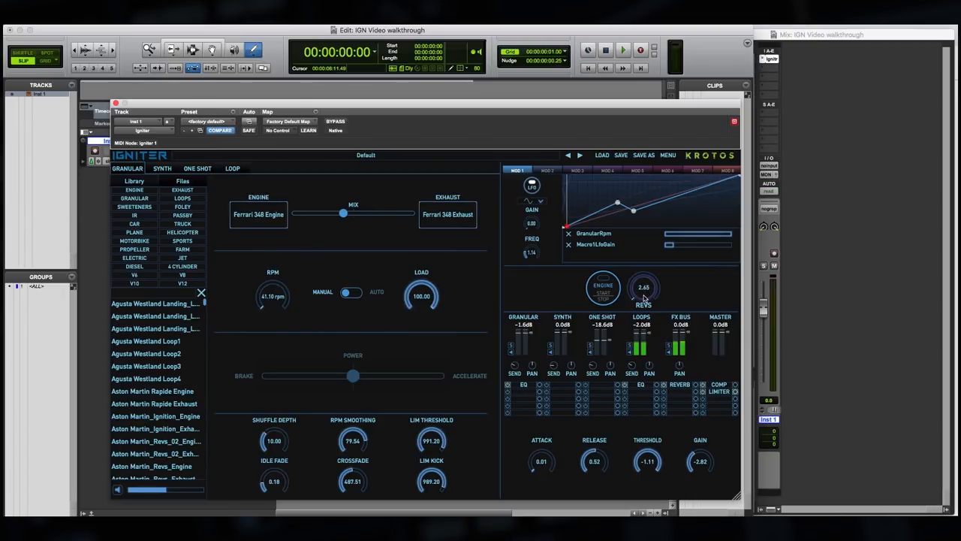
pyautogui.moveTo(643, 295)
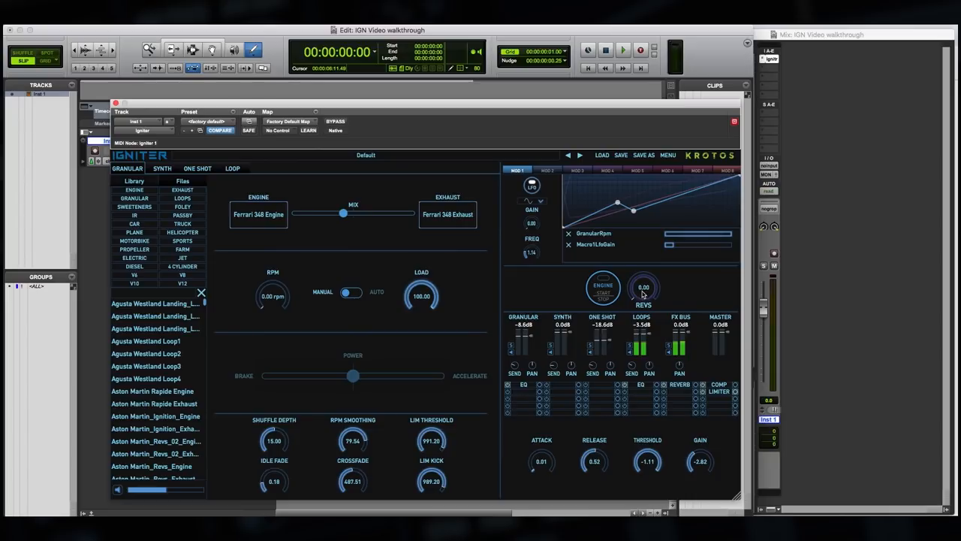
pyautogui.moveTo(621, 177)
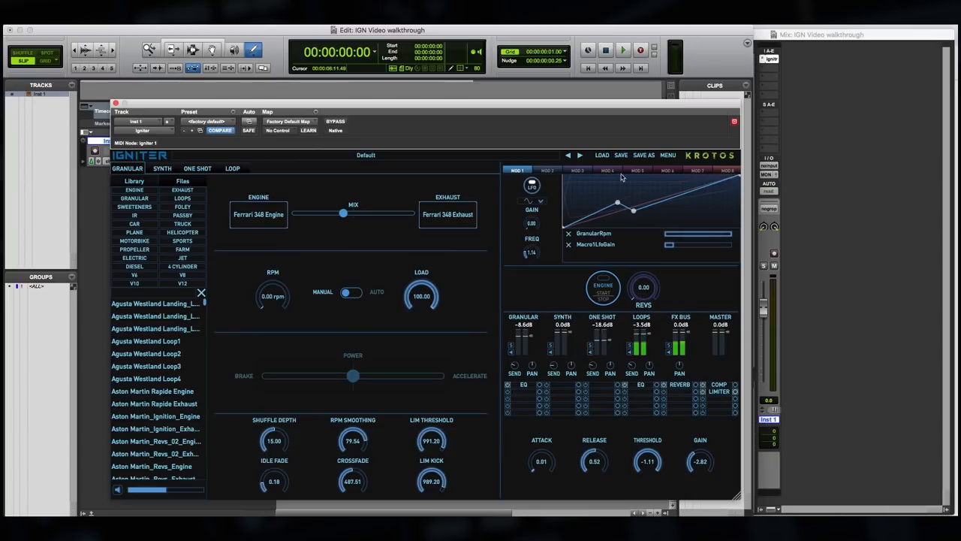
pyautogui.moveTo(644, 288)
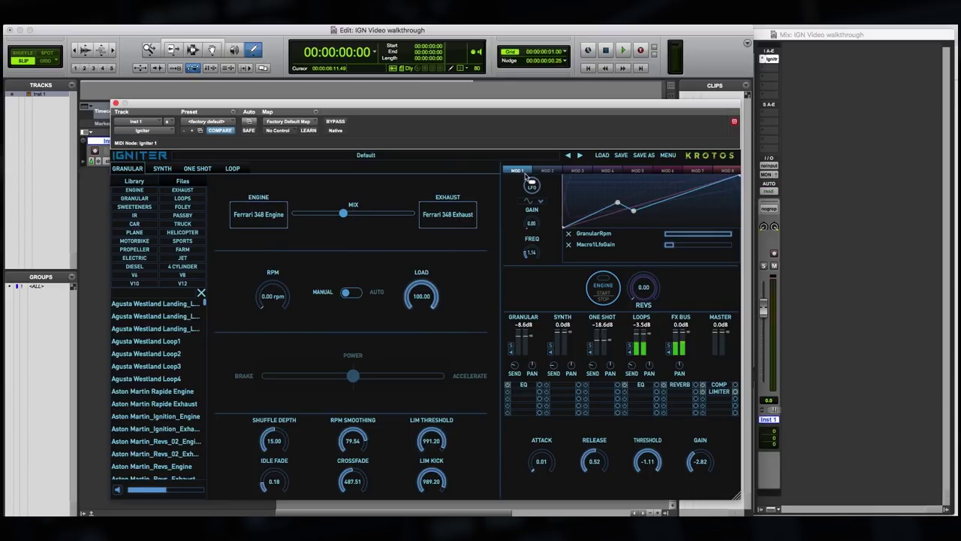
# Step: Inspect MOD 5, 8, 3 and 2 assignments, ending on MOD 1's GranularRpm targets
pyautogui.click(549, 171)
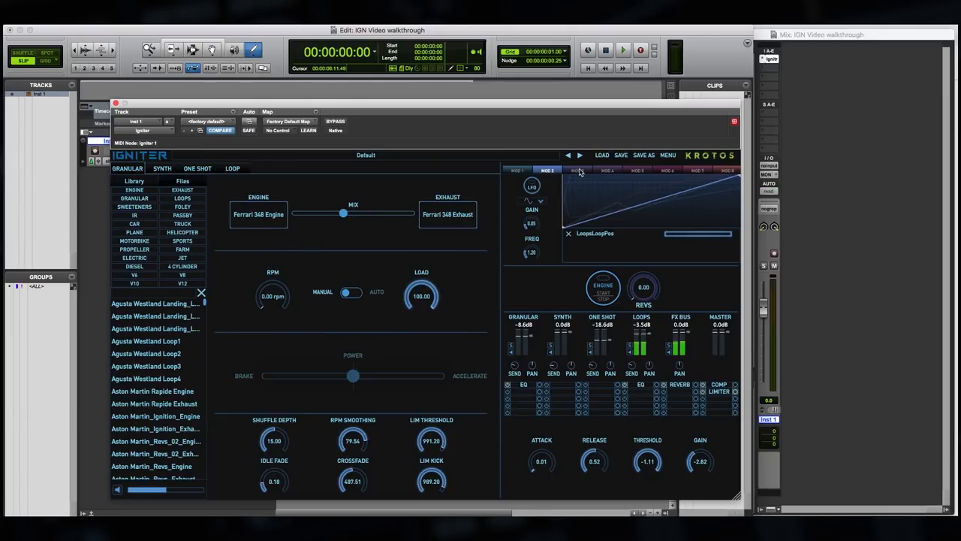
pyautogui.click(636, 171)
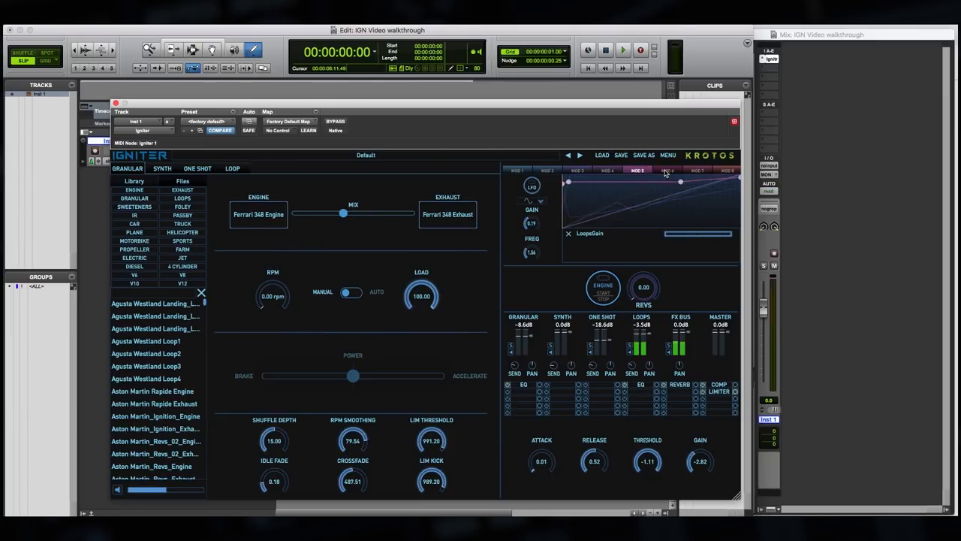
pyautogui.click(667, 170)
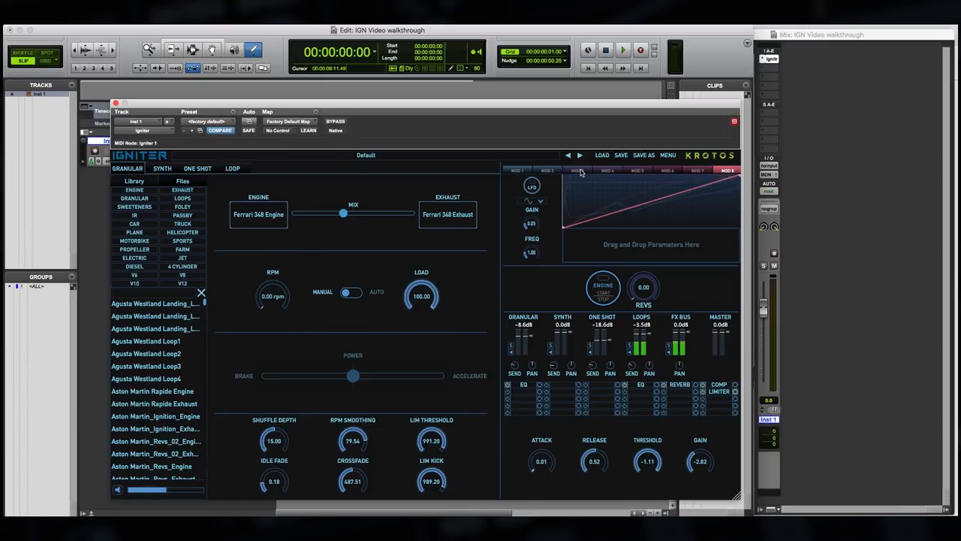
pyautogui.click(578, 169)
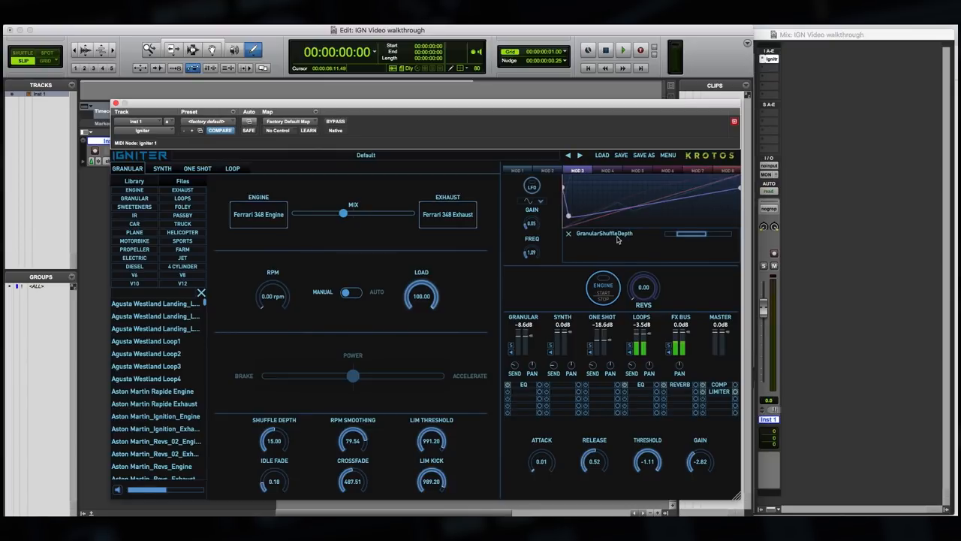
pyautogui.click(545, 170)
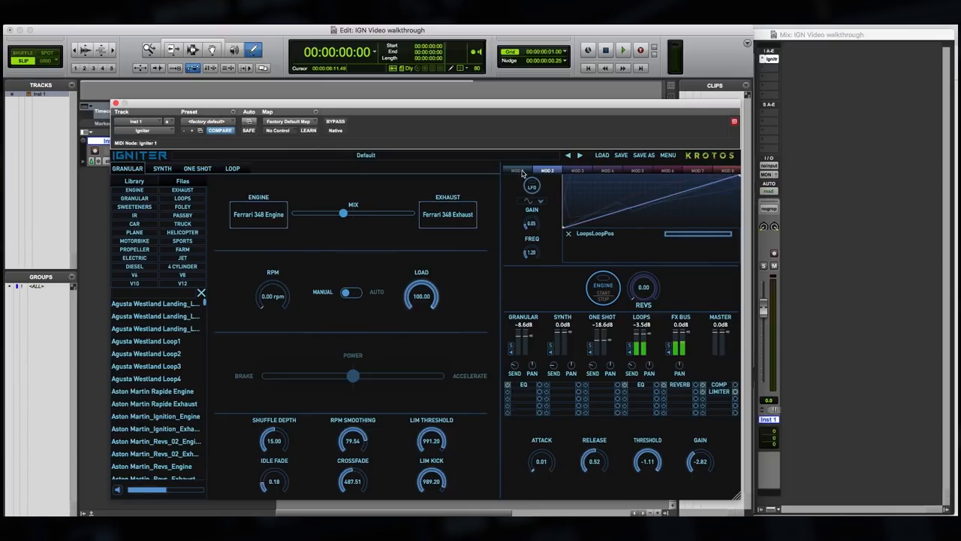
pyautogui.click(517, 169)
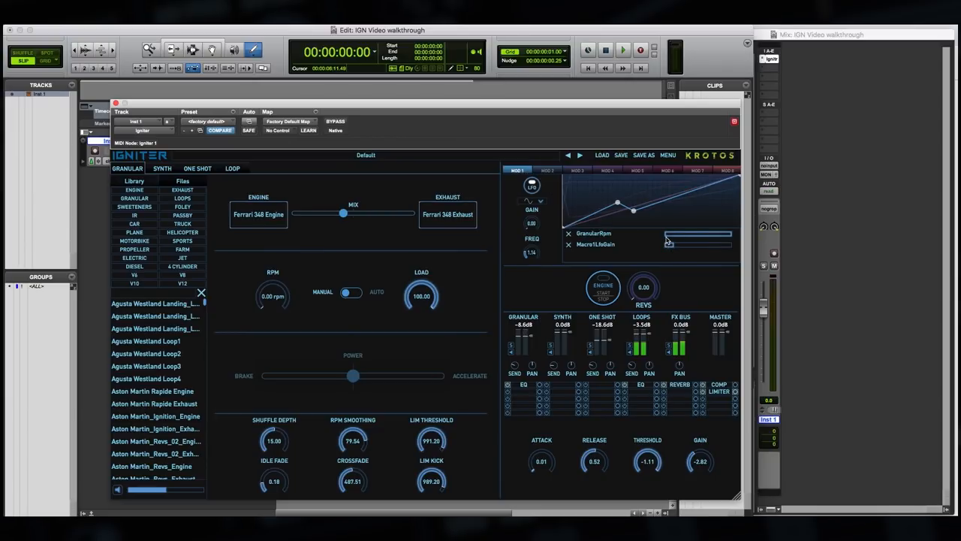
pyautogui.moveTo(668, 238)
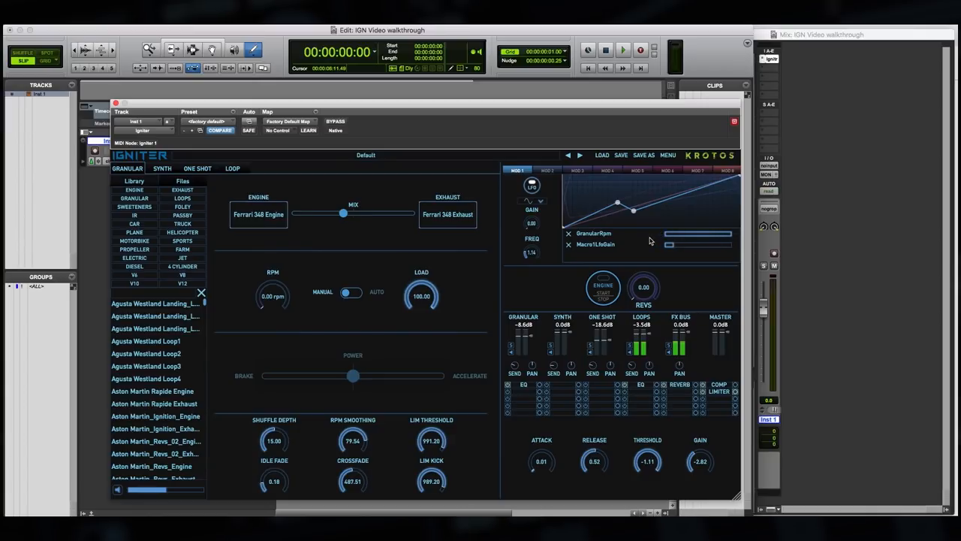
pyautogui.moveTo(599, 363)
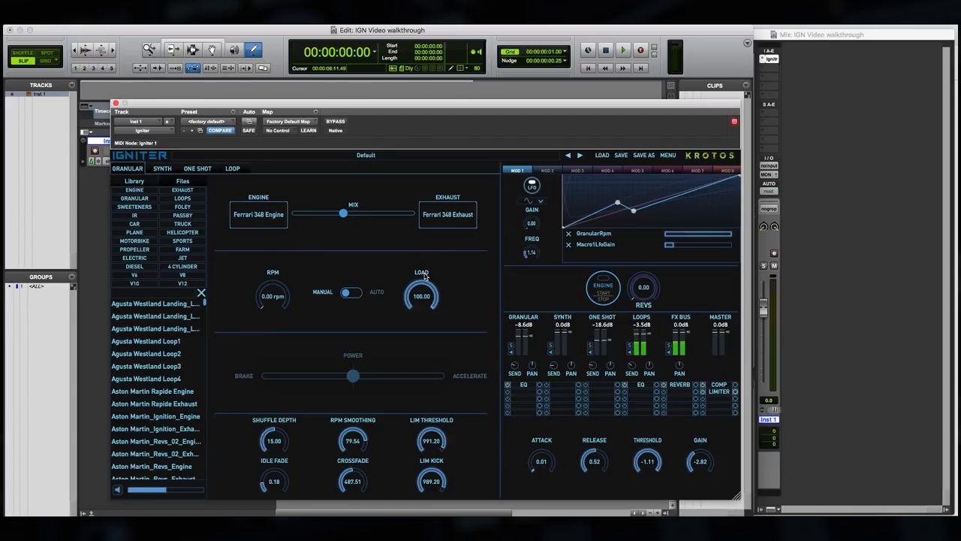
pyautogui.moveTo(456, 260)
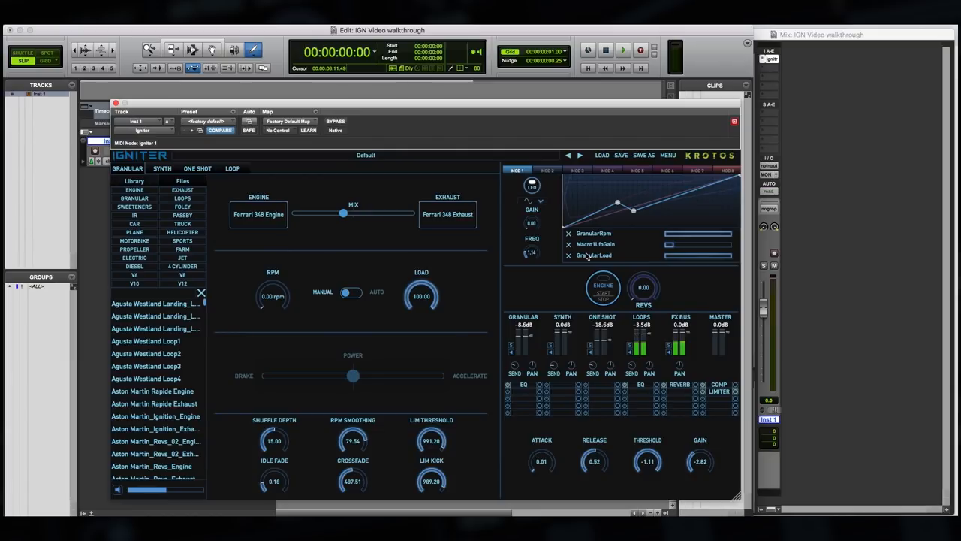
pyautogui.moveTo(650, 250)
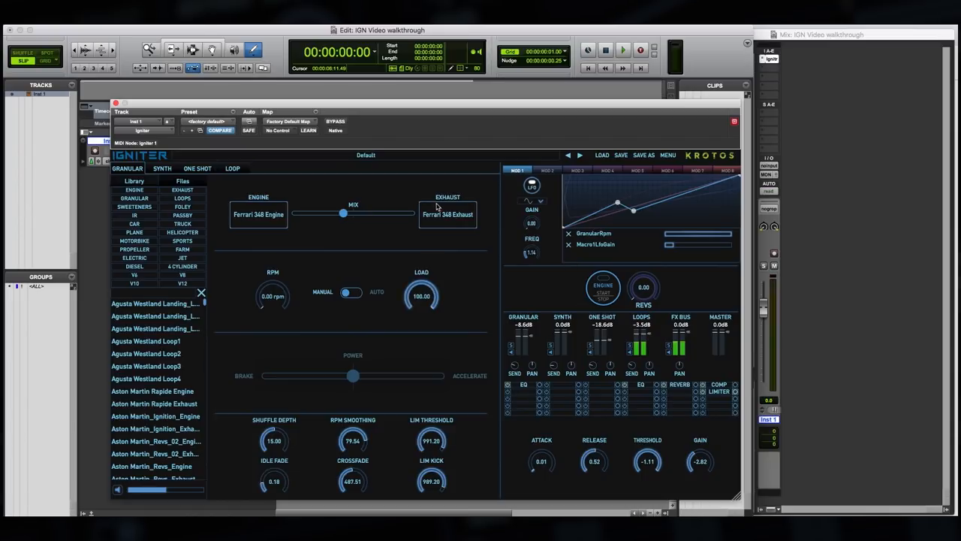
pyautogui.click(550, 171)
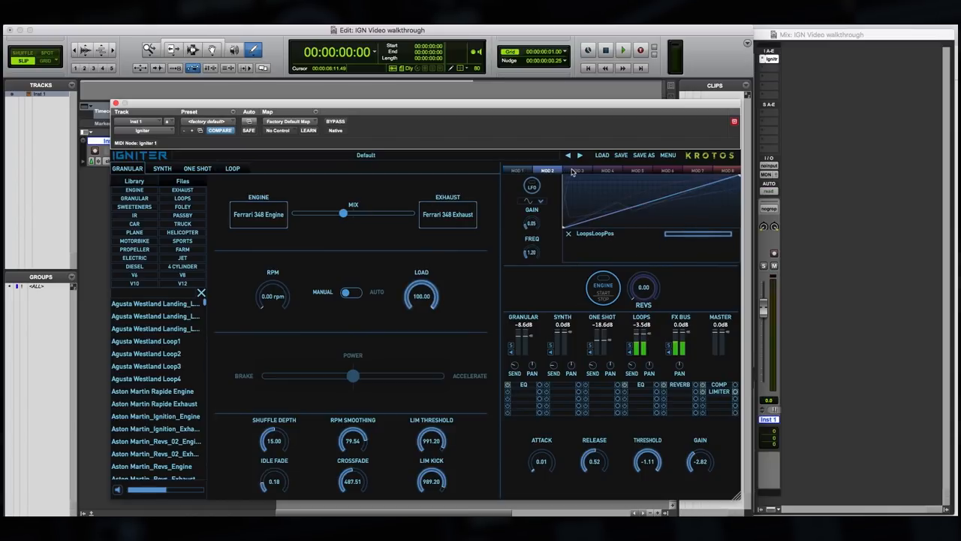
pyautogui.click(639, 171)
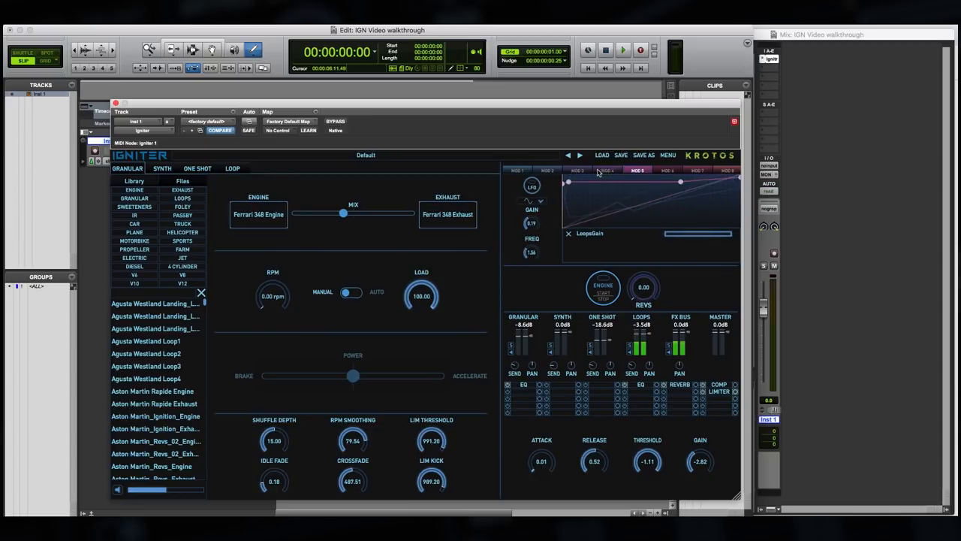
pyautogui.click(517, 169)
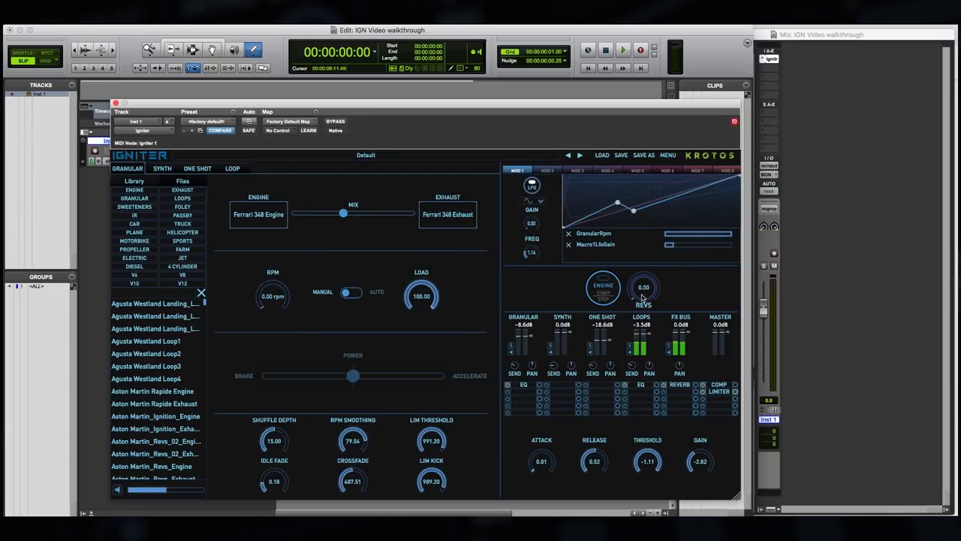
pyautogui.moveTo(563, 300)
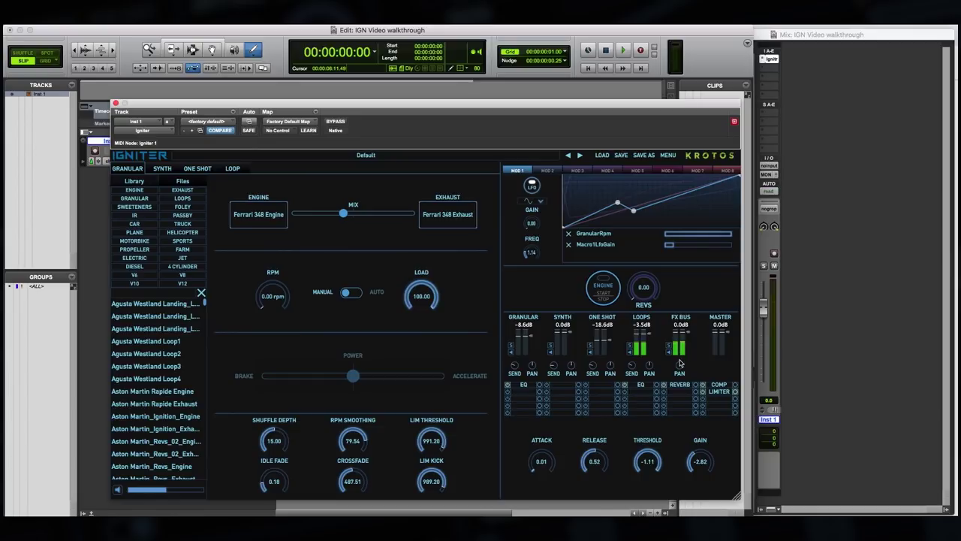
pyautogui.moveTo(616, 369)
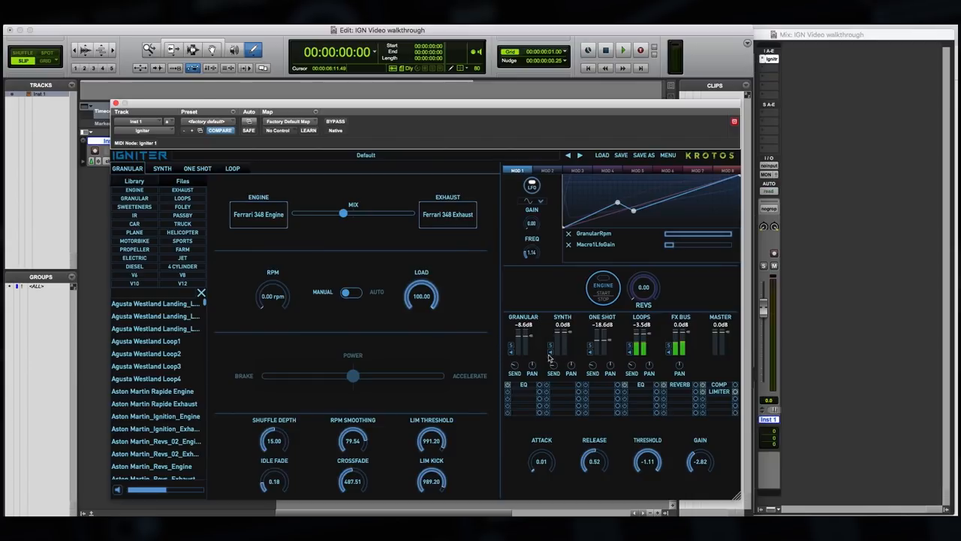
# Step: Preview the engine sound by starting and then stopping the engine
pyautogui.click(602, 289)
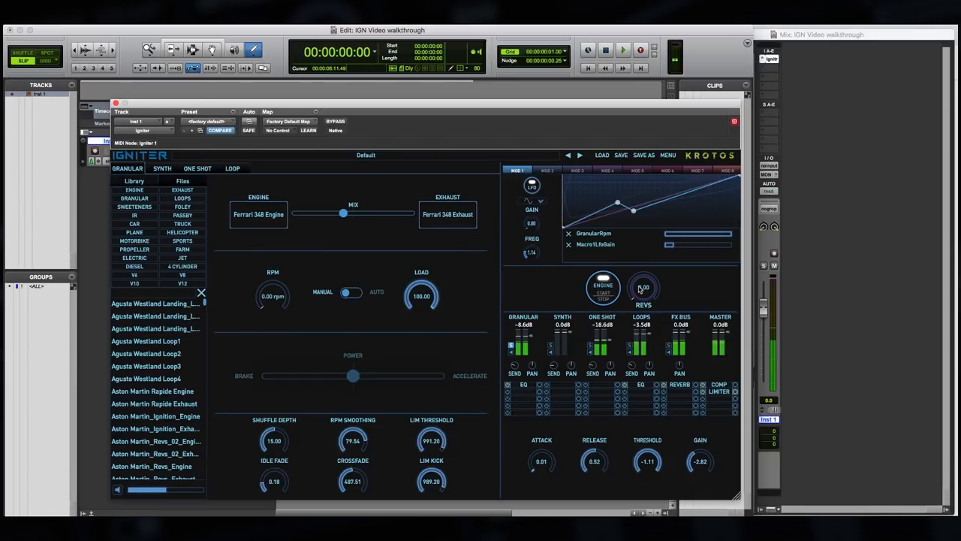
pyautogui.click(601, 287)
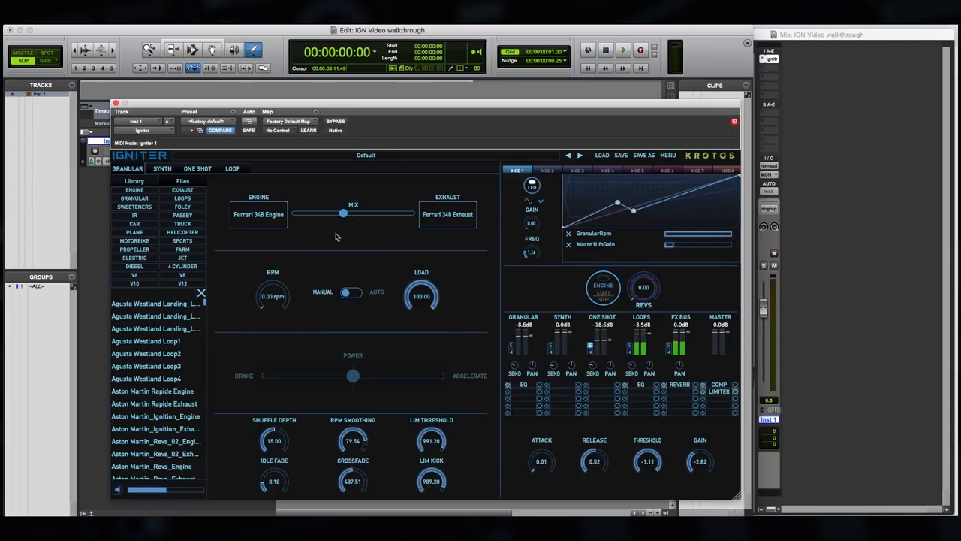
# Step: Open the One Shot page, solo the Loops channel too, and preview the engine
pyautogui.click(197, 168)
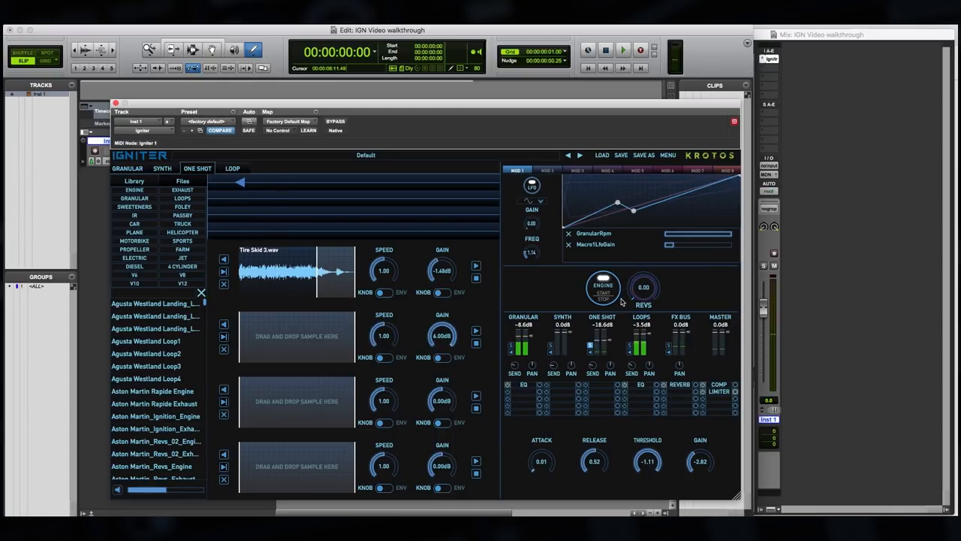
pyautogui.moveTo(266, 205)
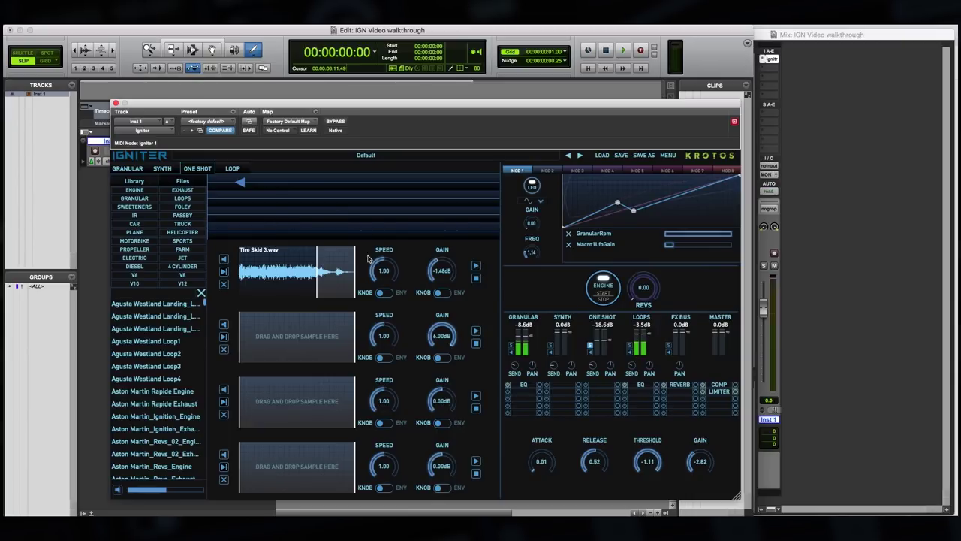
pyautogui.moveTo(531, 331)
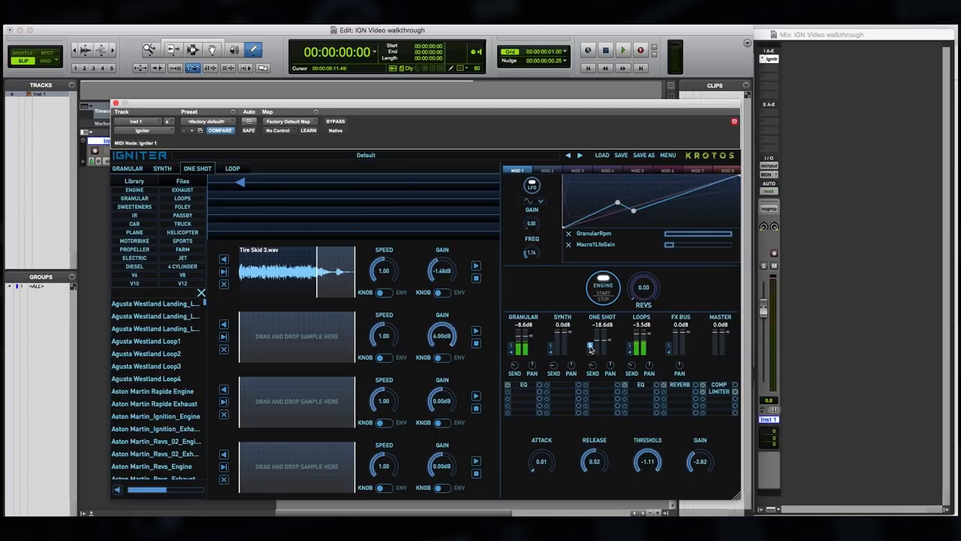
pyautogui.click(602, 289)
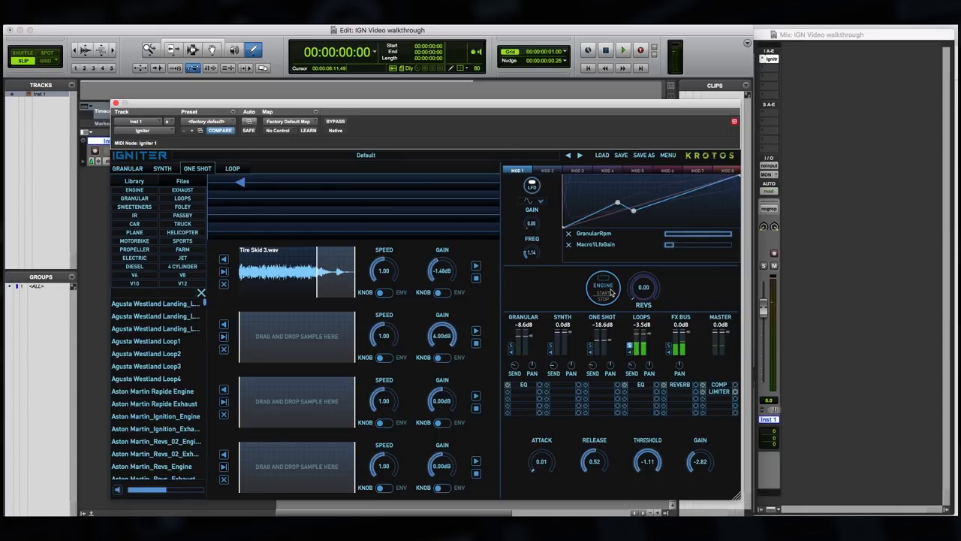
pyautogui.click(232, 167)
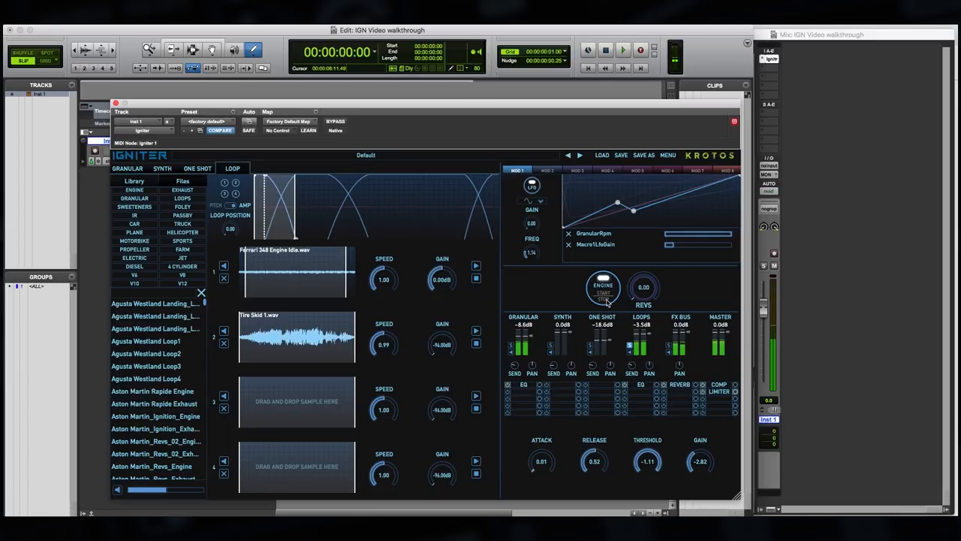
pyautogui.click(601, 289)
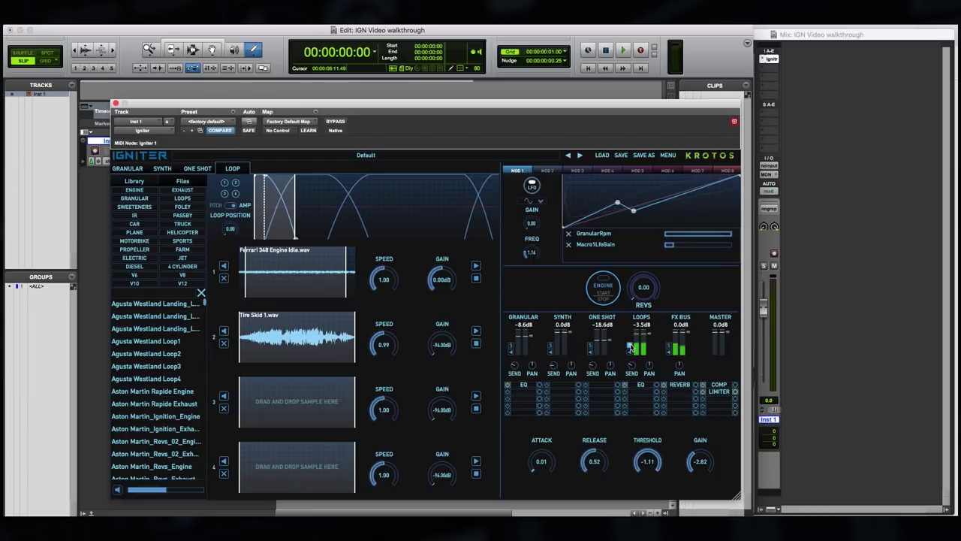
pyautogui.moveTo(566, 297)
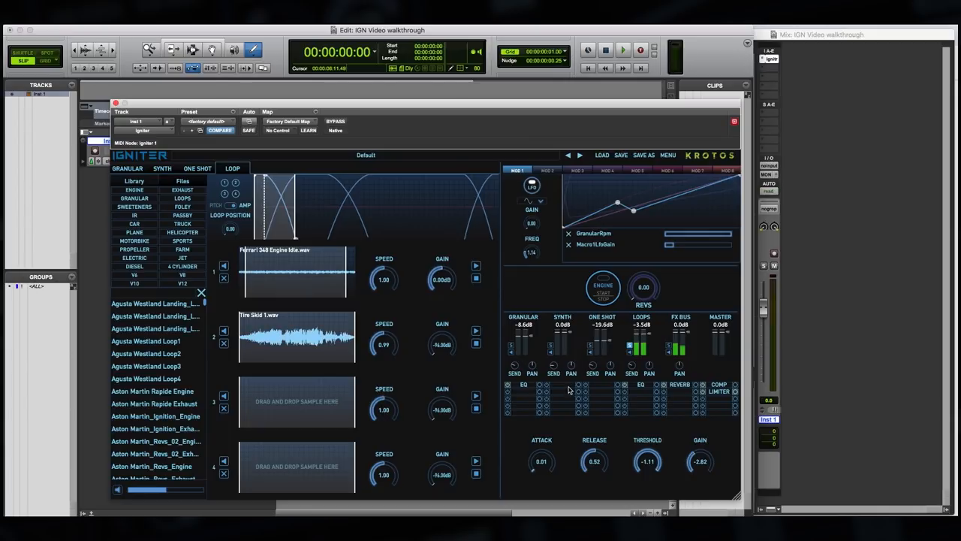
# Step: Add a temporary flanger to the master rack, view reverb settings, then clear the flanger
pyautogui.click(565, 389)
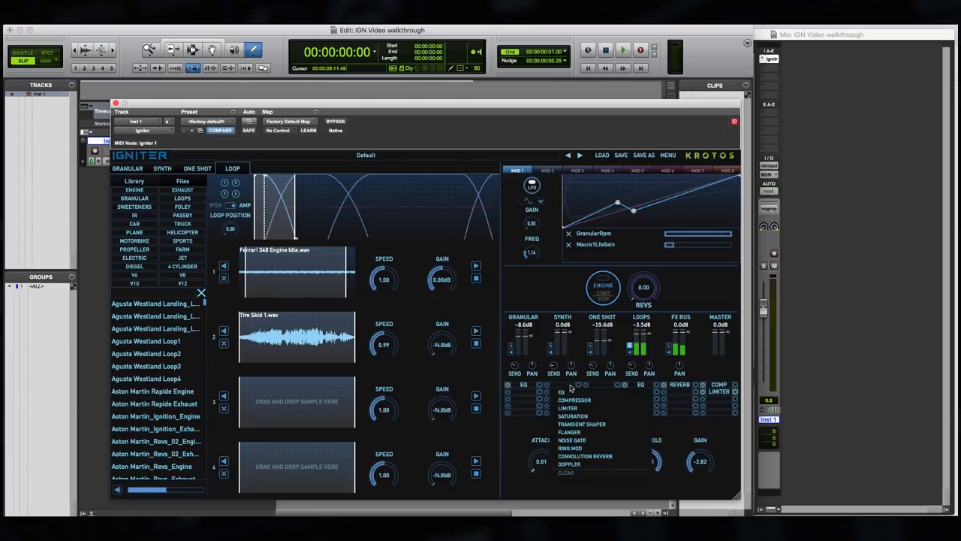
pyautogui.click(569, 434)
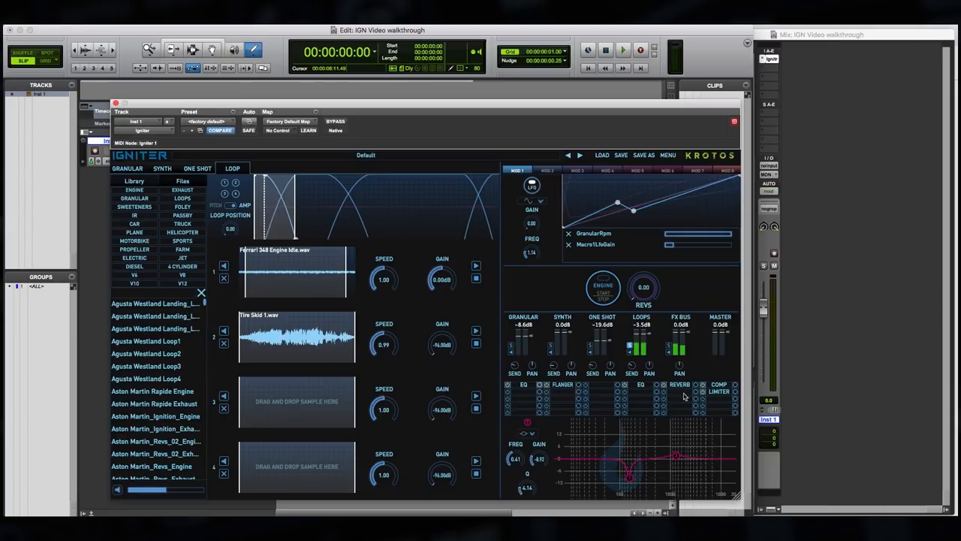
pyautogui.click(678, 384)
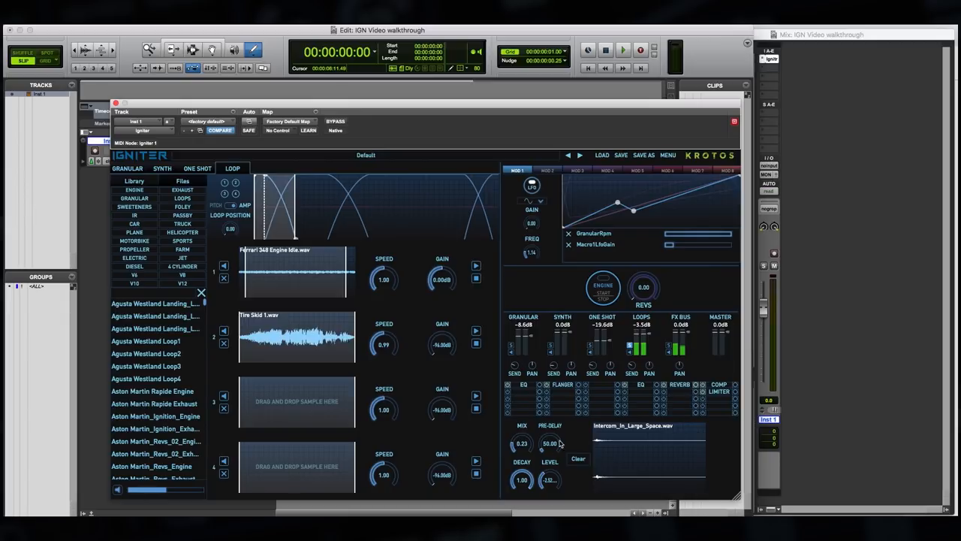
pyautogui.click(732, 385)
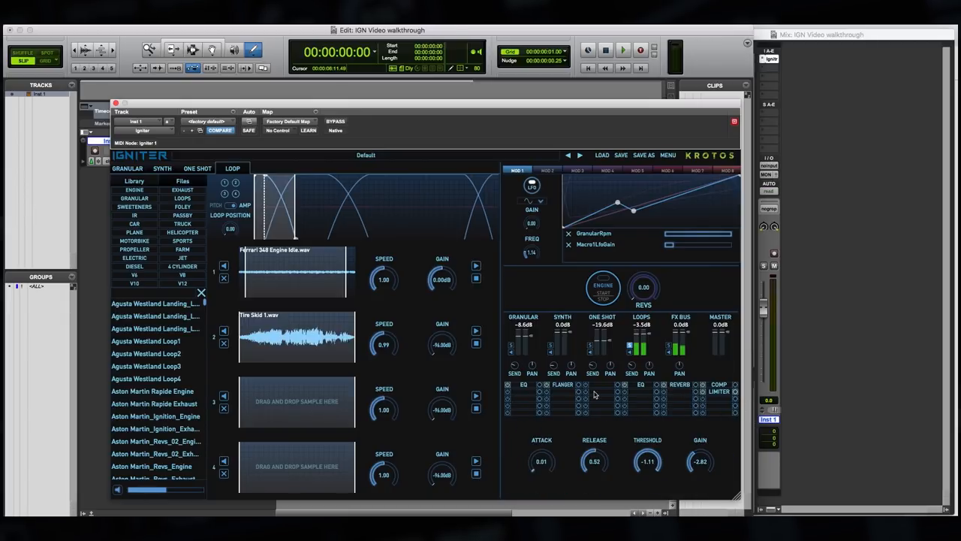
pyautogui.click(564, 385)
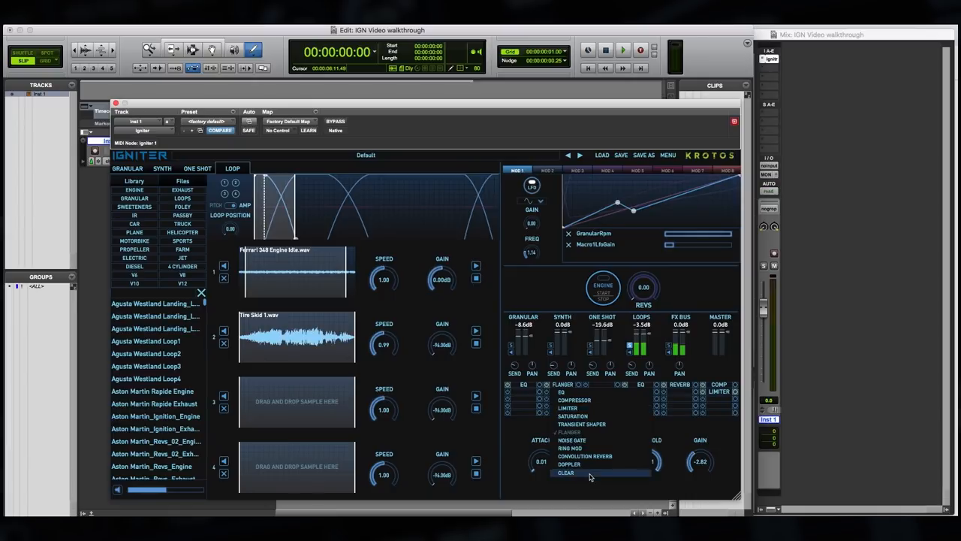
pyautogui.click(571, 475)
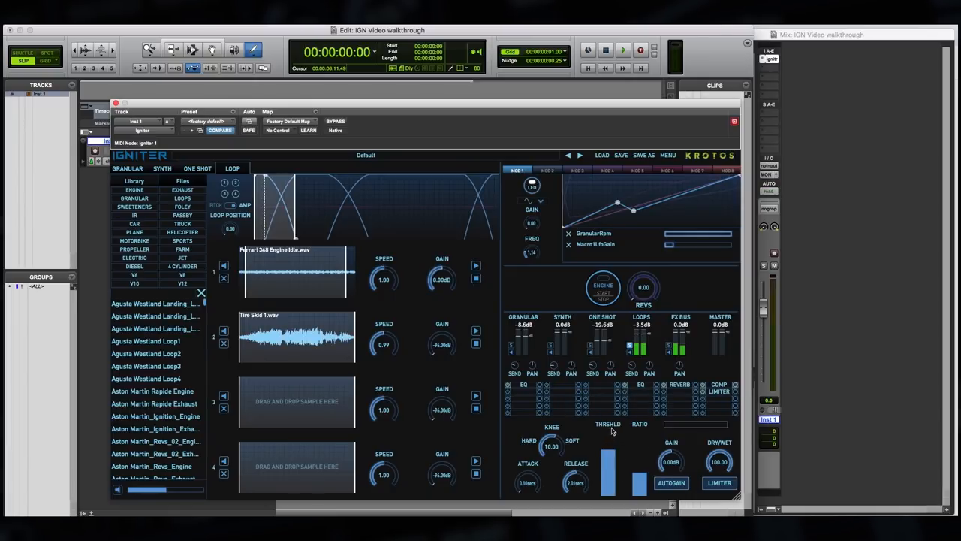
pyautogui.moveTo(521, 466)
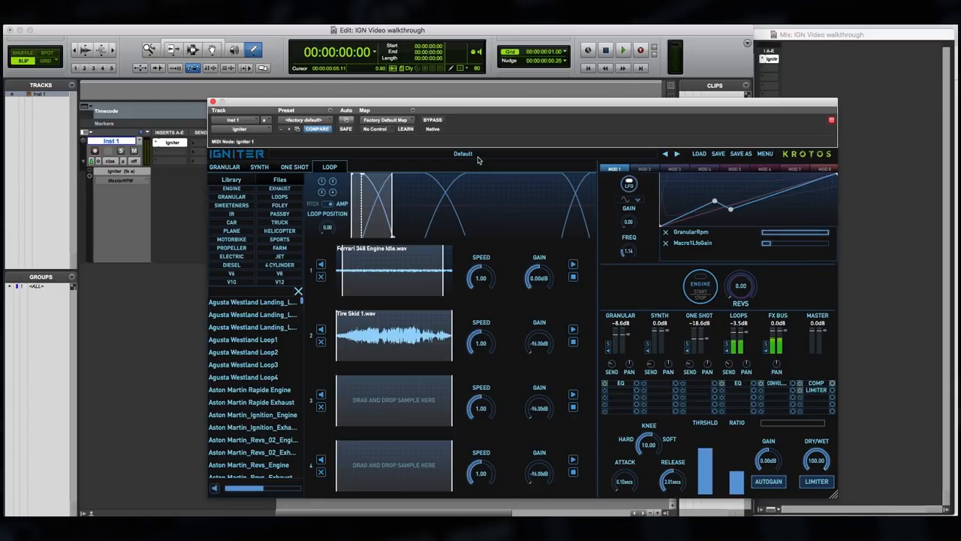
# Step: Browse Factory Presets > Real-world > Cars and Trucks, checking the Extras and Core lists
pyautogui.click(463, 153)
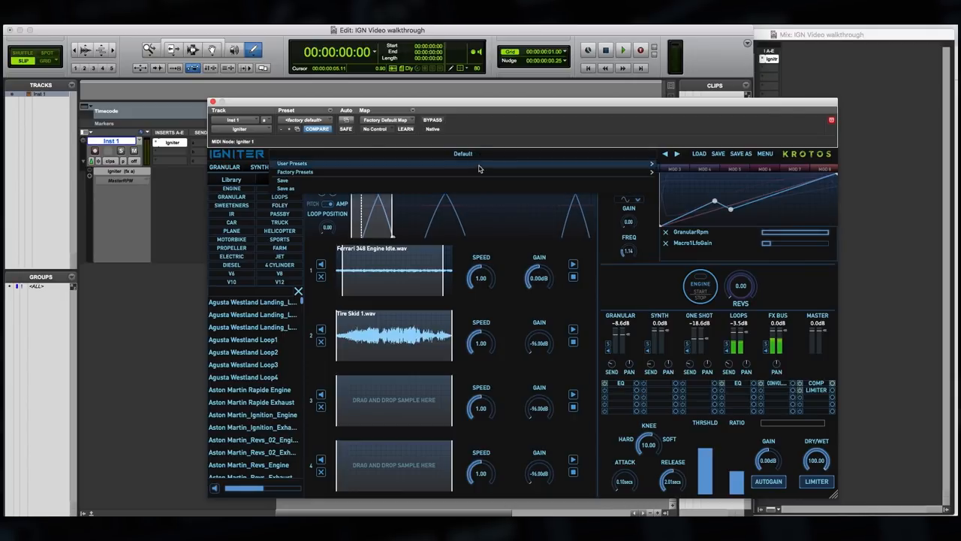
pyautogui.click(295, 171)
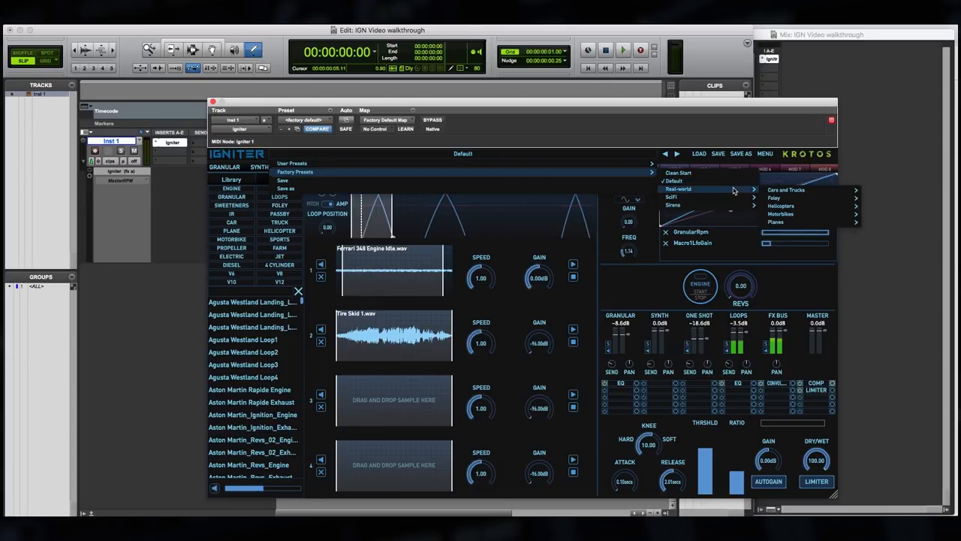
pyautogui.moveTo(772, 198)
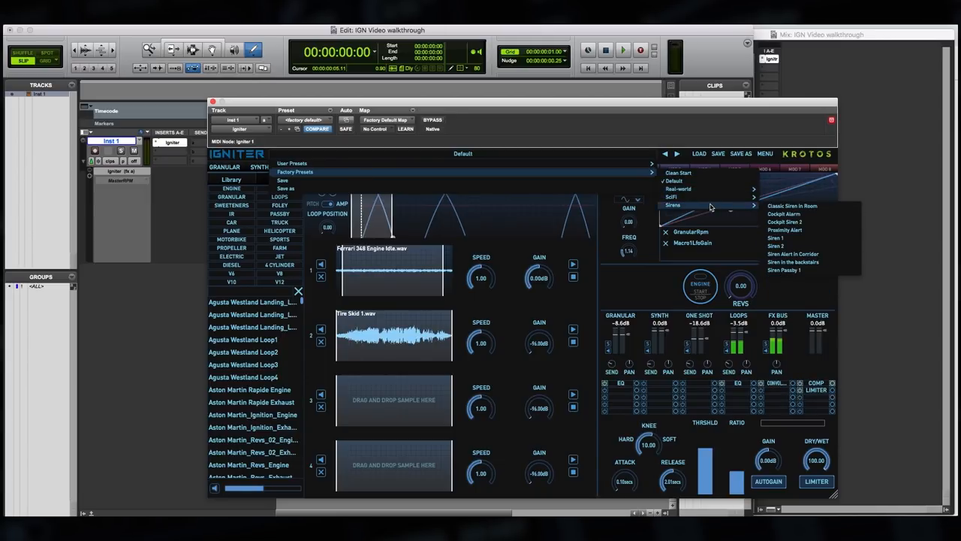
pyautogui.moveTo(718, 188)
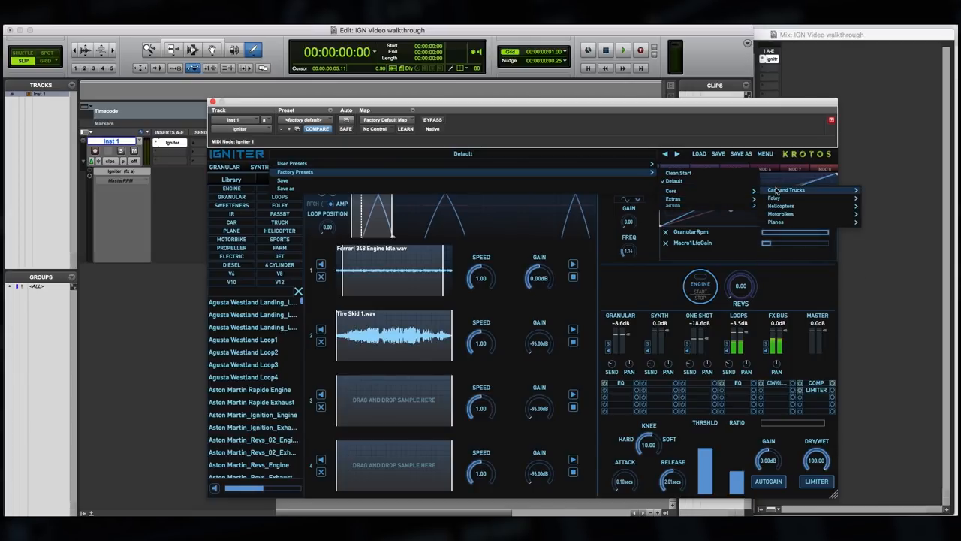
pyautogui.click(802, 189)
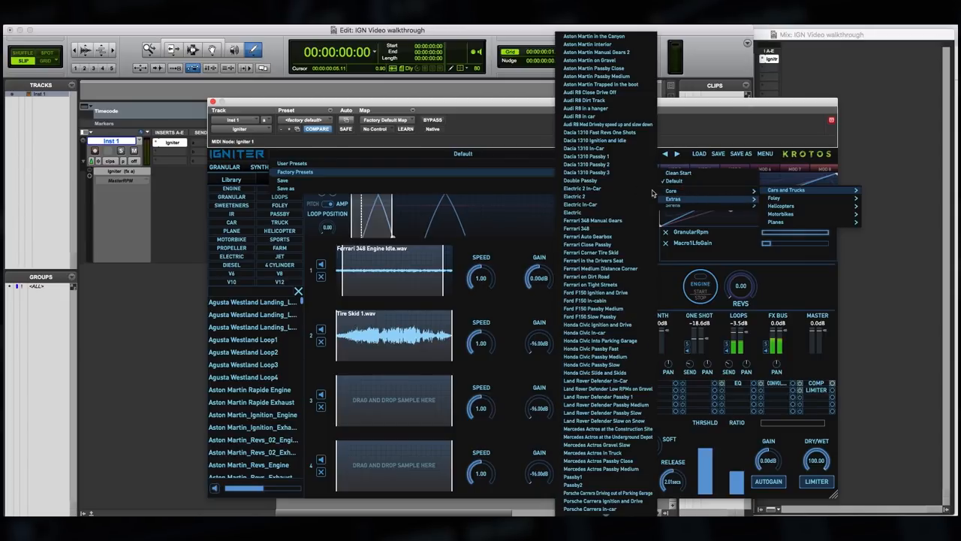
pyautogui.moveTo(621, 165)
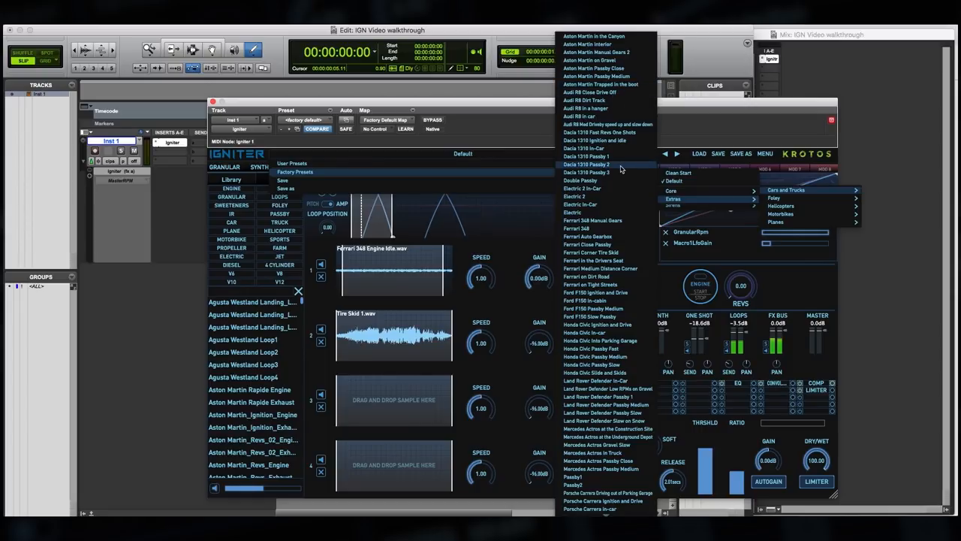
pyautogui.scroll(-3)
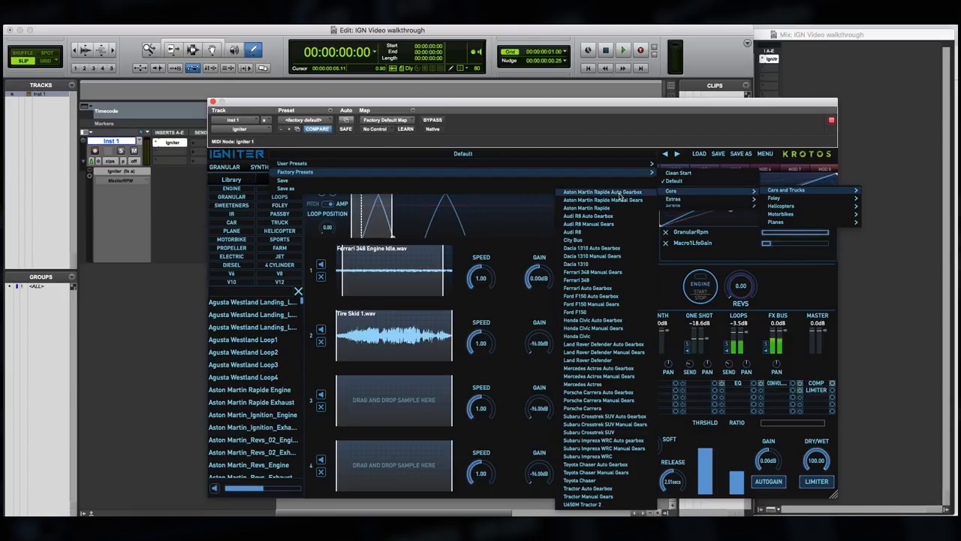
pyautogui.moveTo(627, 313)
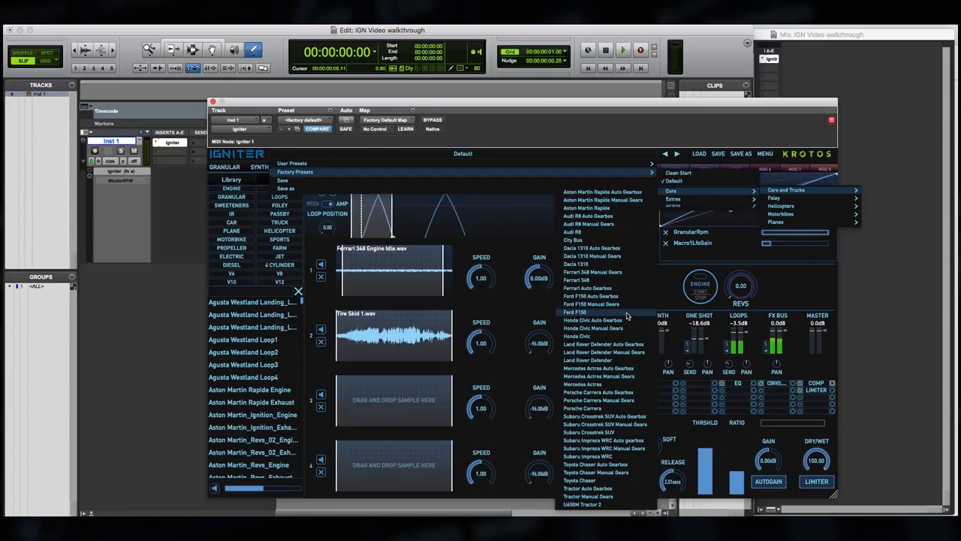
pyautogui.moveTo(627, 315)
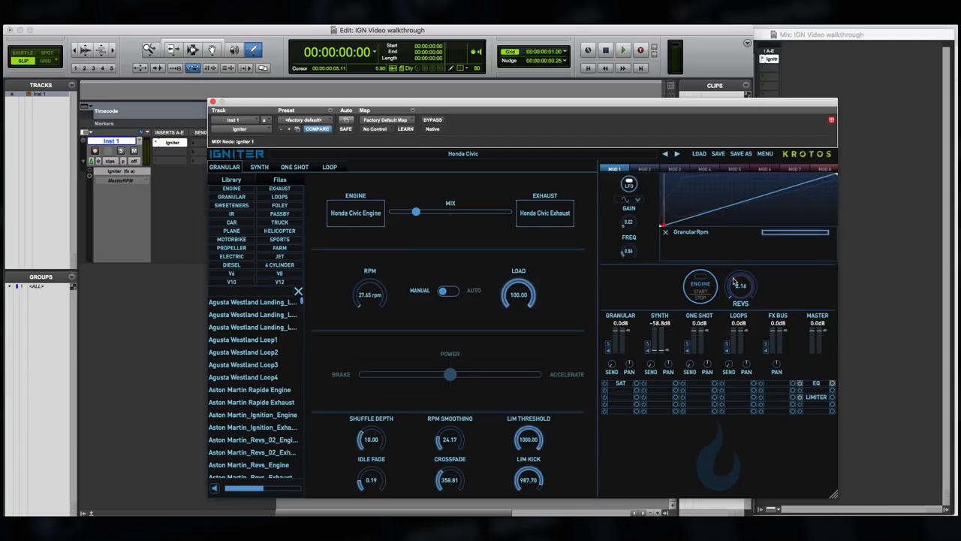
pyautogui.moveTo(740, 294)
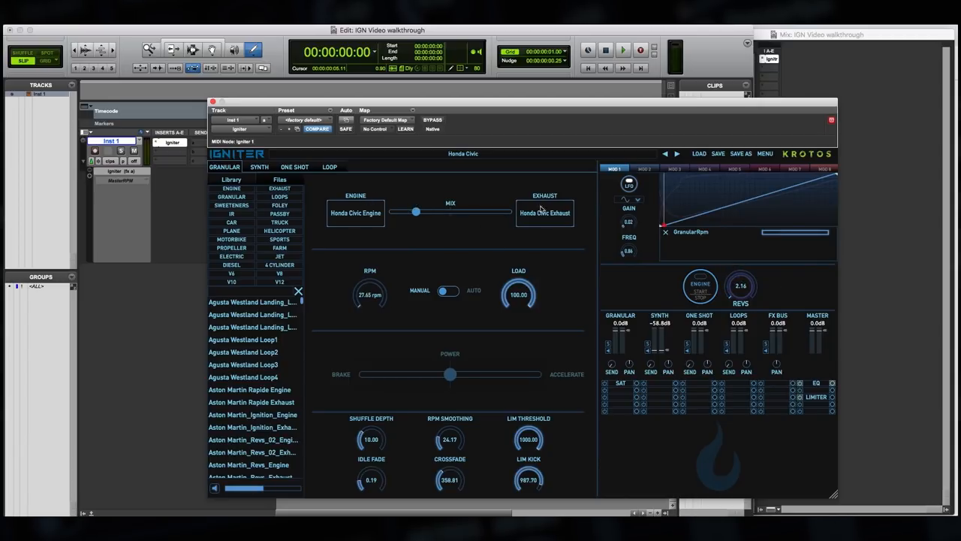
# Step: Run the Honda Civic engine and nudge the Mix slider toward Exhaust
pyautogui.click(700, 285)
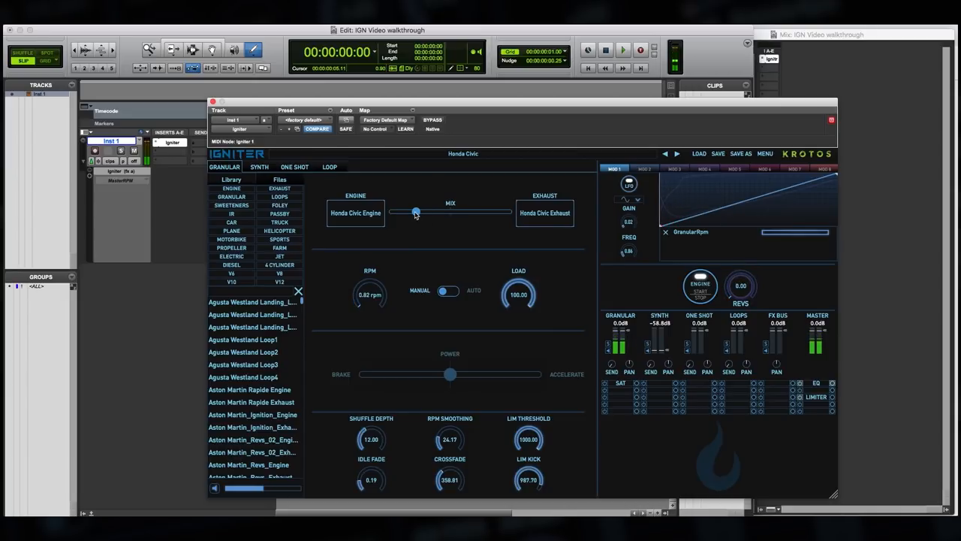
pyautogui.moveTo(415, 212); pyautogui.dragTo(473, 211)
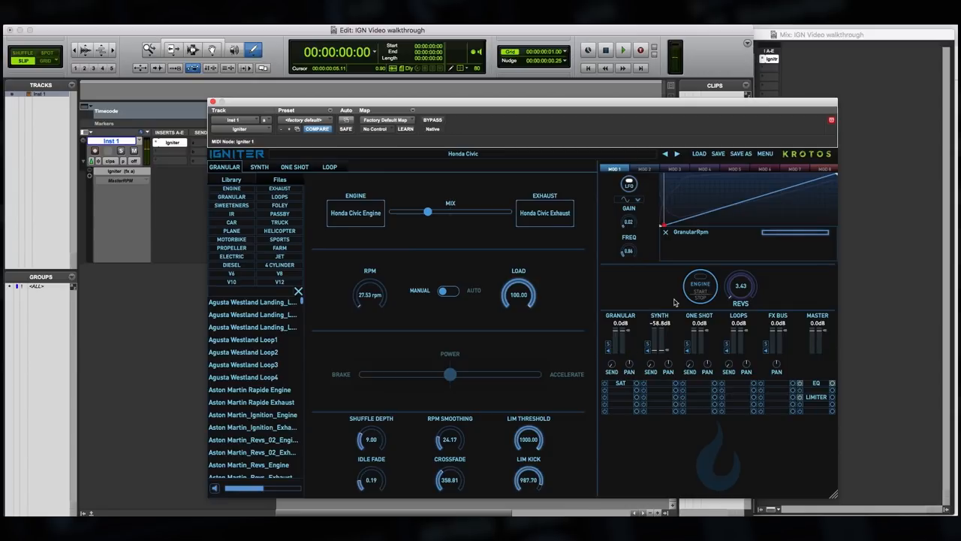
pyautogui.moveTo(654, 297)
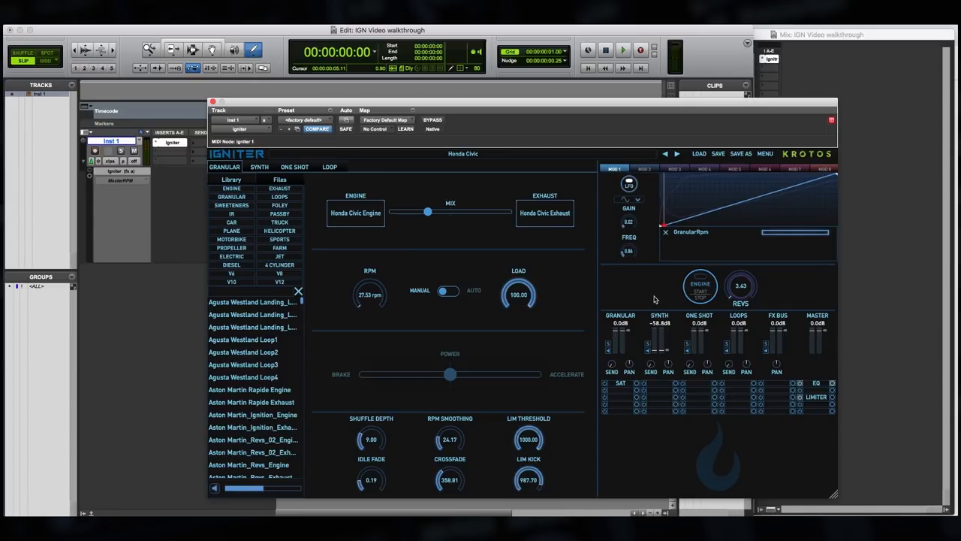
pyautogui.moveTo(487, 307)
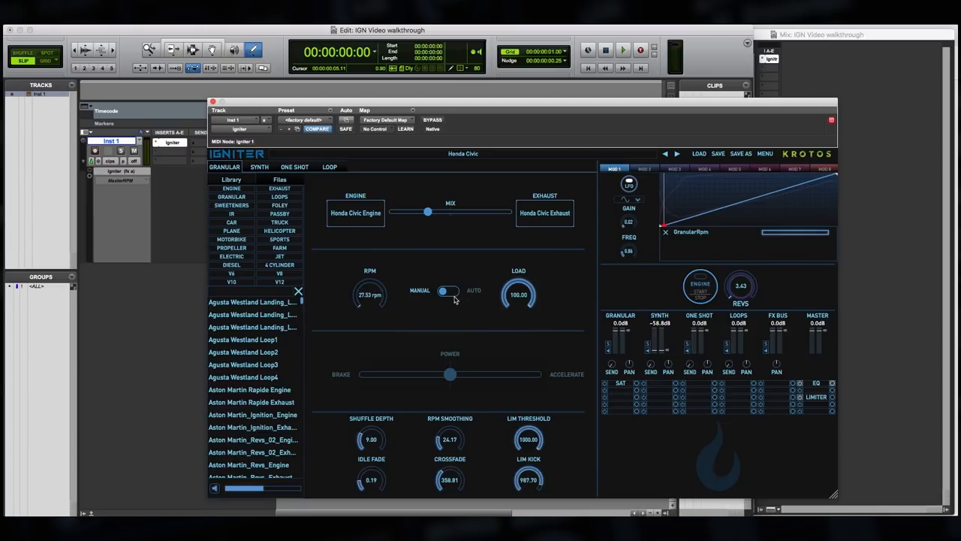
# Step: Switch RPM to automatic and rev the engine to full power, then back to neutral
pyautogui.click(449, 289)
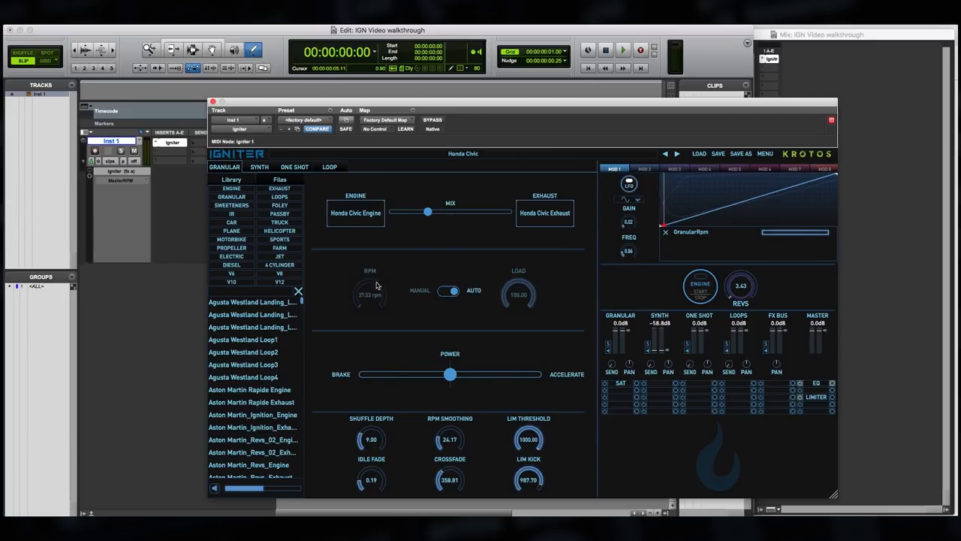
pyautogui.moveTo(546, 304)
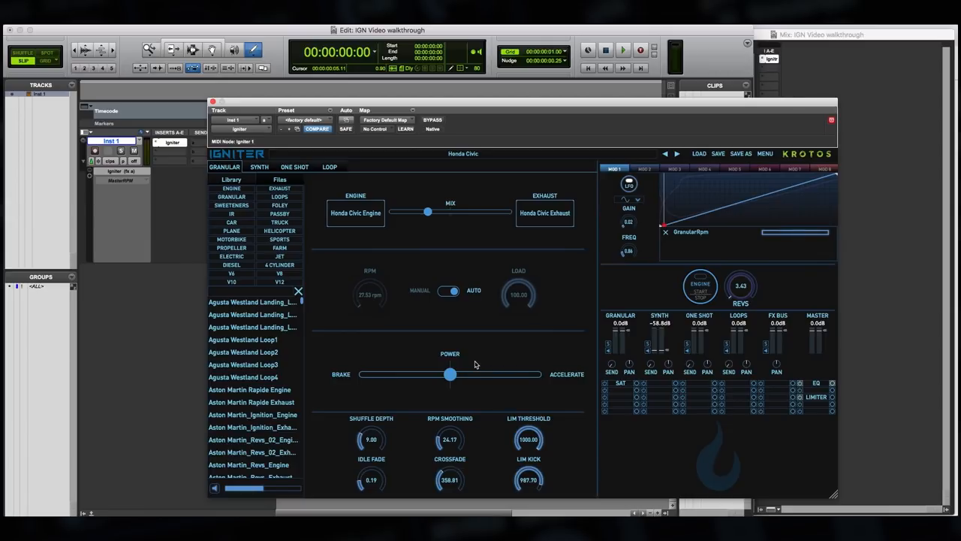
pyautogui.moveTo(450, 375)
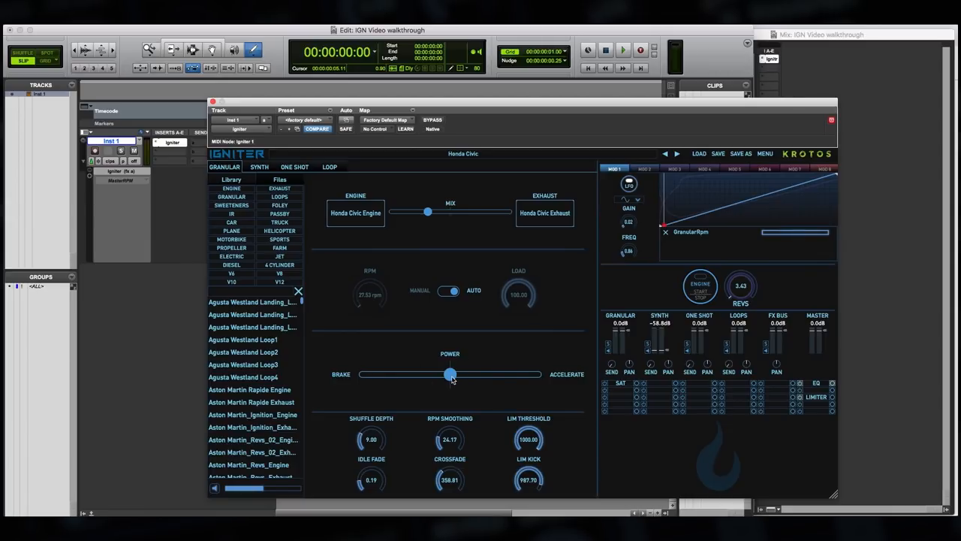
pyautogui.moveTo(450, 373); pyautogui.dragTo(453, 373)
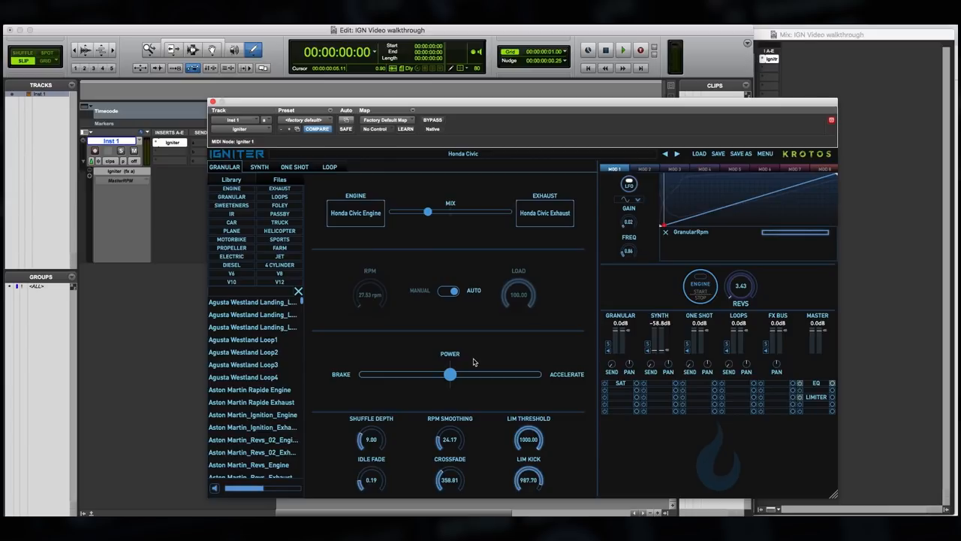
pyautogui.moveTo(687, 328)
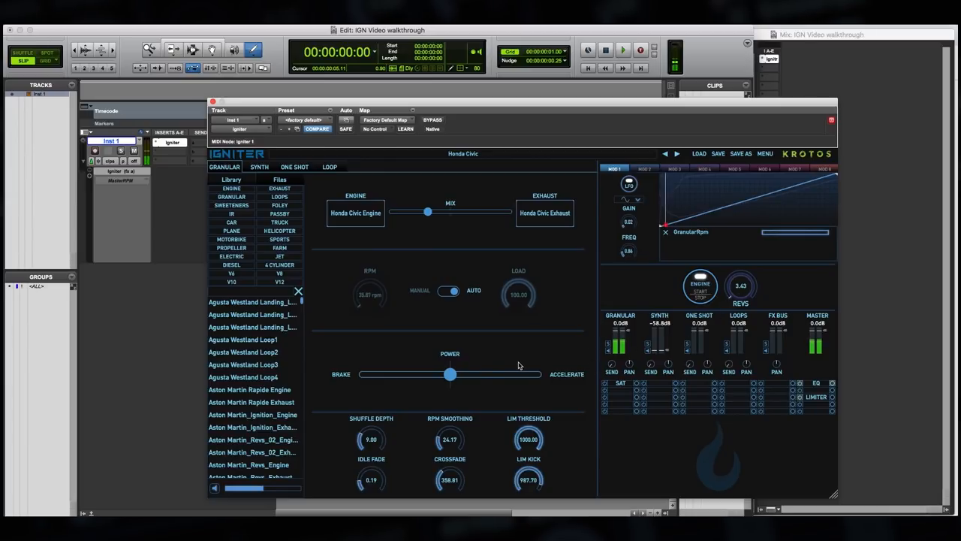
pyautogui.moveTo(449, 374); pyautogui.dragTo(534, 374)
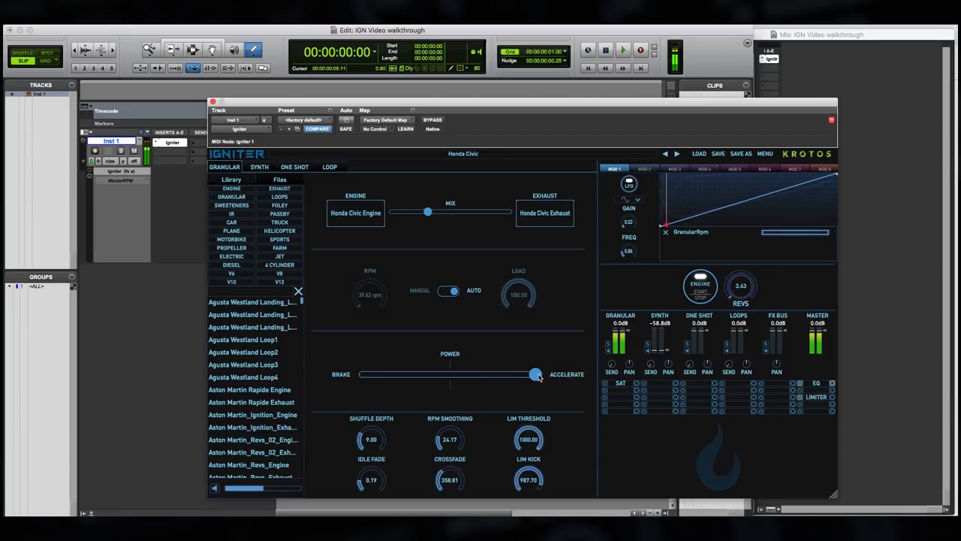
pyautogui.moveTo(535, 374); pyautogui.dragTo(453, 374)
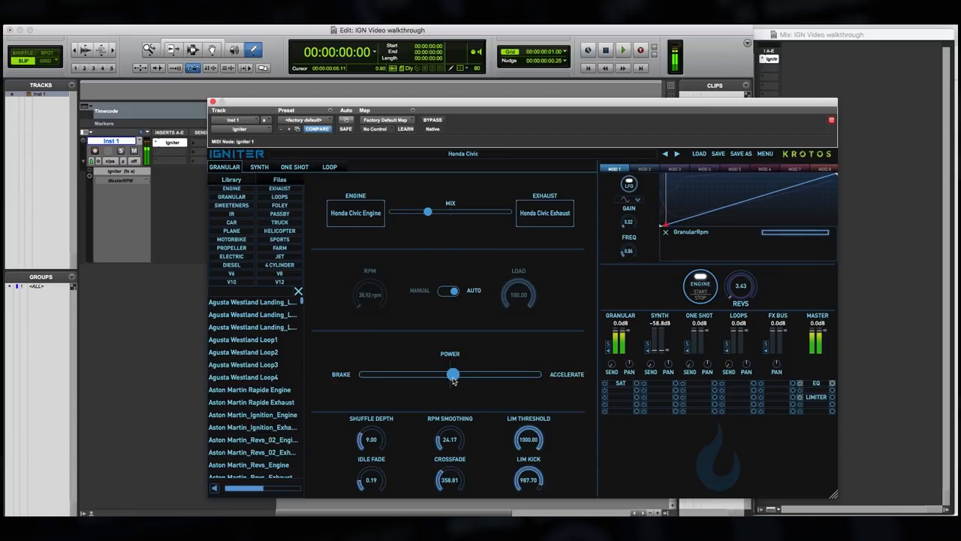
# Step: Cycle between full acceleration and full braking, restart the engine, and return power to neutral
pyautogui.moveTo(451, 373); pyautogui.dragTo(535, 374)
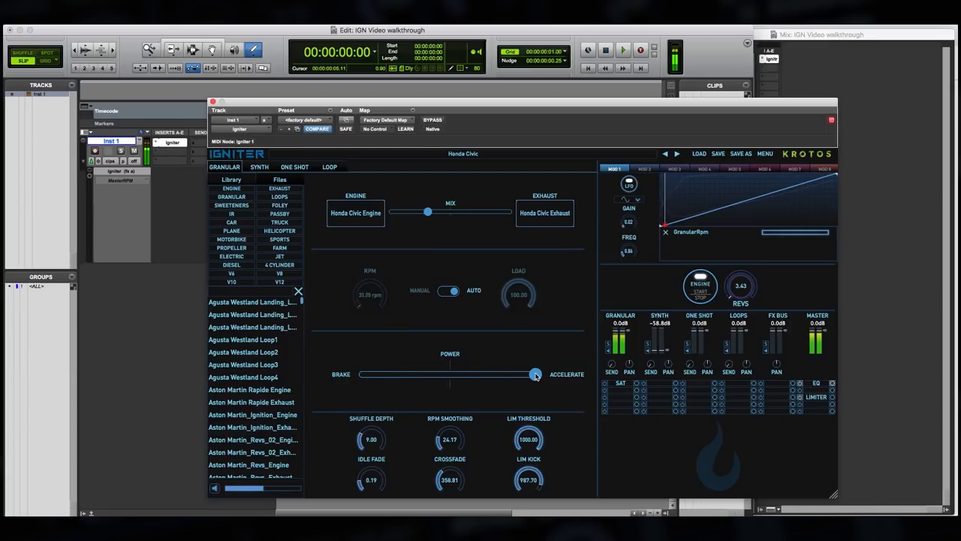
pyautogui.moveTo(535, 374); pyautogui.dragTo(448, 374)
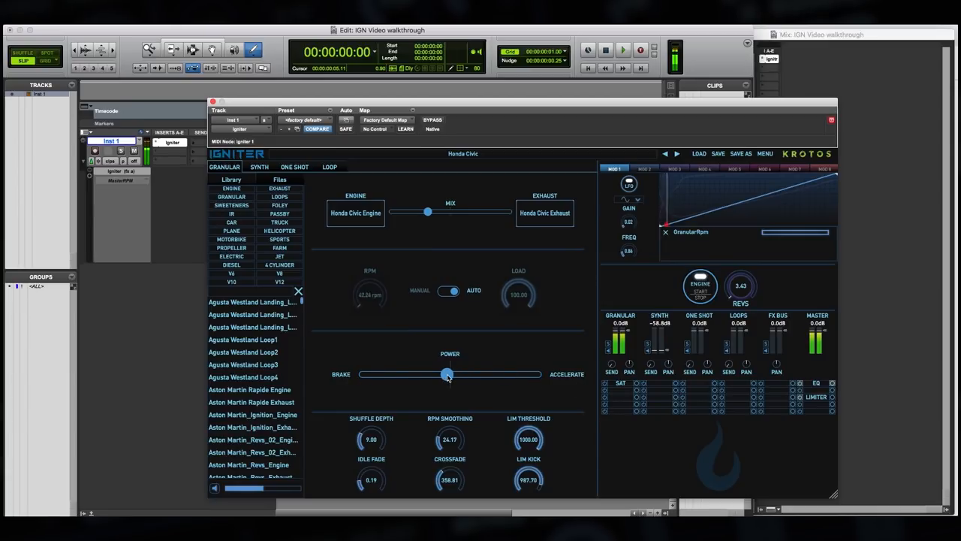
pyautogui.moveTo(448, 373); pyautogui.dragTo(503, 374)
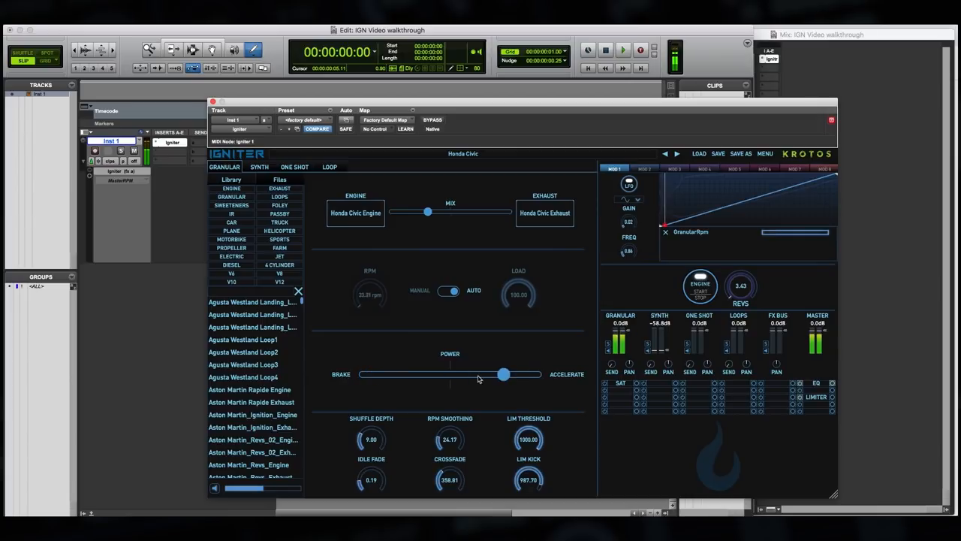
pyautogui.moveTo(503, 374); pyautogui.dragTo(535, 374)
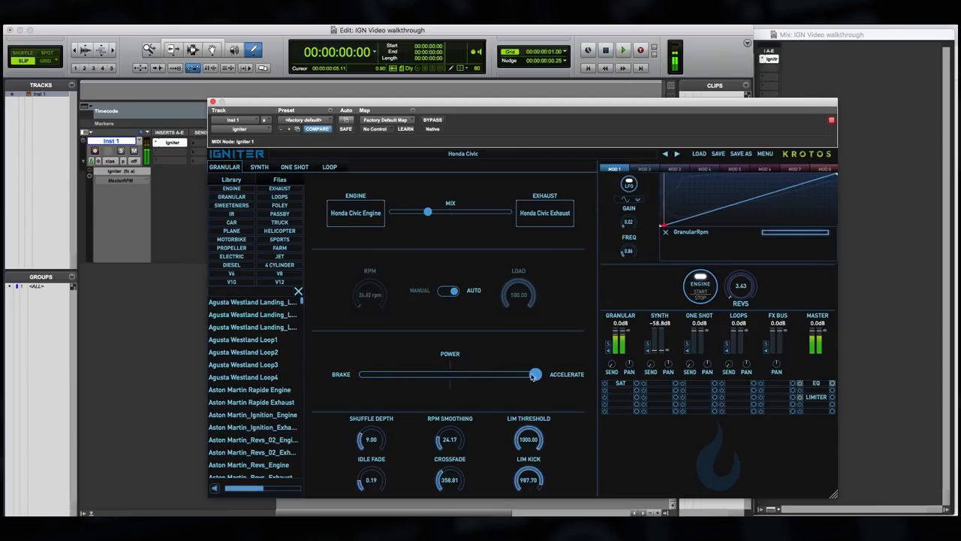
pyautogui.moveTo(534, 374); pyautogui.dragTo(405, 374)
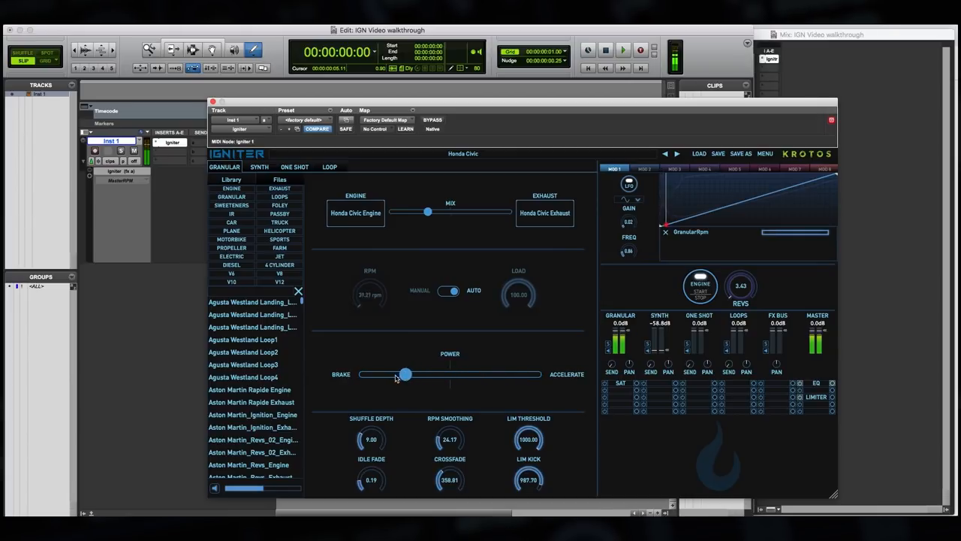
pyautogui.moveTo(405, 374); pyautogui.dragTo(364, 374)
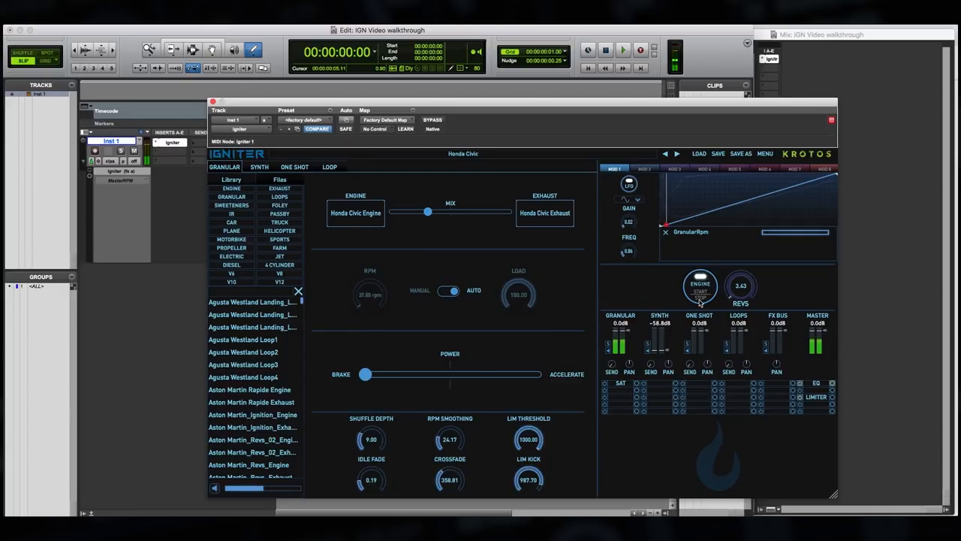
pyautogui.click(697, 287)
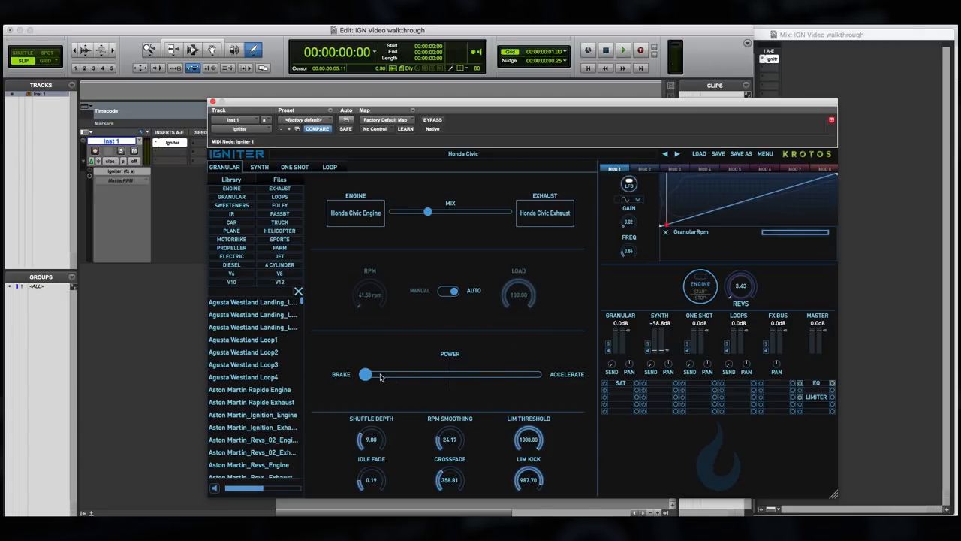
pyautogui.moveTo(366, 374); pyautogui.dragTo(450, 374)
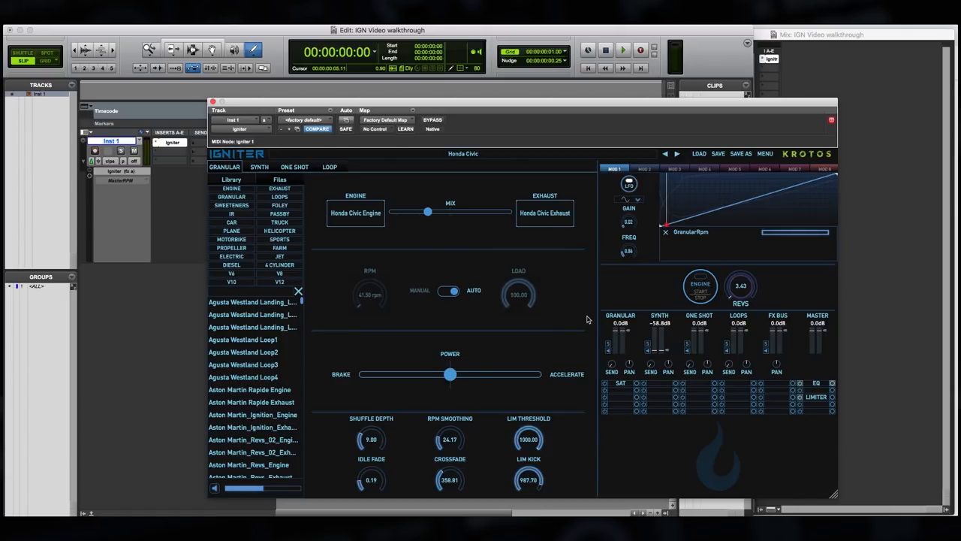
pyautogui.moveTo(596, 294)
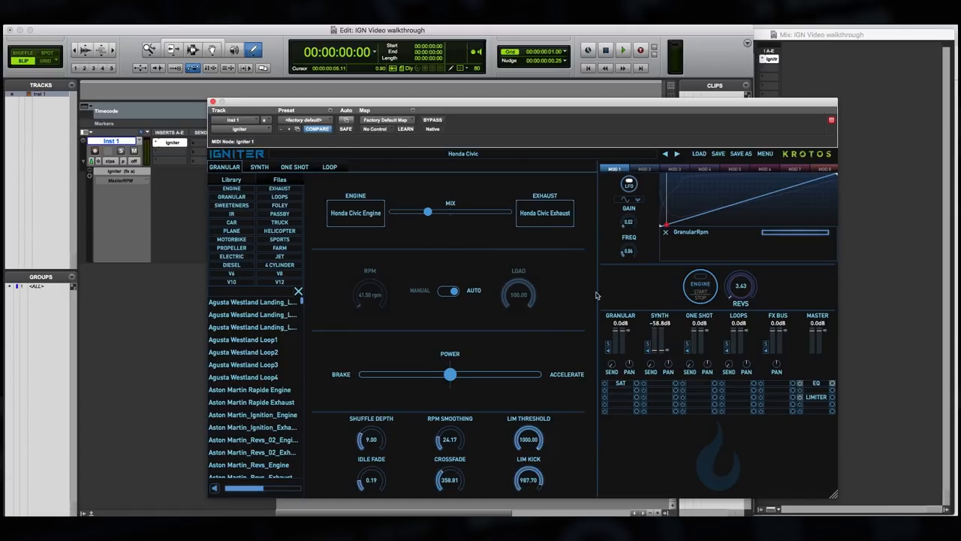
pyautogui.moveTo(632, 157)
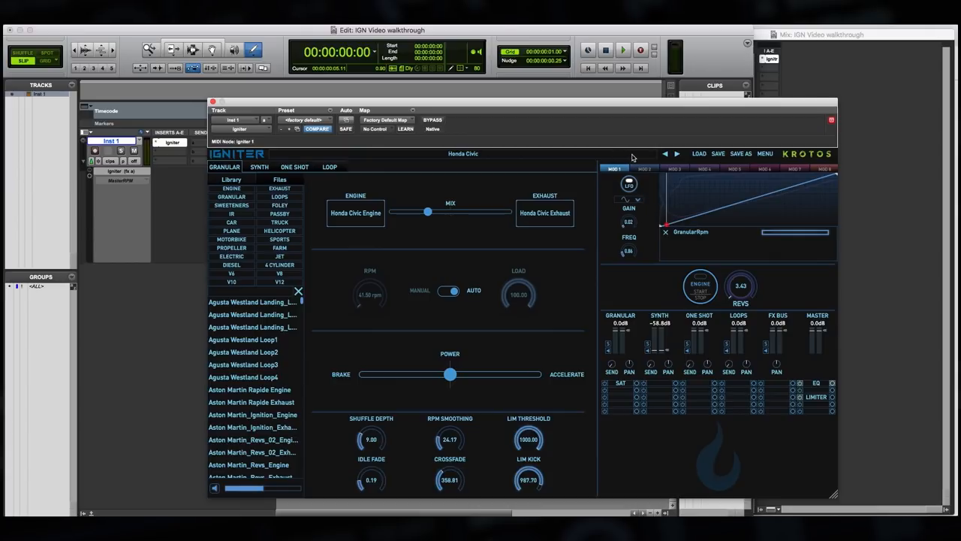
pyautogui.moveTo(666, 153)
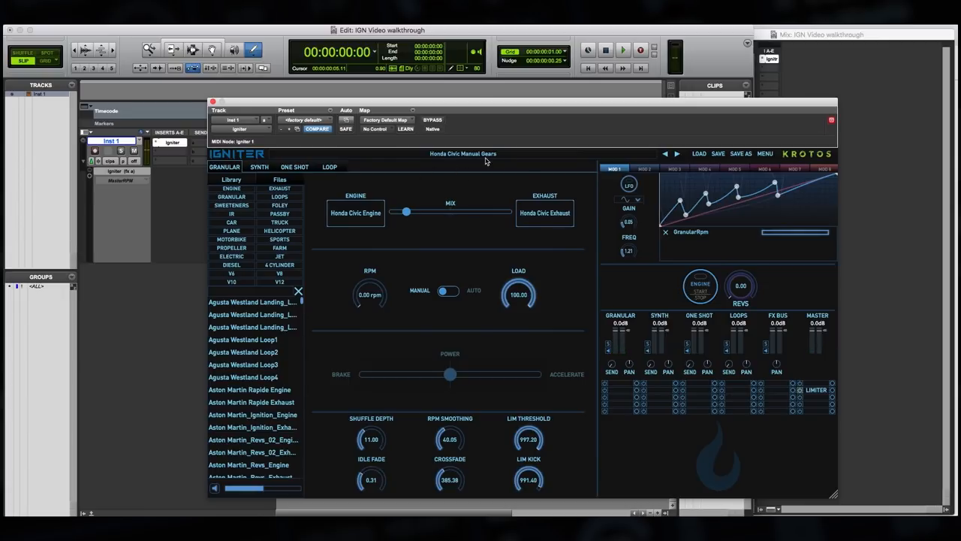
pyautogui.moveTo(502, 162)
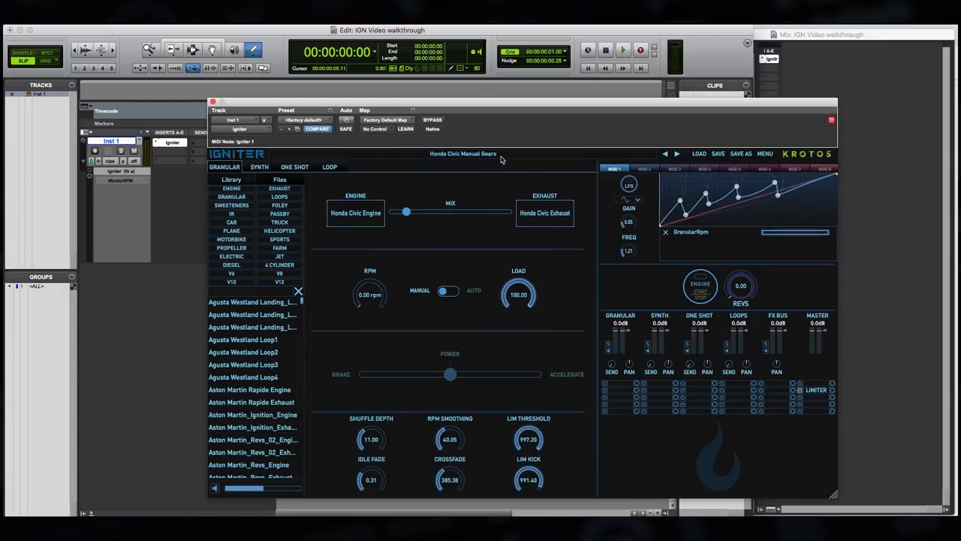
pyautogui.moveTo(616, 178)
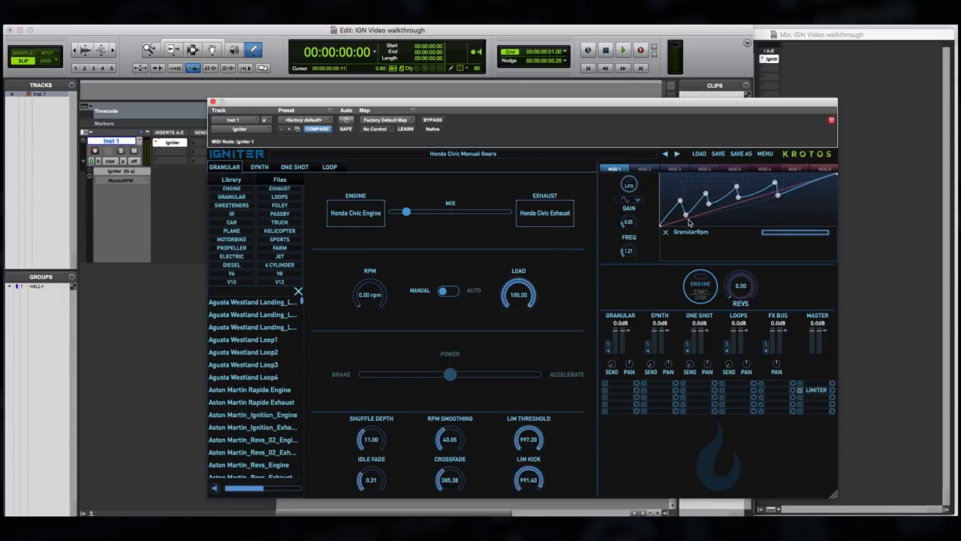
# Step: Inspect MOD 4's granular load curve, then return to MOD 1's gear-shift RPM curve
pyautogui.click(706, 168)
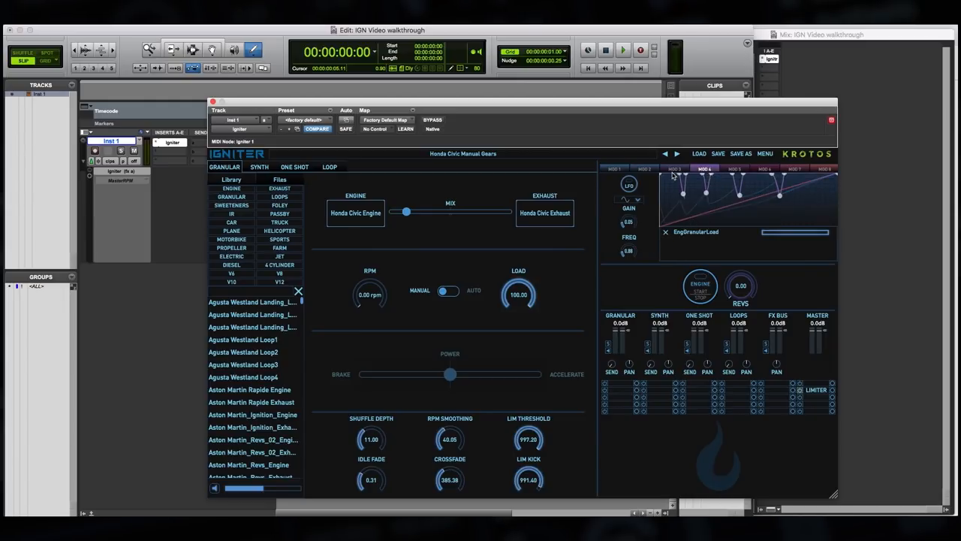
pyautogui.moveTo(684, 209)
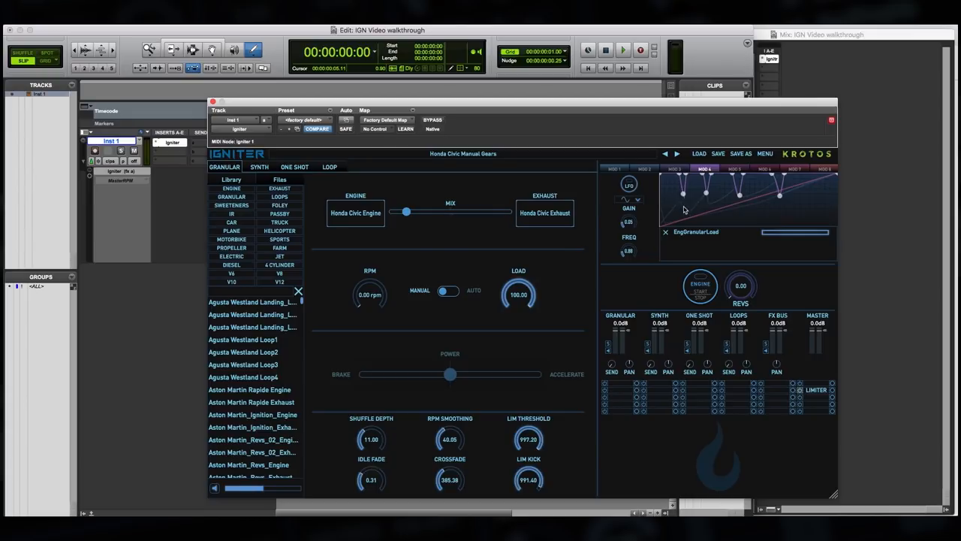
pyautogui.moveTo(690, 212)
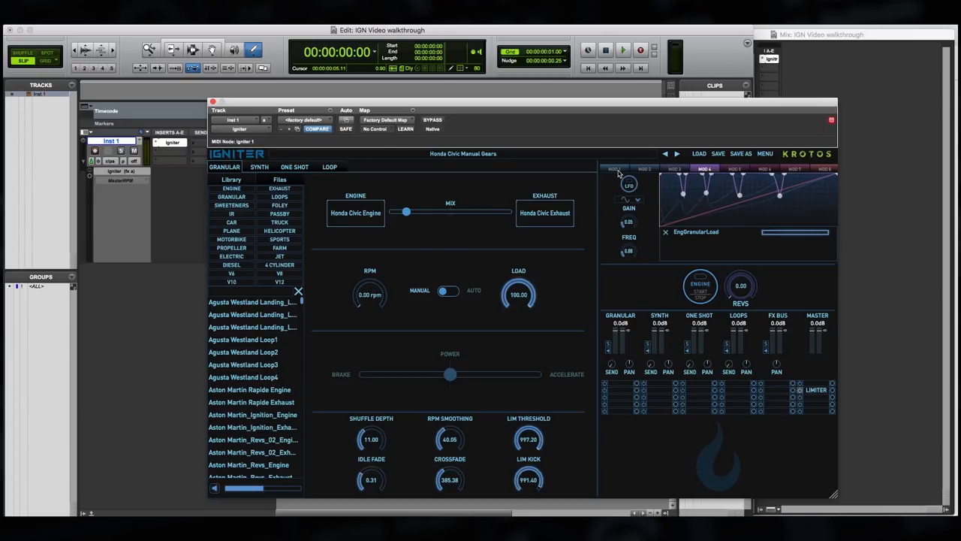
pyautogui.click(613, 168)
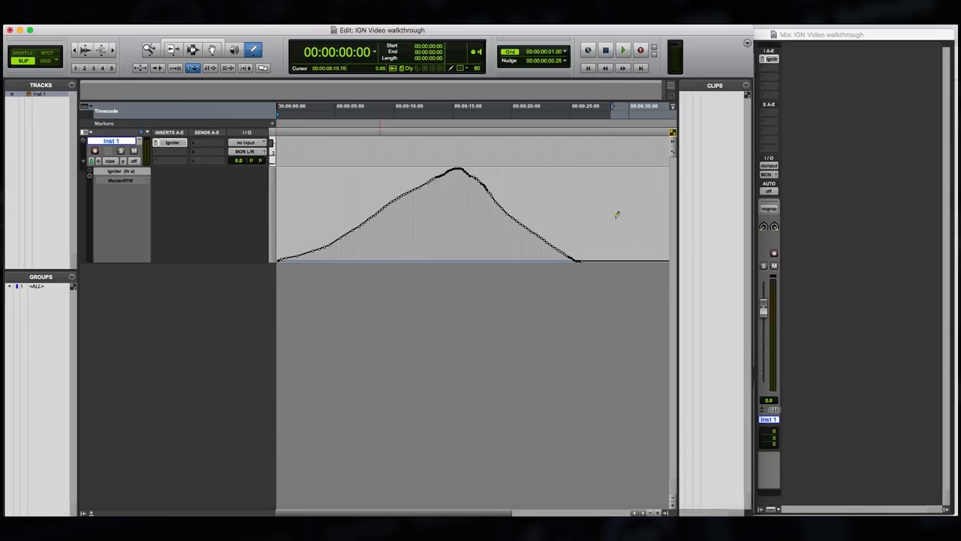
# Step: Set Inst 1 automation to Read and play so MasterRPM drives Igniter's RPM
pyautogui.click(769, 184)
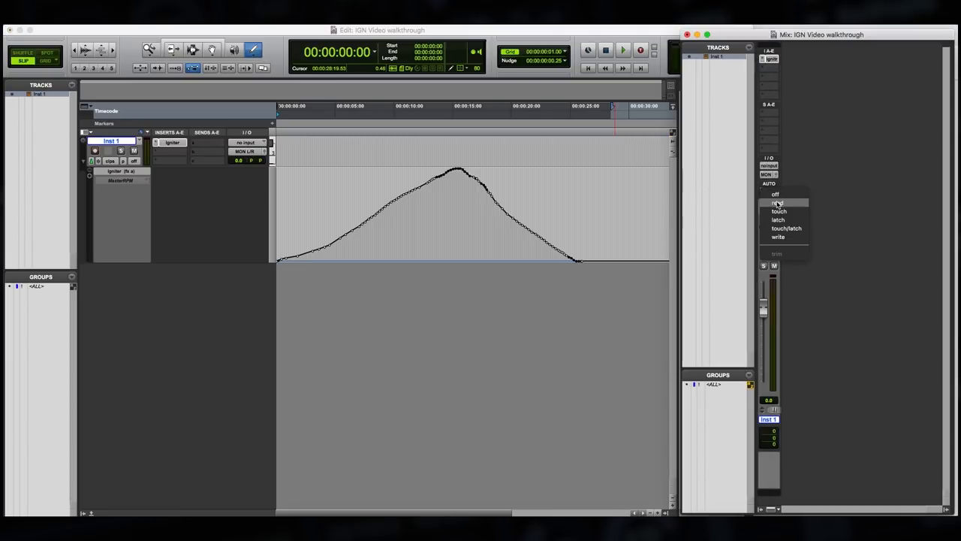
pyautogui.click(775, 203)
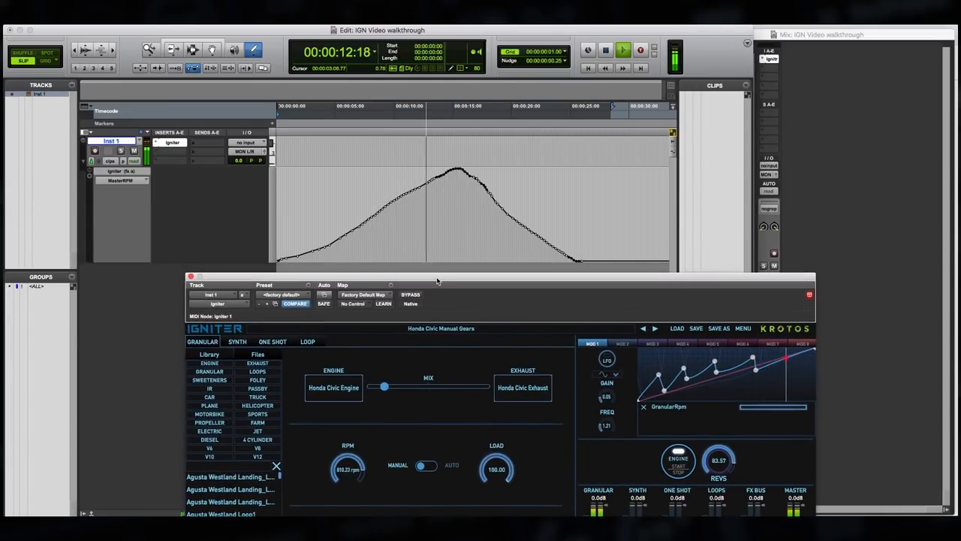
pyautogui.click(621, 48)
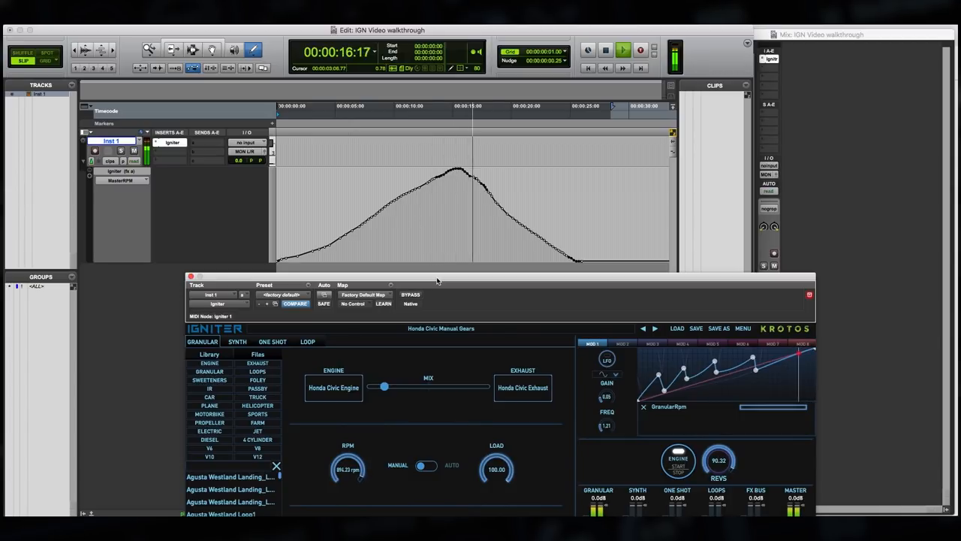
pyautogui.click(619, 48)
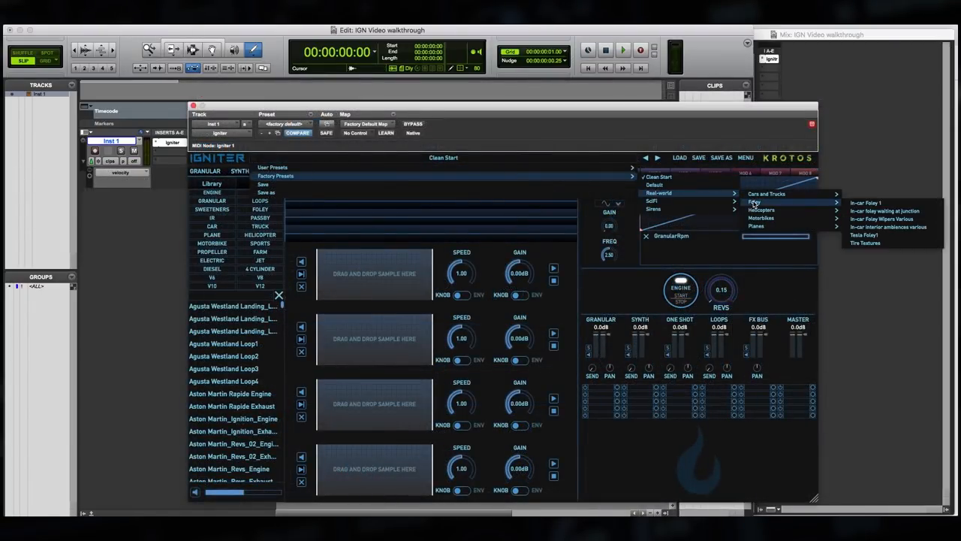
# Step: Load the In-car Foley 1 factory preset and raise Revs to about 99.88
pyautogui.click(865, 202)
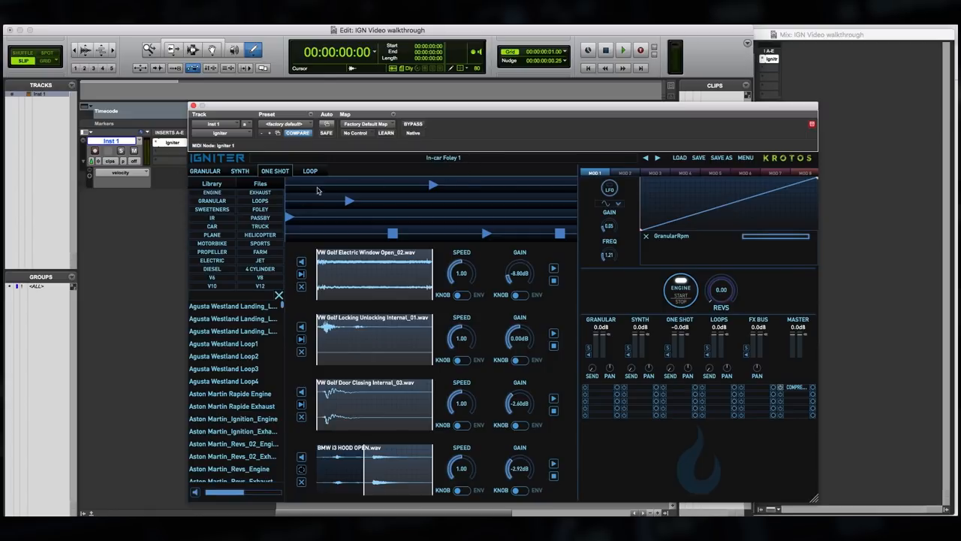
pyautogui.moveTo(289, 180)
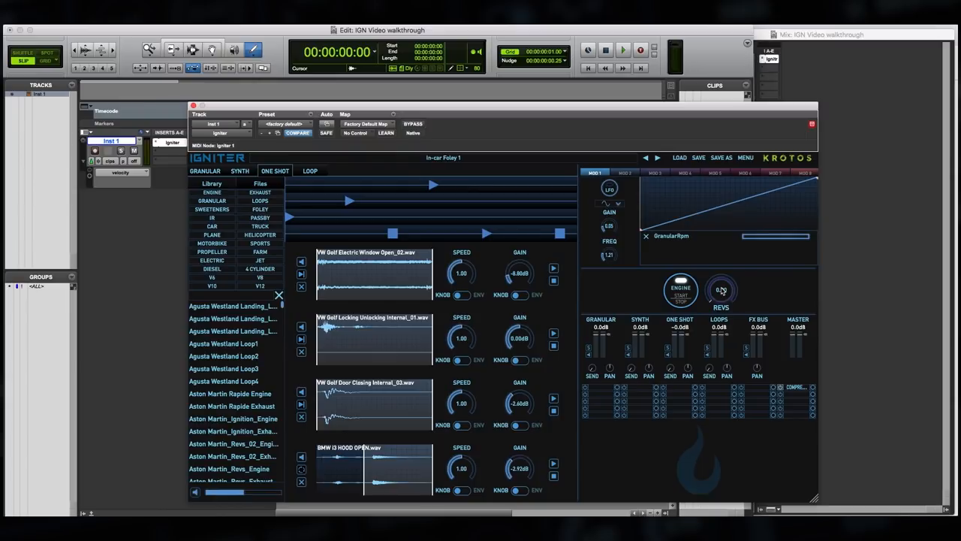
pyautogui.moveTo(720, 290)
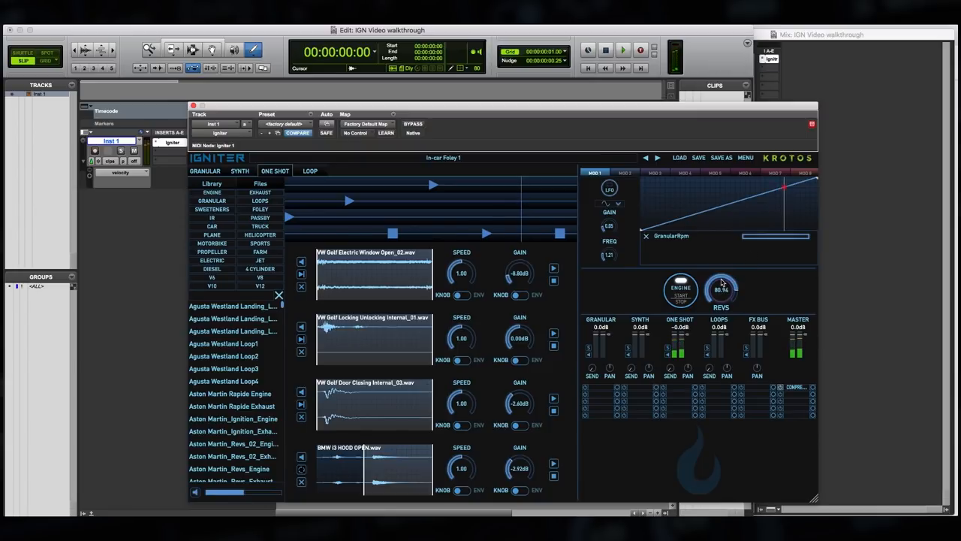
pyautogui.moveTo(719, 289); pyautogui.dragTo(719, 271)
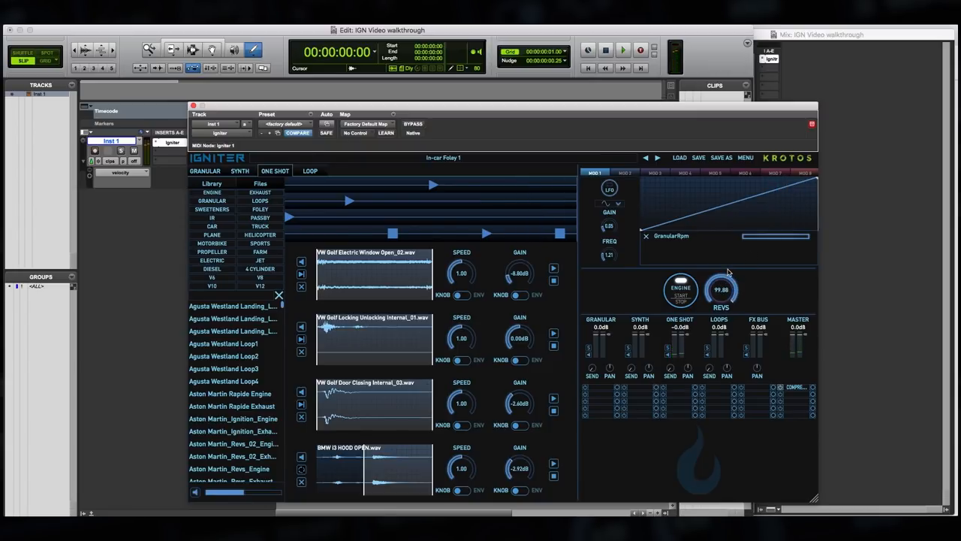
pyautogui.moveTo(286, 224)
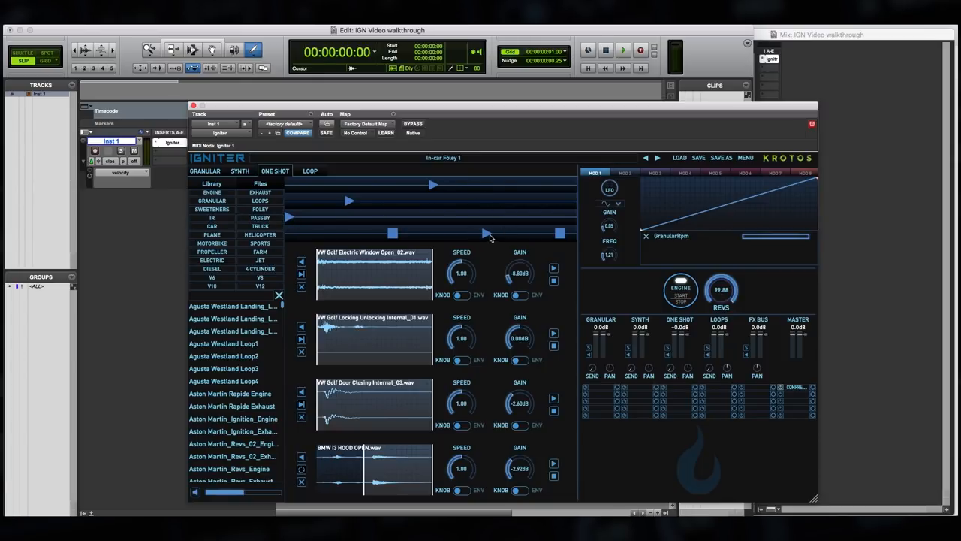
pyautogui.moveTo(583, 268)
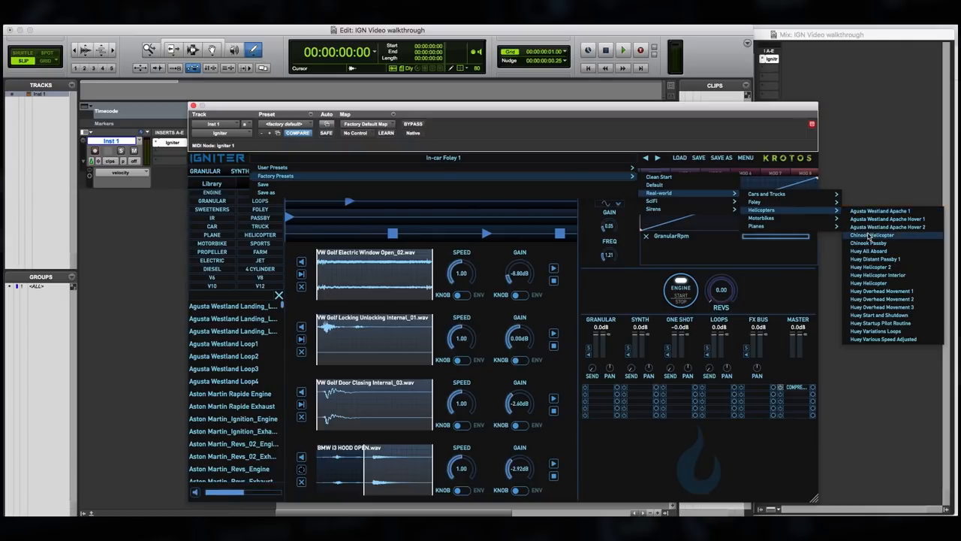
# Step: Load Chinook Passby, view its Chinook_StaticLoop.wav loop crossfade, and turn revs to zero
pyautogui.click(872, 234)
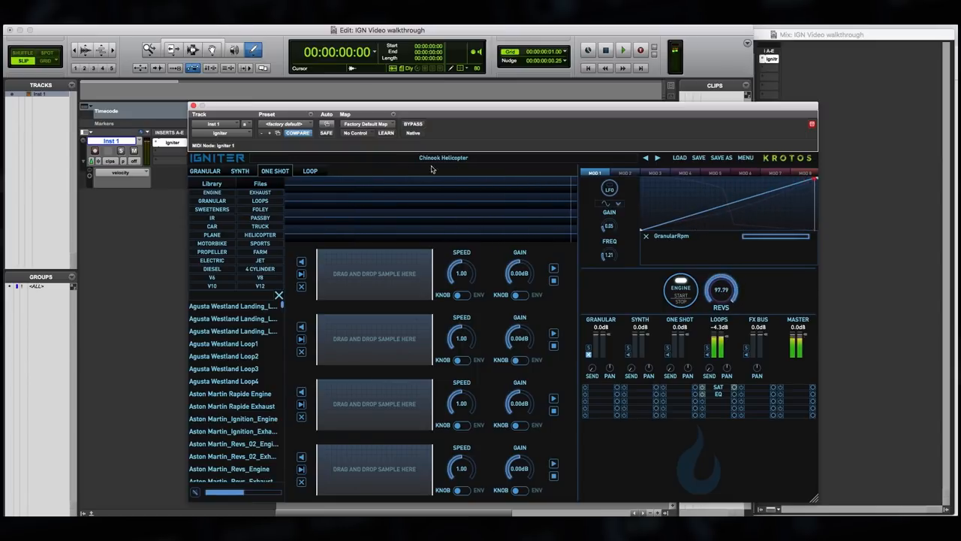
pyautogui.click(310, 170)
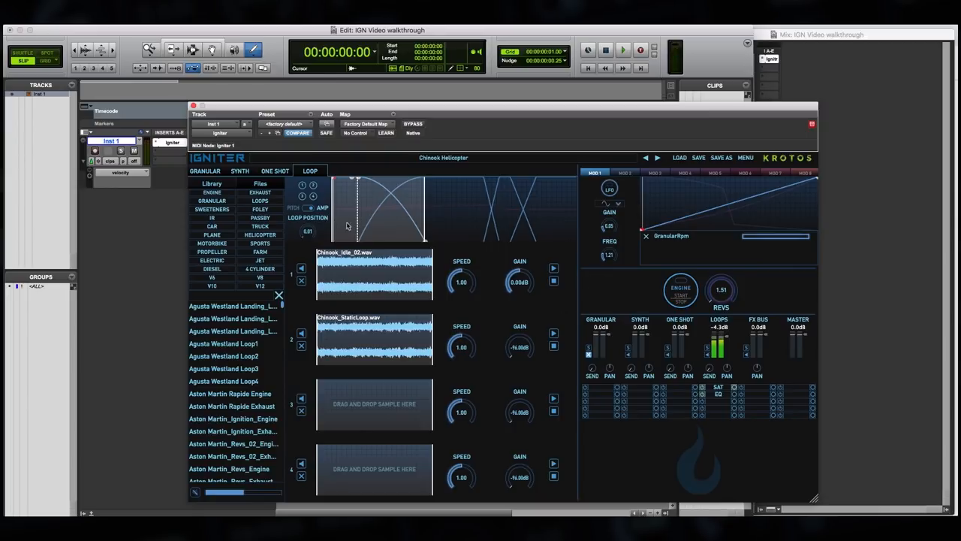
pyautogui.moveTo(501, 185)
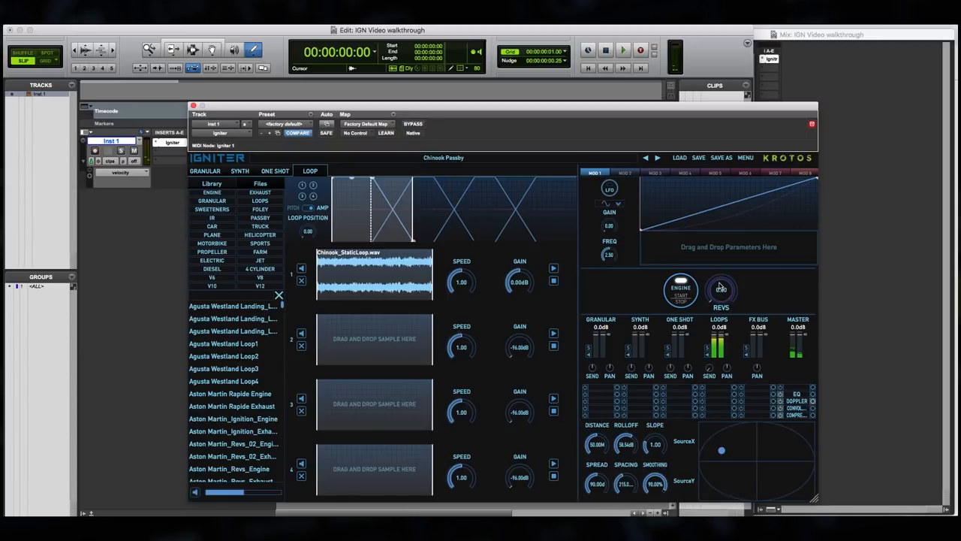
pyautogui.moveTo(721, 289); pyautogui.dragTo(721, 270)
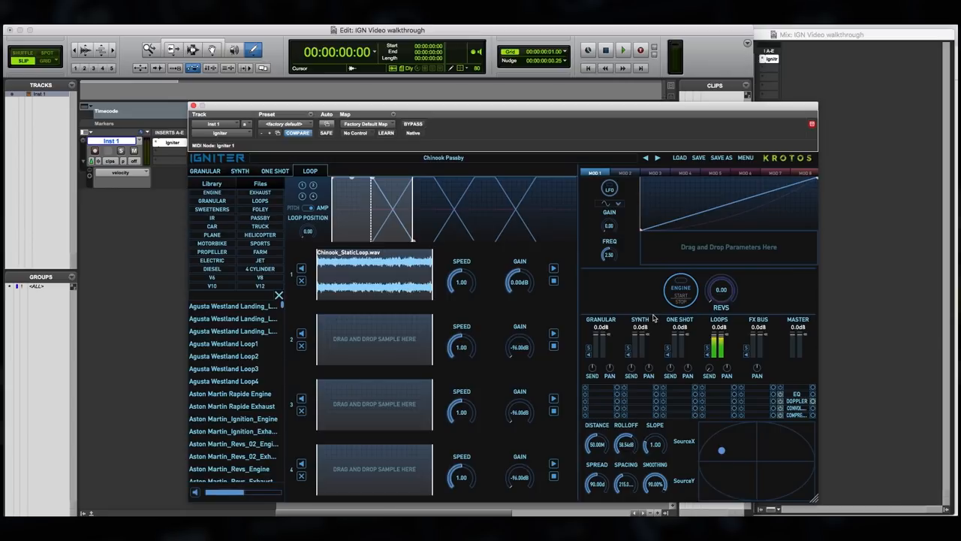
pyautogui.moveTo(739, 289)
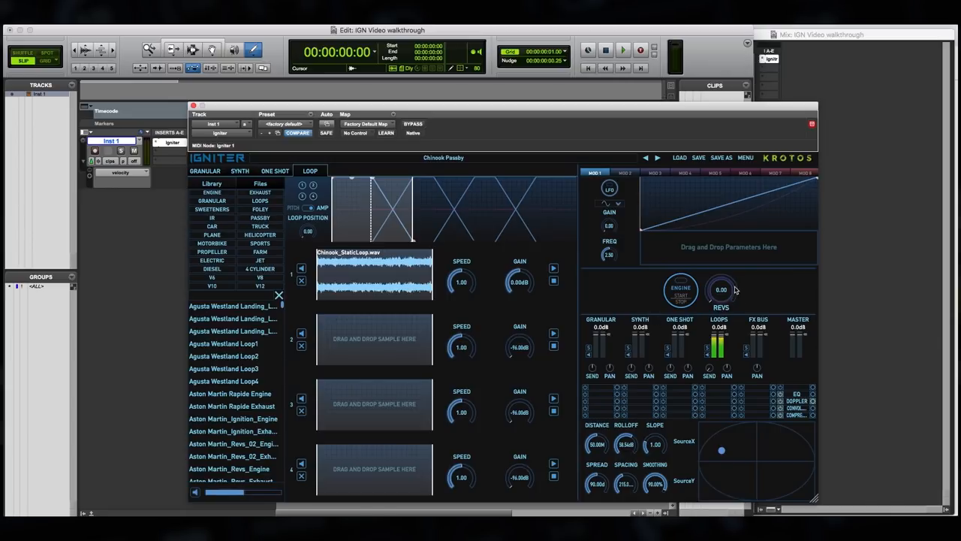
pyautogui.moveTo(714, 279)
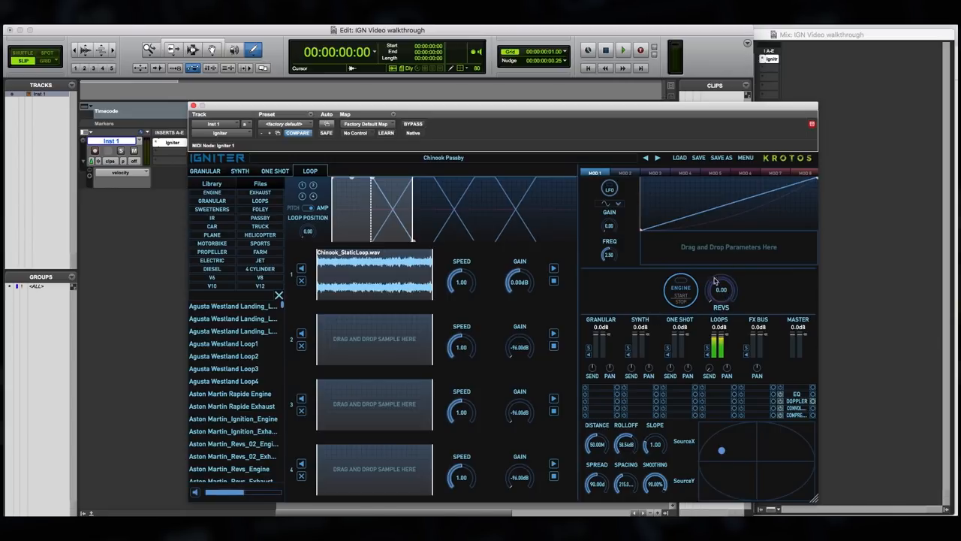
pyautogui.moveTo(719, 297)
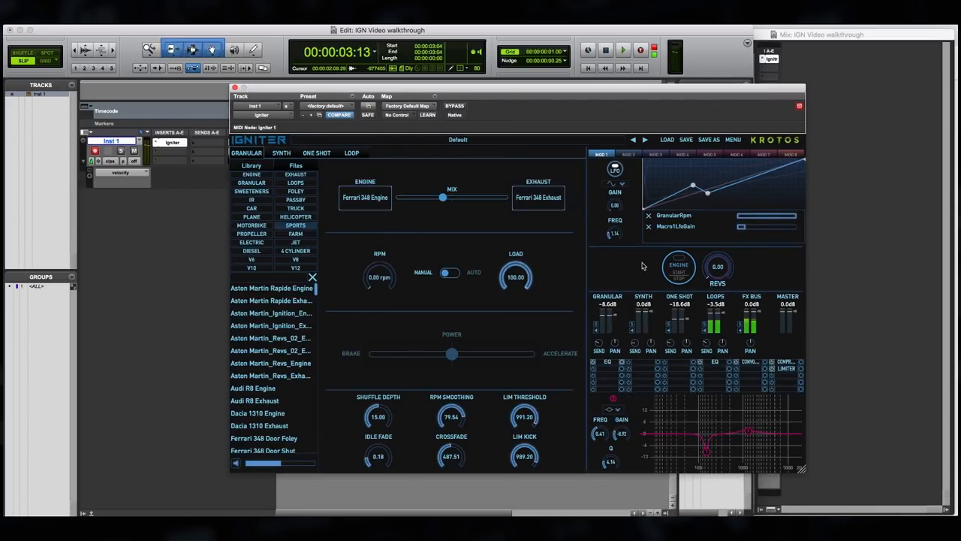
# Step: Load Clean Start, filter the library to SPORTS and set Subaru Impreza WRC Engine as ENGINE
pyautogui.click(457, 140)
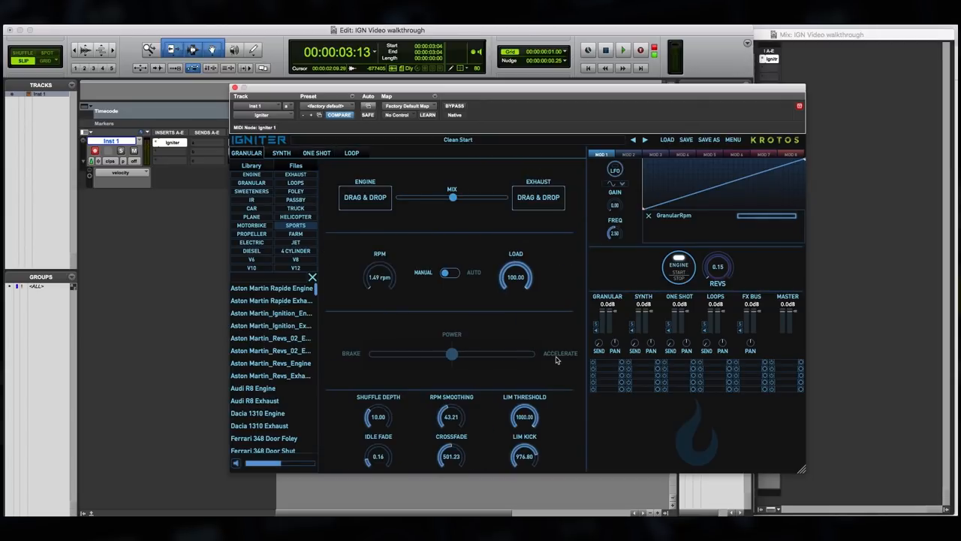
pyautogui.moveTo(467, 210)
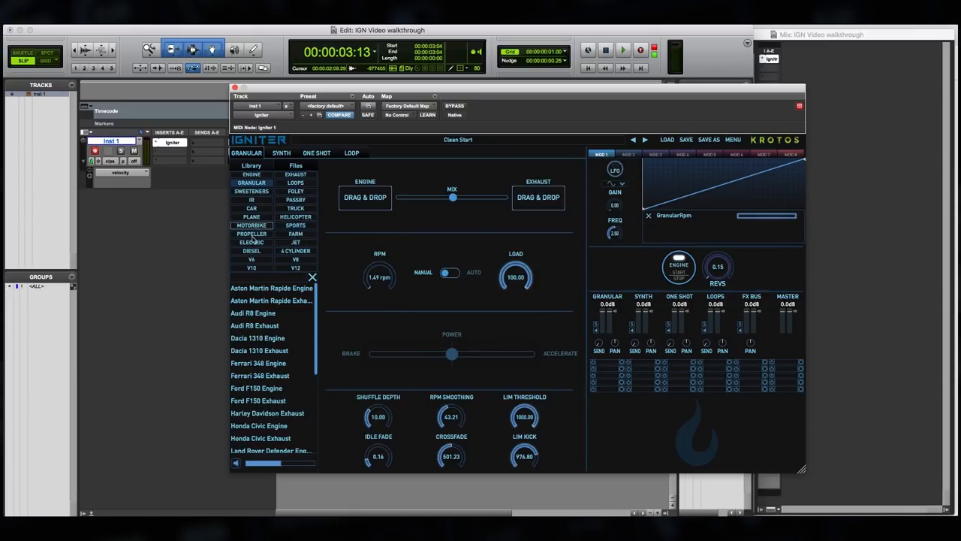
pyautogui.click(251, 259)
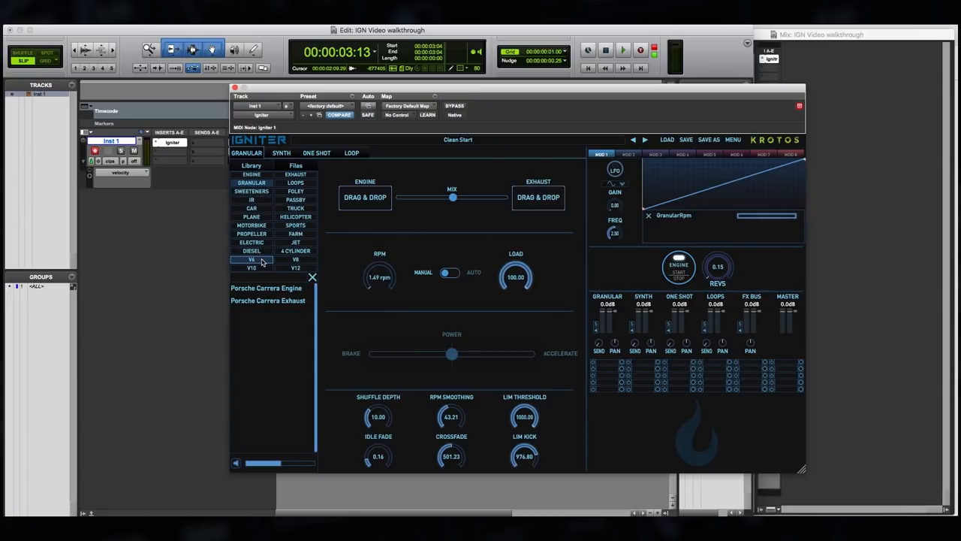
pyautogui.click(295, 224)
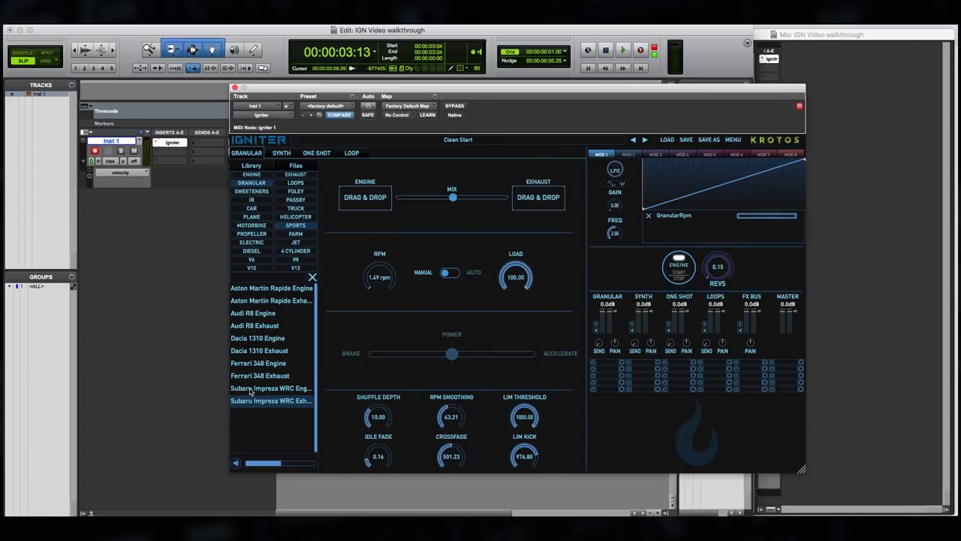
pyautogui.moveTo(271, 388); pyautogui.dragTo(365, 196)
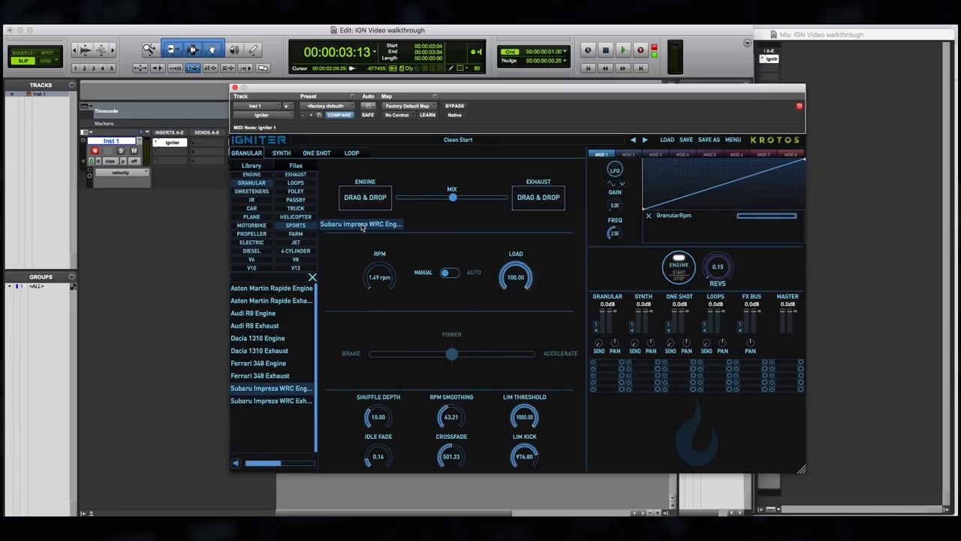
pyautogui.moveTo(360, 224); pyautogui.dragTo(365, 197)
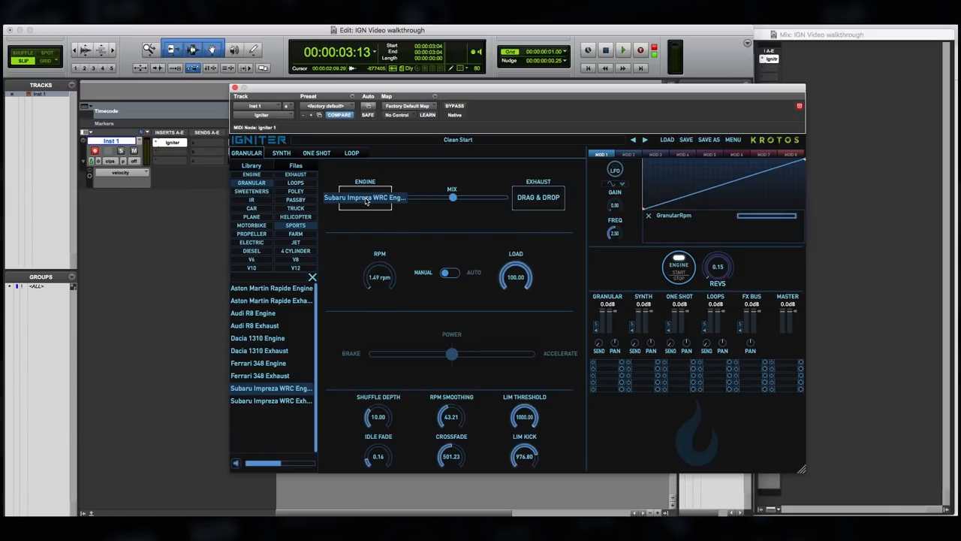
# Step: Load Subaru Impreza WRC Exhaust as the exhaust sound and show the One Shot page
pyautogui.click(364, 198)
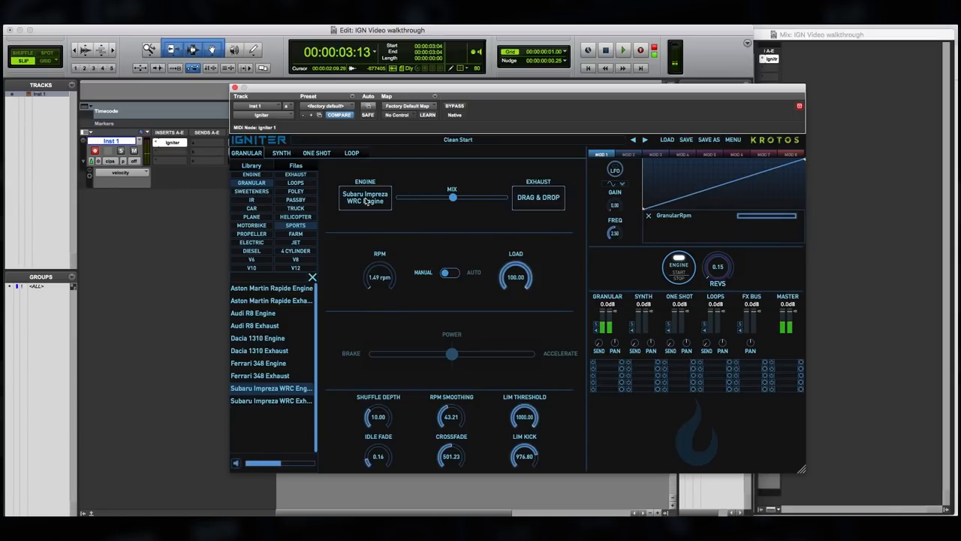
pyautogui.click(270, 400)
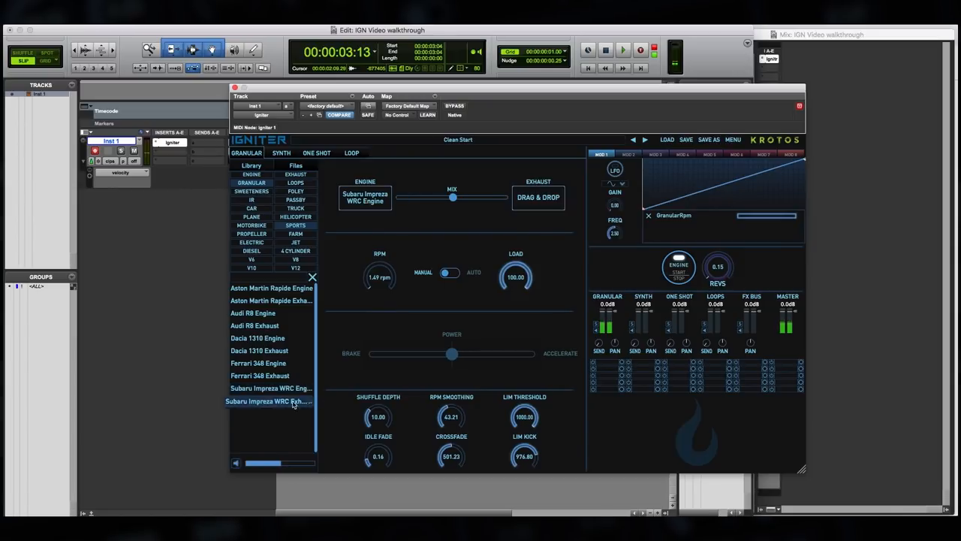
pyautogui.doubleClick(270, 401)
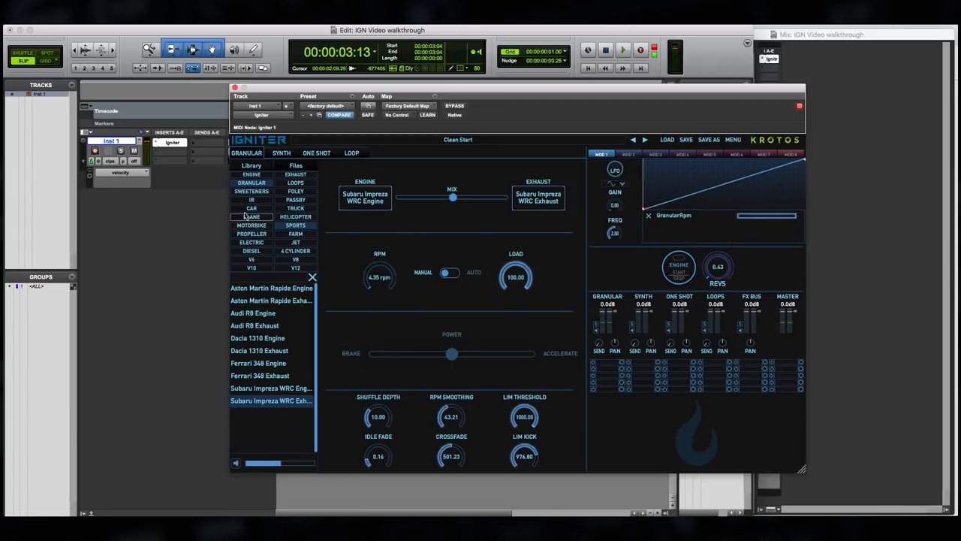
pyautogui.click(317, 153)
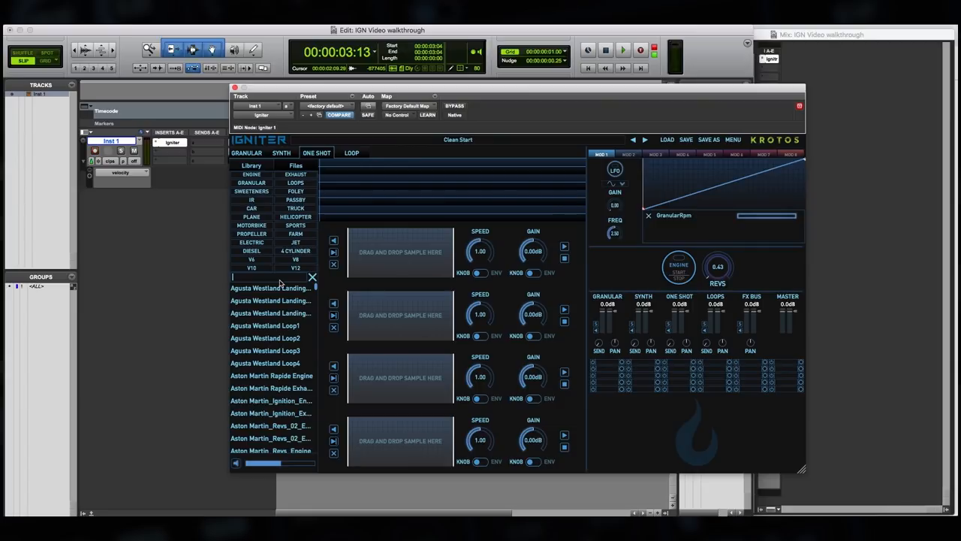
# Step: Search 'skids', load Tesla Model S_Skid_05 and Tire Skid 4, and adjust their levels
pyautogui.write('skids')
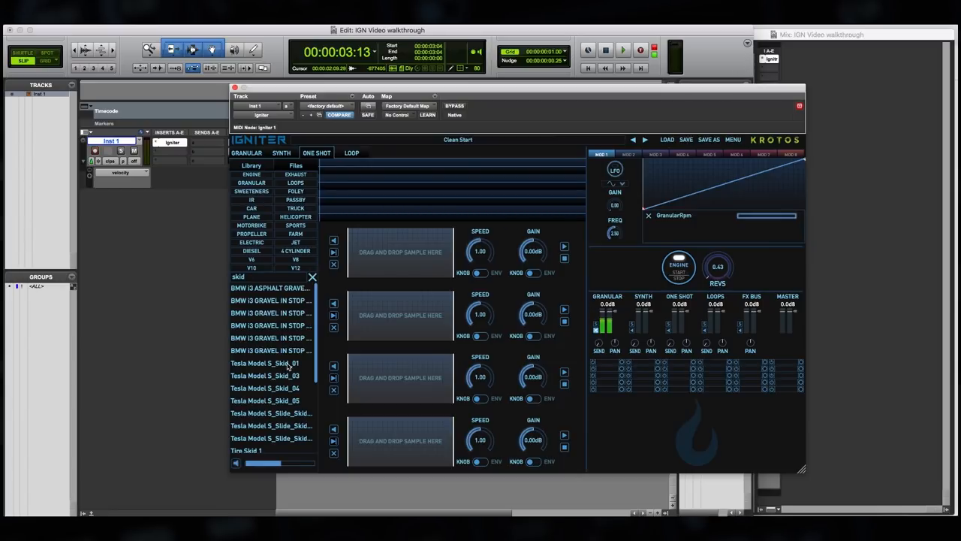
pyautogui.click(265, 363)
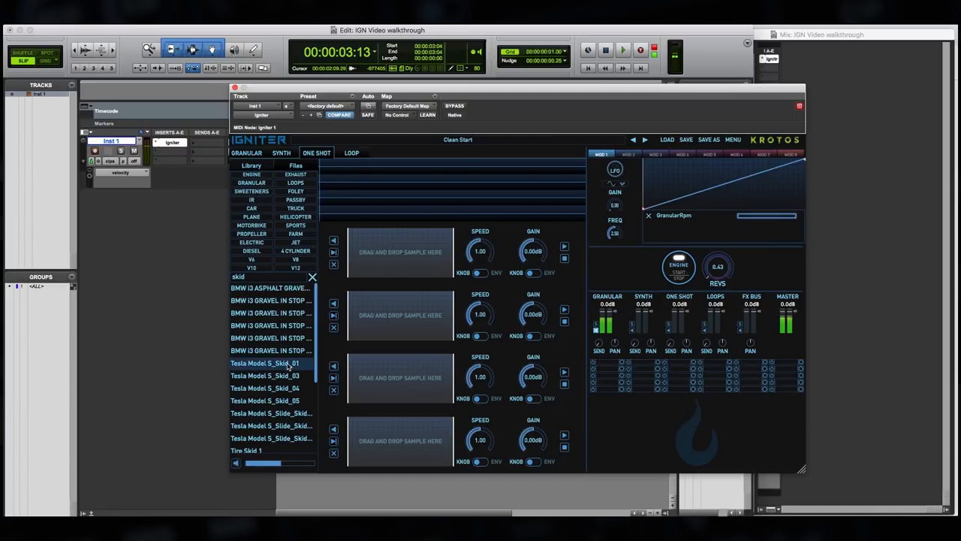
pyautogui.scroll(-3)
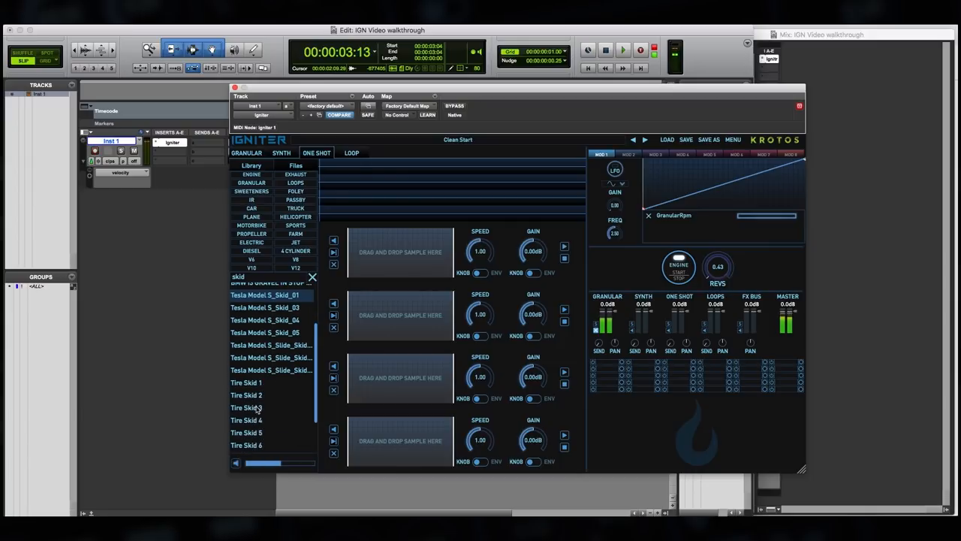
pyautogui.click(246, 395)
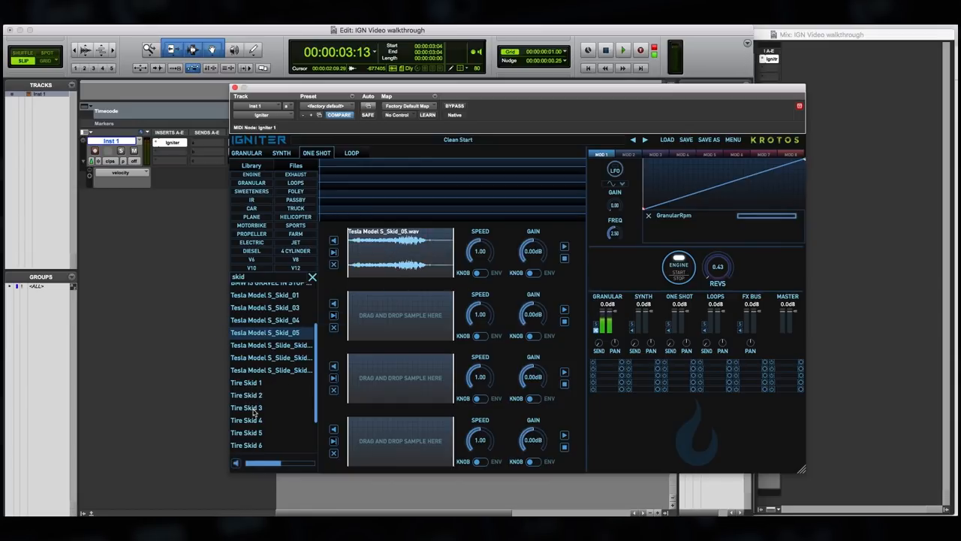
pyautogui.click(246, 420)
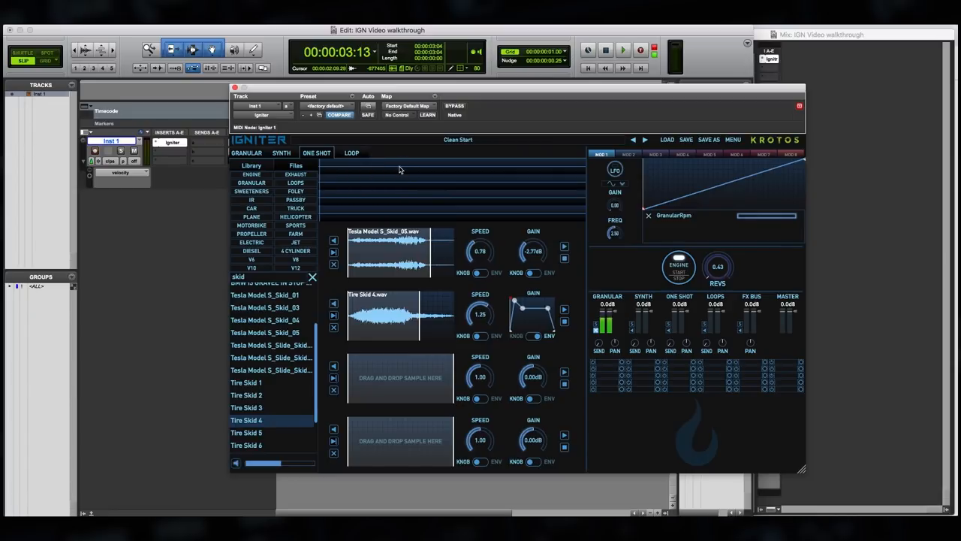
pyautogui.moveTo(502, 184)
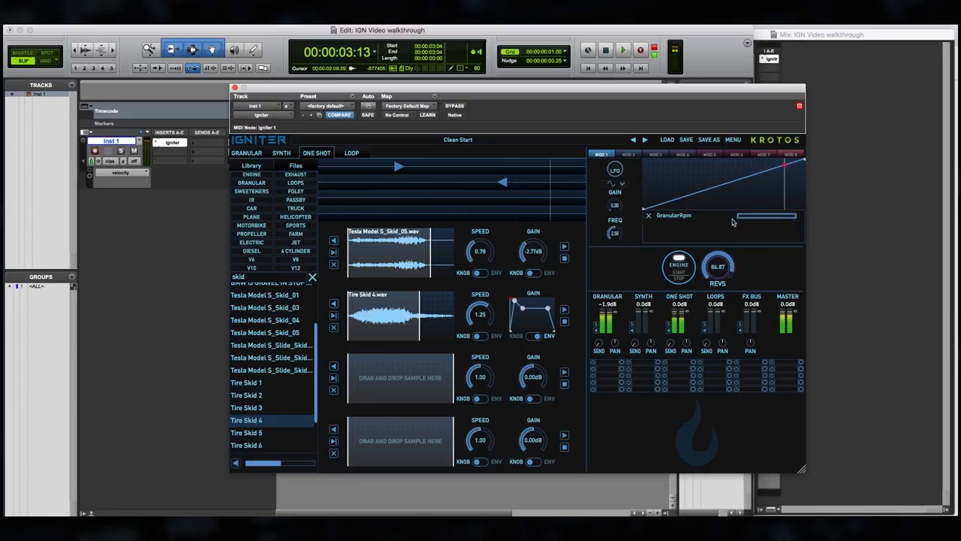
pyautogui.moveTo(717, 266); pyautogui.dragTo(717, 281)
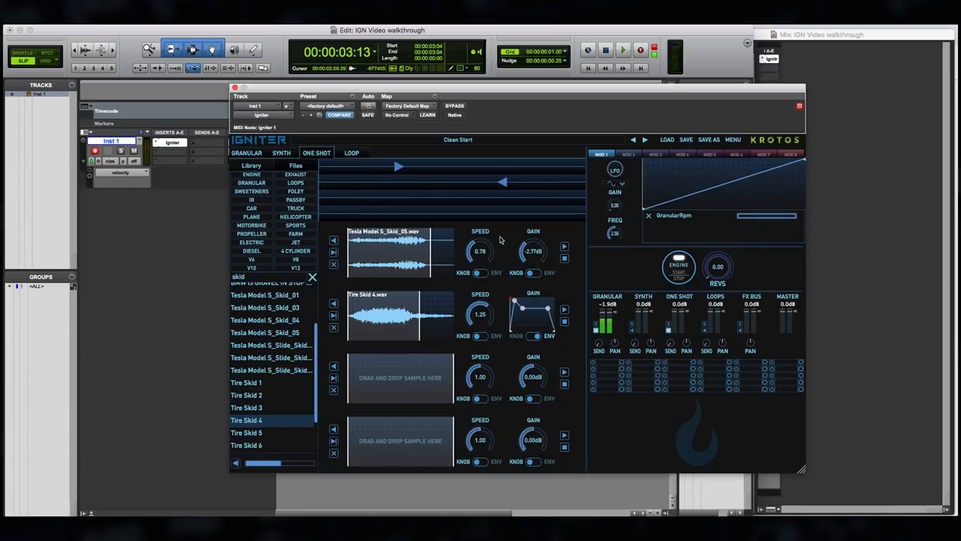
# Step: Turn on the synth oscillators and set their frequency to 40
pyautogui.click(282, 153)
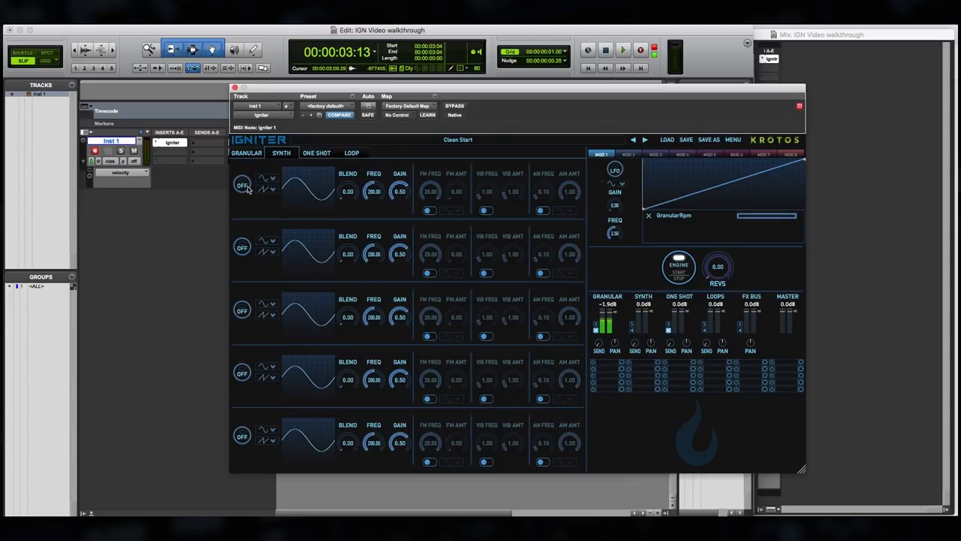
pyautogui.click(242, 185)
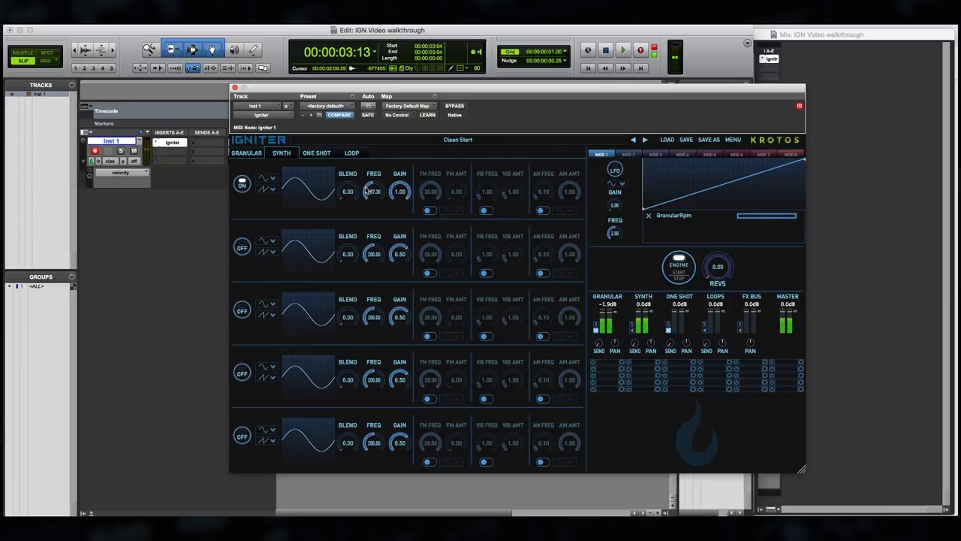
pyautogui.moveTo(373, 190); pyautogui.dragTo(373, 180)
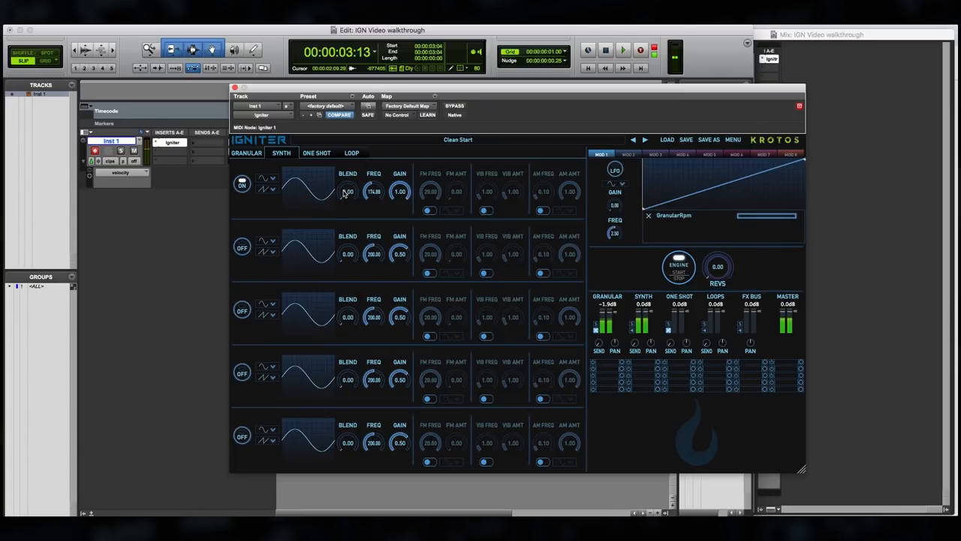
pyautogui.moveTo(376, 179)
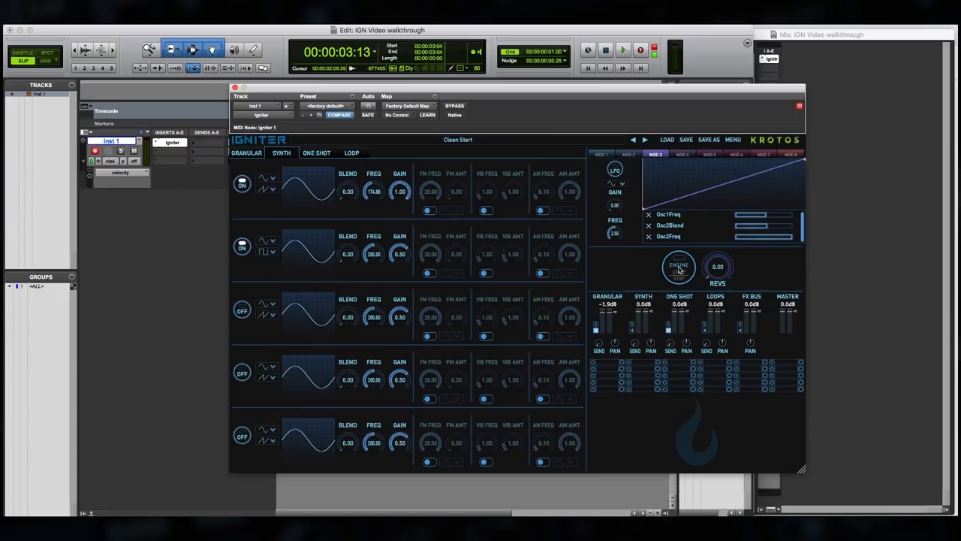
# Step: Reduce AM amount to 0.50, map oscillators to MOD 3, and reshape its curve
pyautogui.click(678, 267)
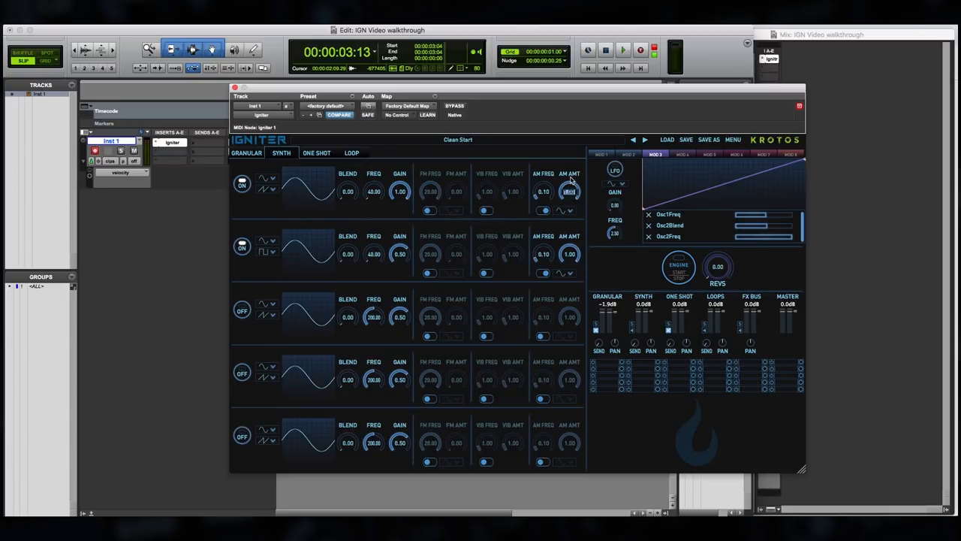
pyautogui.moveTo(569, 191); pyautogui.dragTo(562, 209)
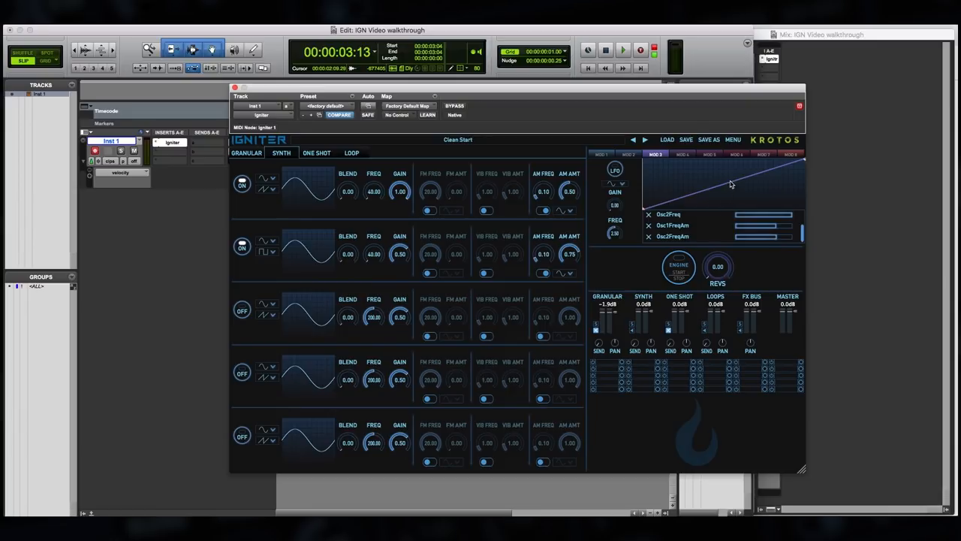
pyautogui.click(678, 268)
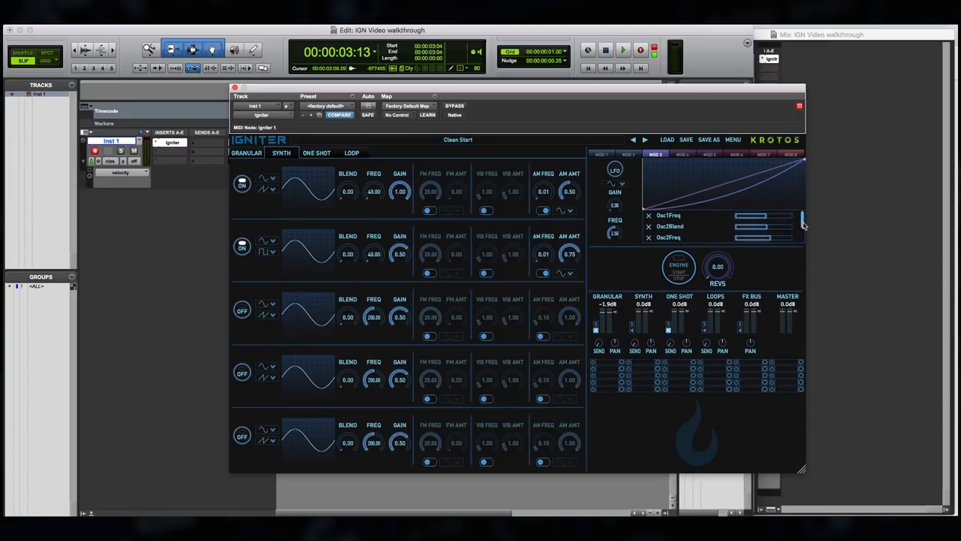
pyautogui.moveTo(688, 273)
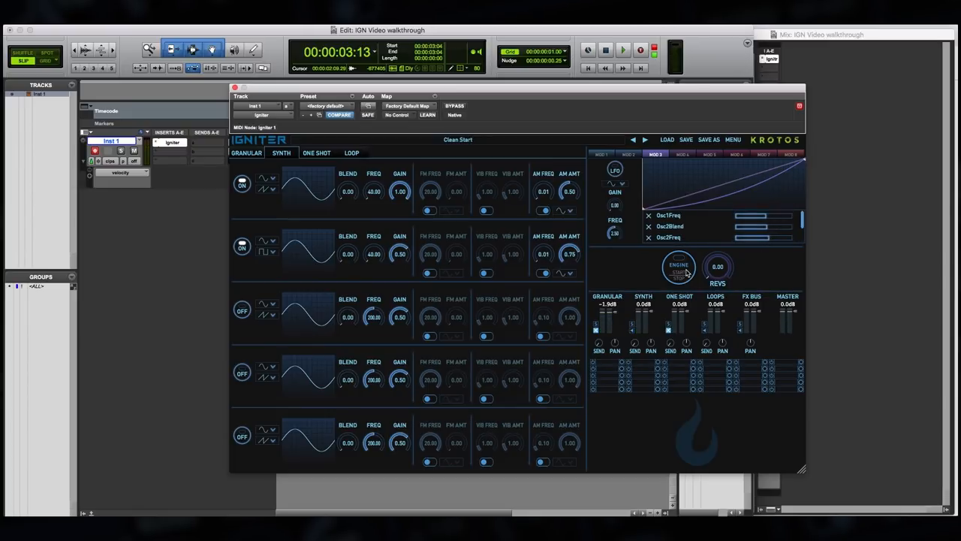
pyautogui.click(678, 266)
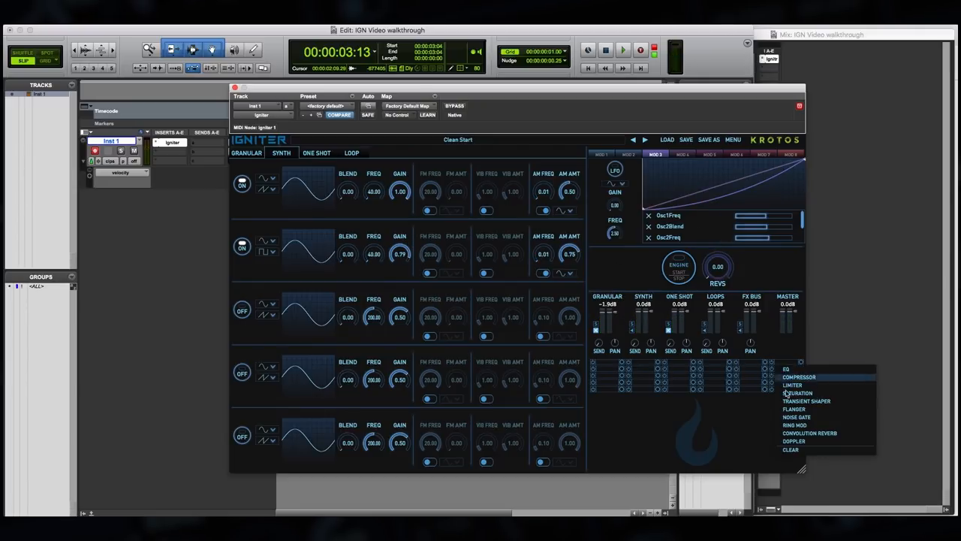
# Step: Add Doppler to the master rack, start the engine, and lower the layer faders
pyautogui.click(794, 409)
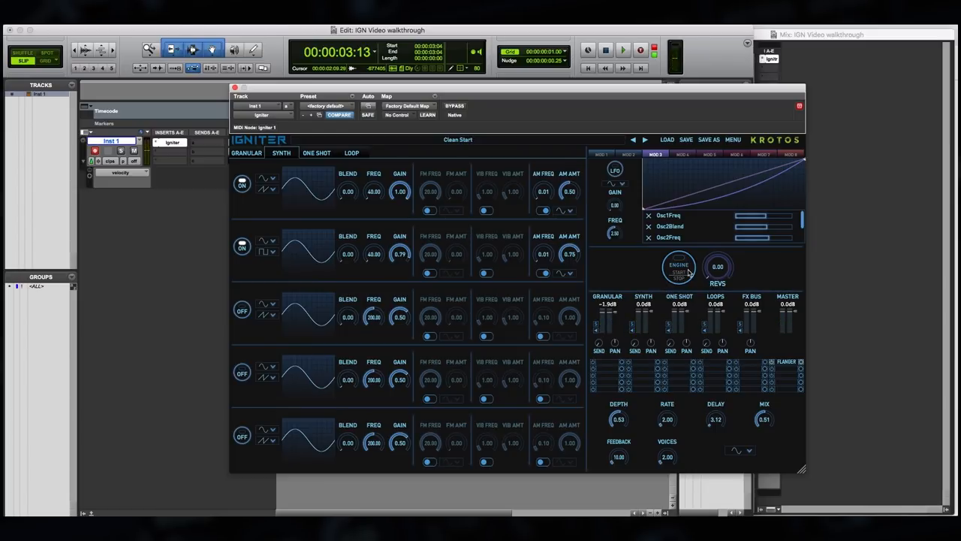
pyautogui.click(678, 265)
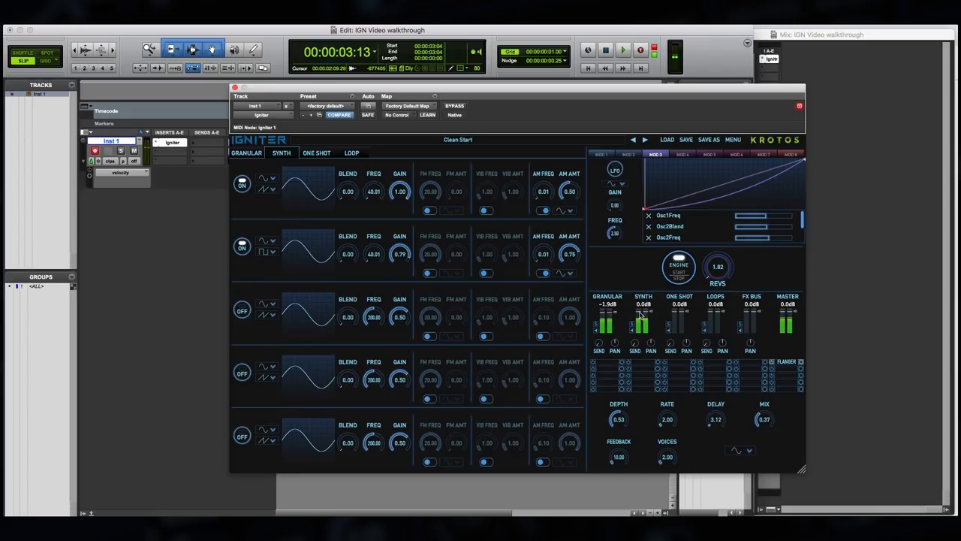
pyautogui.moveTo(717, 266); pyautogui.dragTo(721, 257)
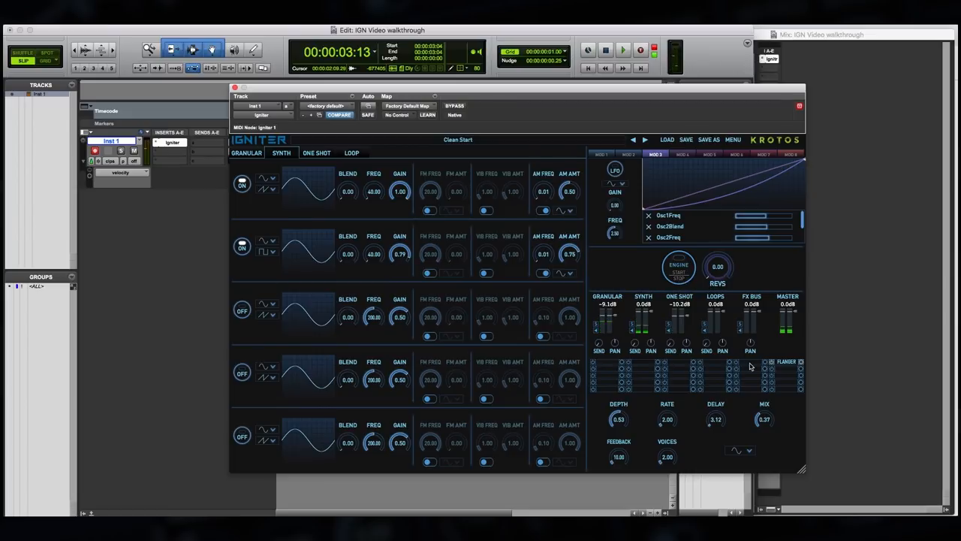
# Step: Add a Convolution Reverb to an empty FX rack slot and show its settings
pyautogui.click(773, 362)
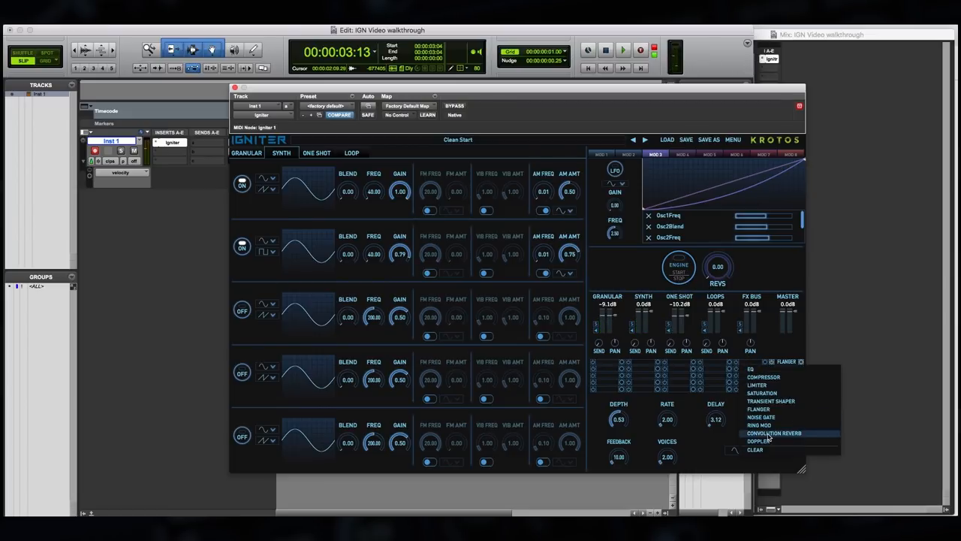
pyautogui.click(772, 434)
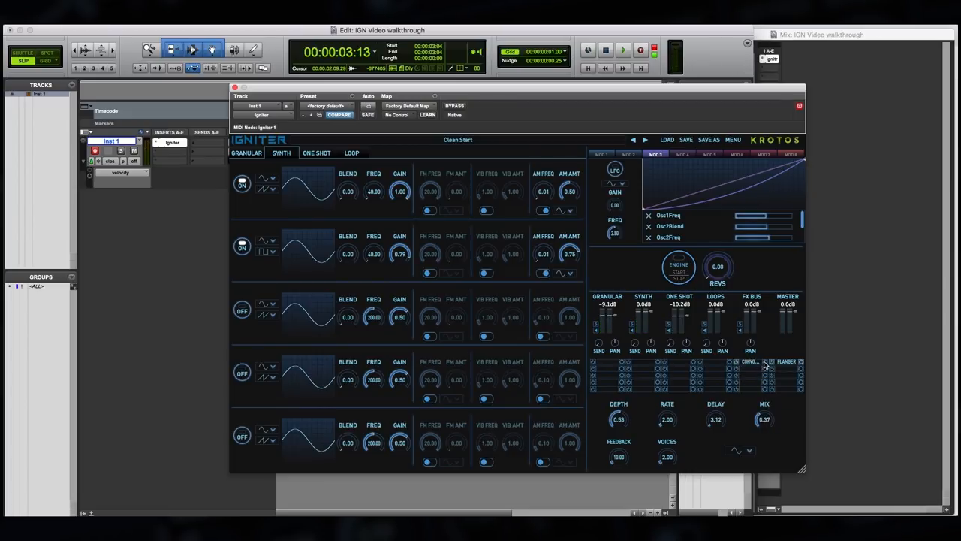
pyautogui.click(246, 153)
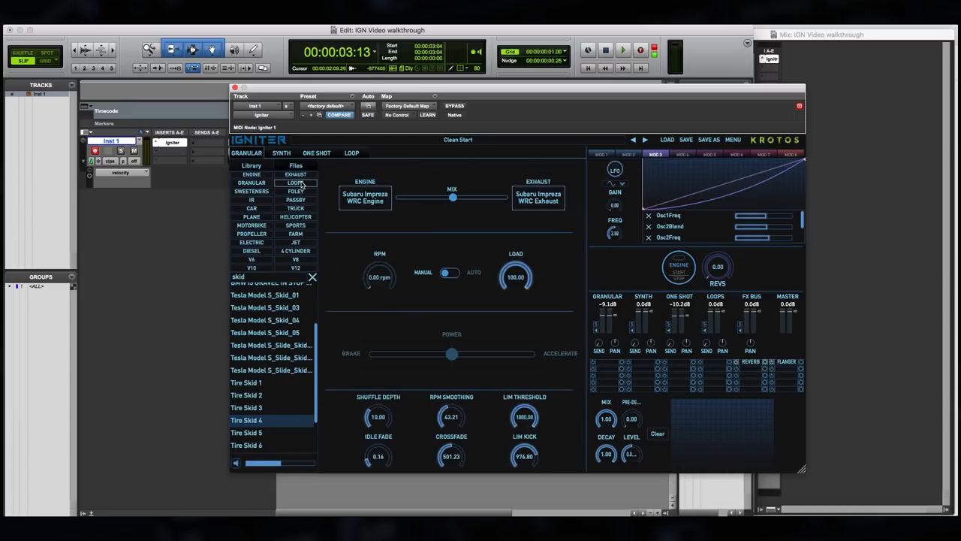
# Step: Load the ParkingGarage impulse response from the IR library into the reverb
pyautogui.click(311, 276)
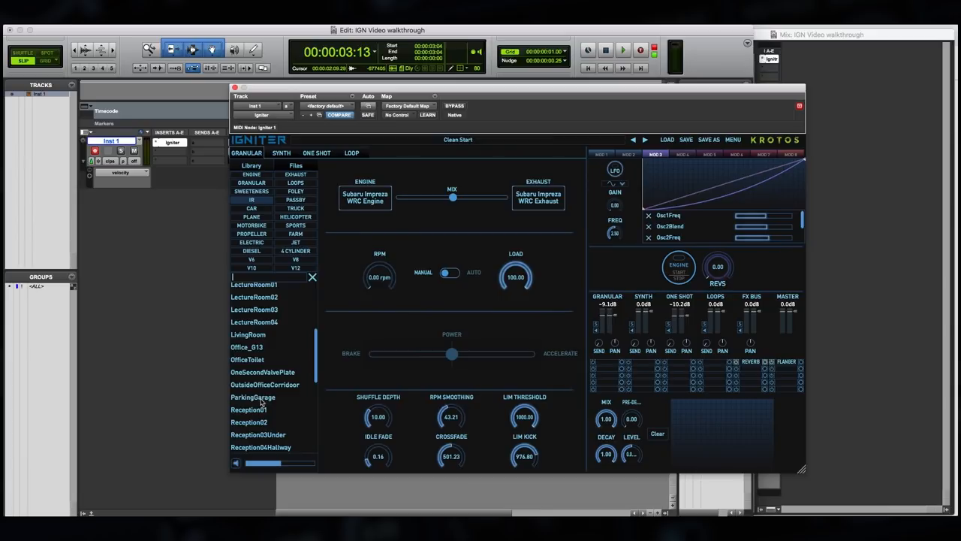
pyautogui.click(253, 397)
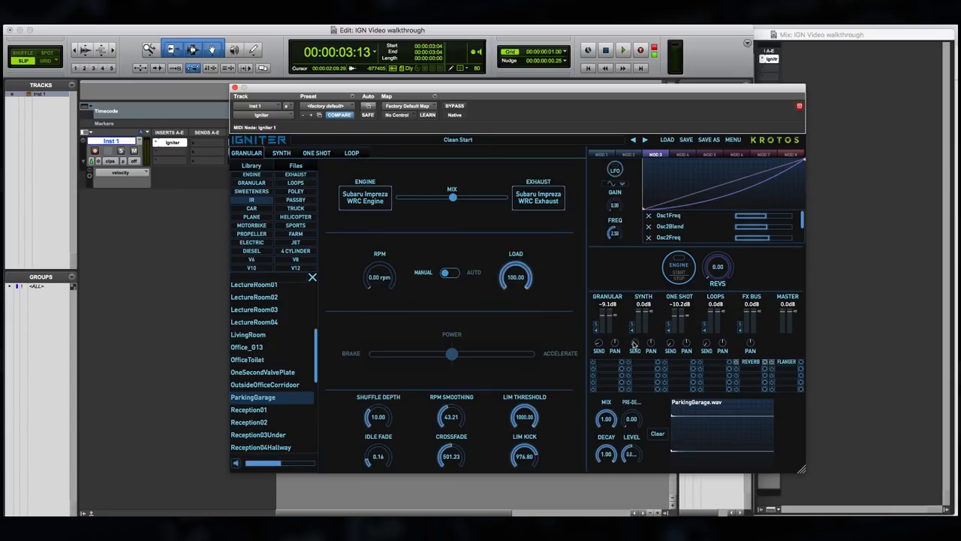
pyautogui.moveTo(690, 270)
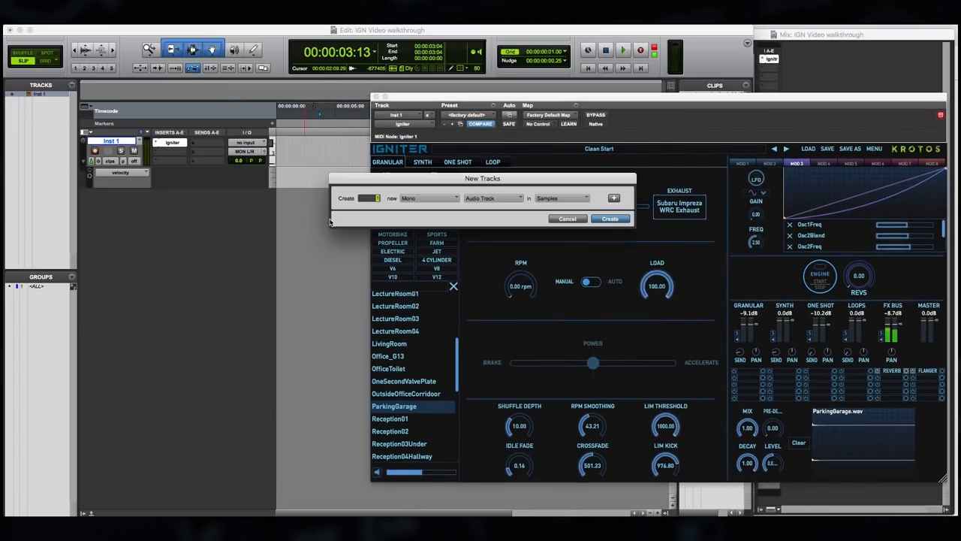
# Step: Create the new audio tracks in Stereo format
pyautogui.click(427, 198)
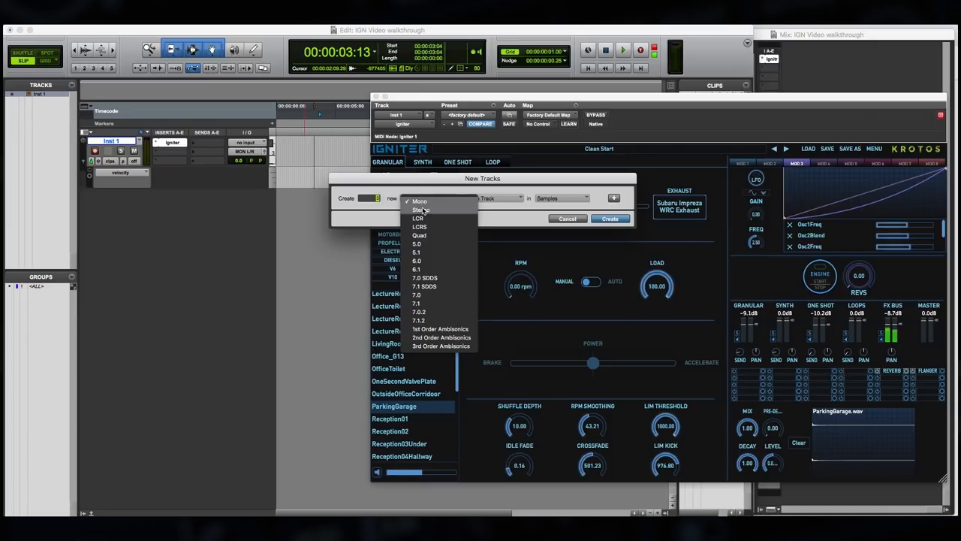
pyautogui.click(420, 209)
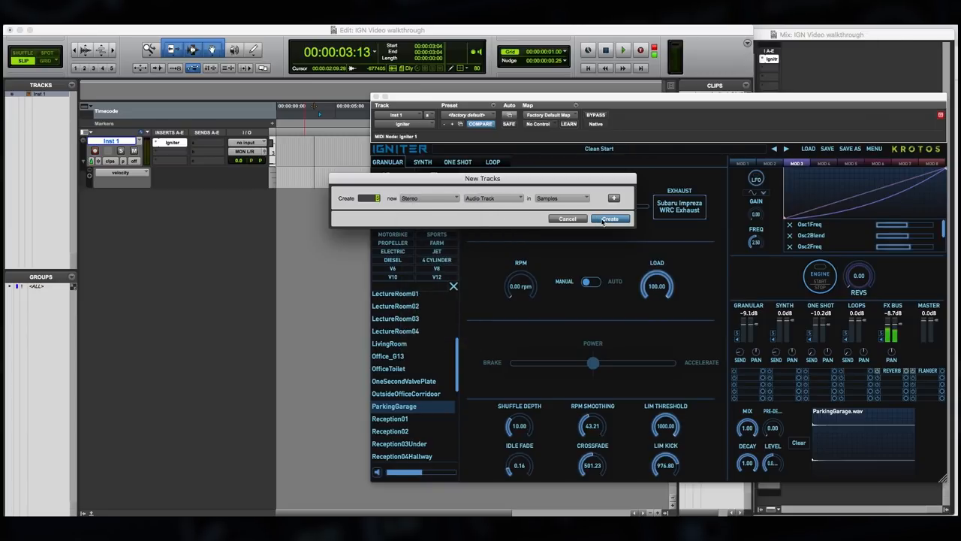
pyautogui.click(610, 219)
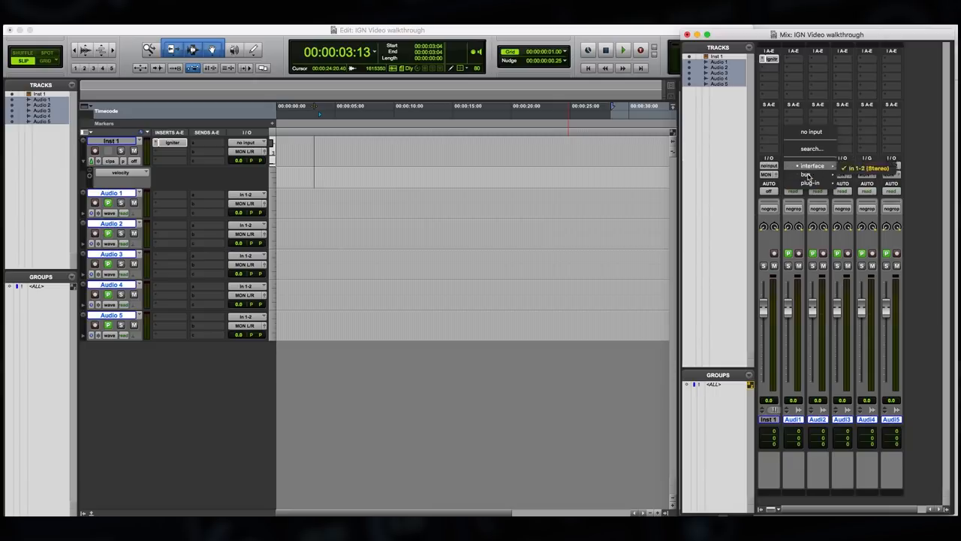
# Step: Feed the audio tracks from Igniter's outputs, e.g. Audio 1 granular, Audio 4 loops
pyautogui.click(807, 174)
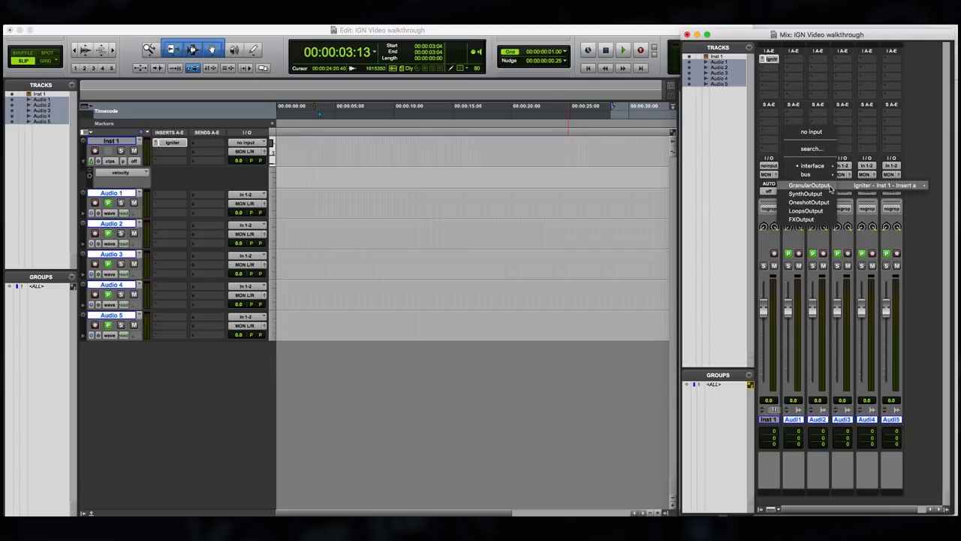
pyautogui.click(806, 184)
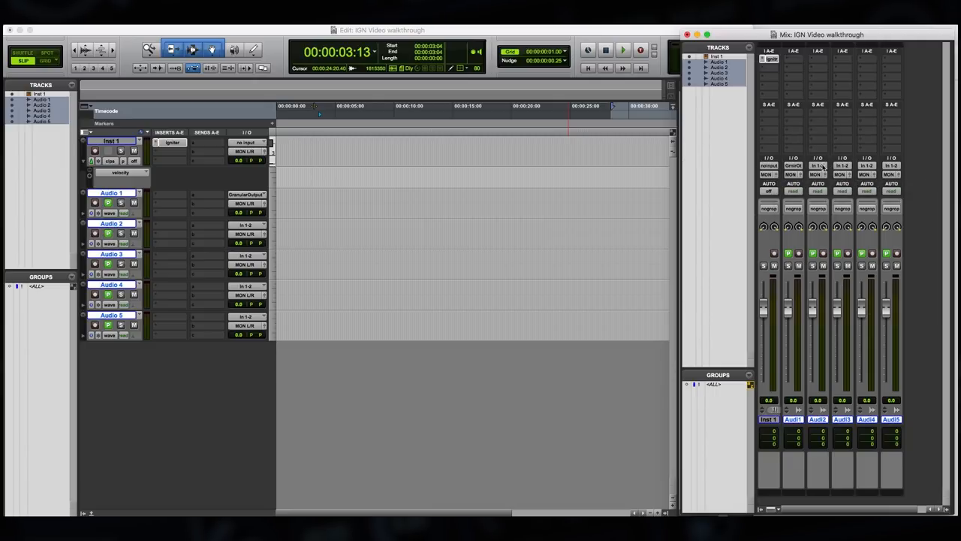
pyautogui.click(771, 161)
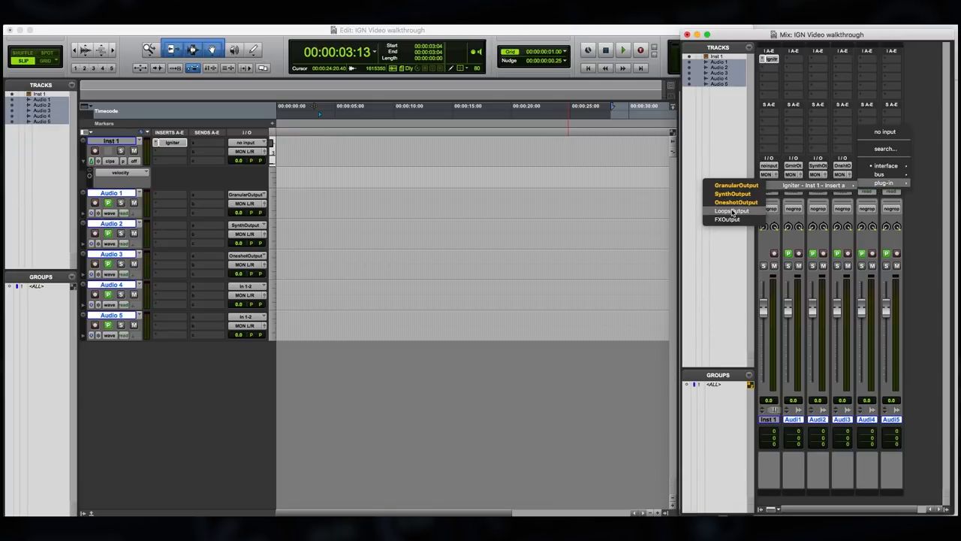
pyautogui.click(730, 211)
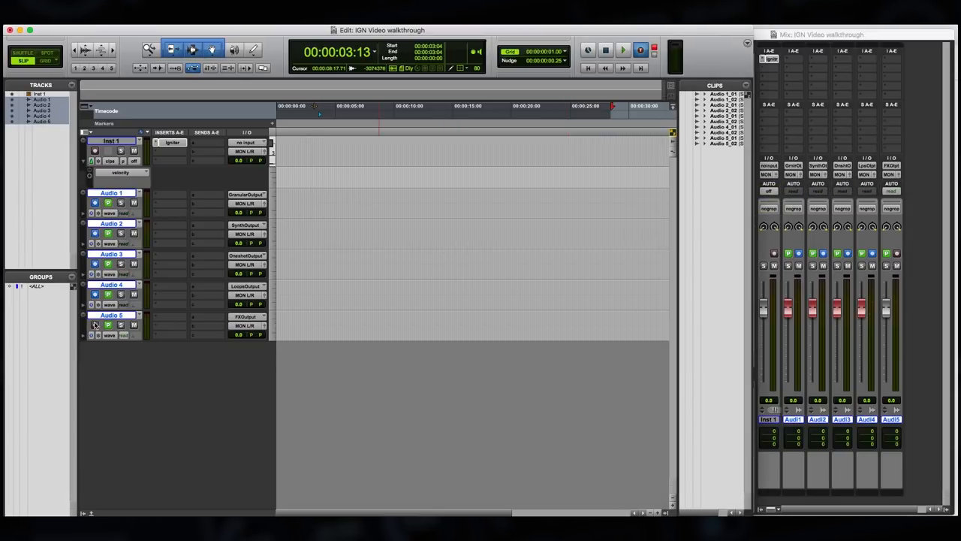
# Step: Arm the fifth track, record all Igniter layers, and reopen the Igniter window
pyautogui.click(172, 143)
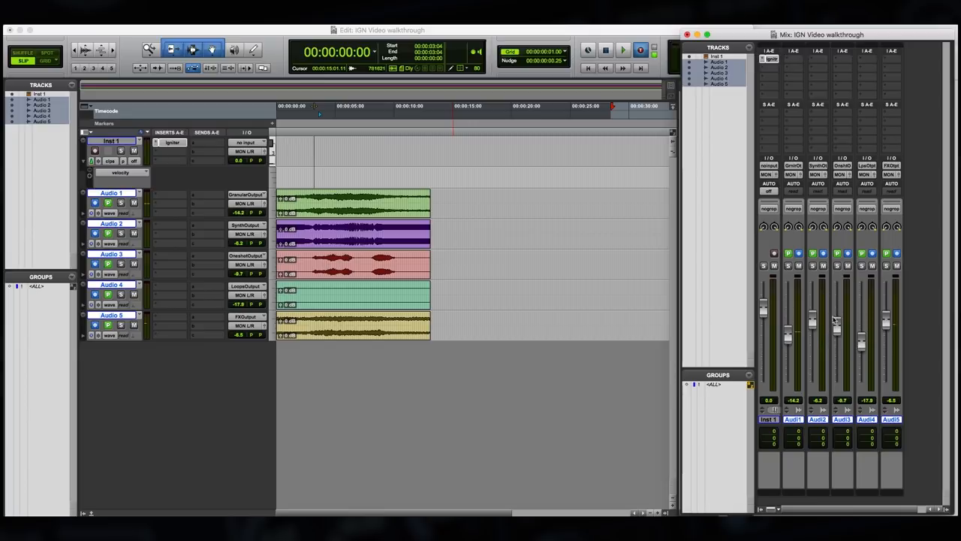
pyautogui.click(619, 49)
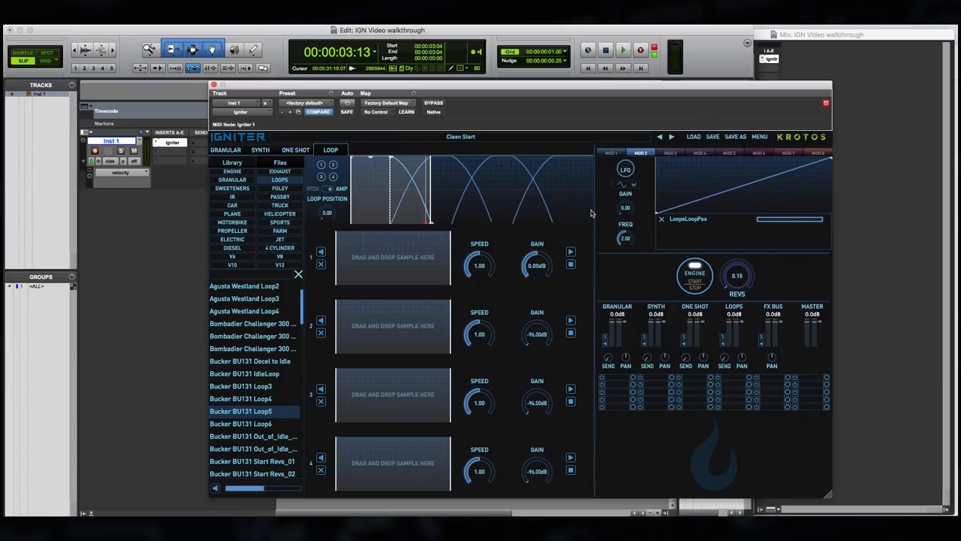
pyautogui.moveTo(469, 137)
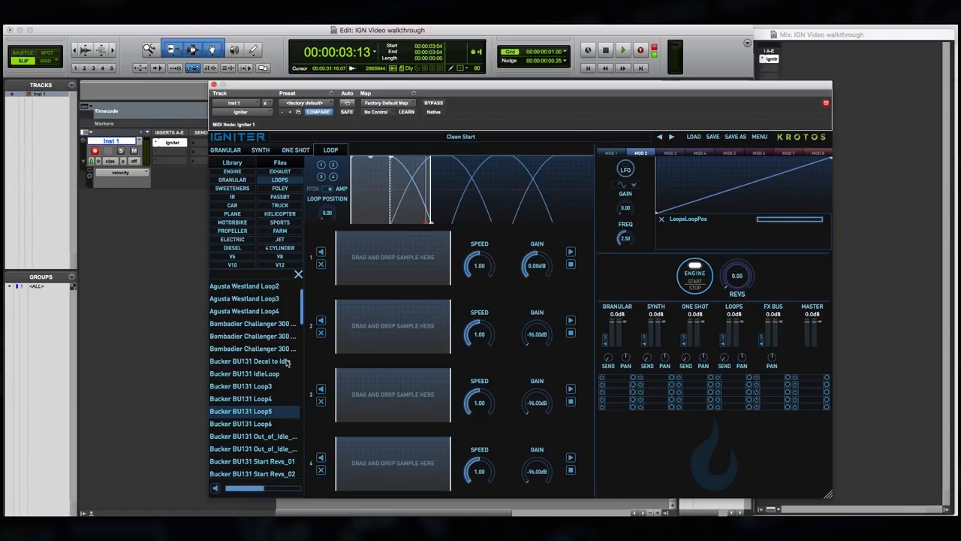
pyautogui.moveTo(238, 377)
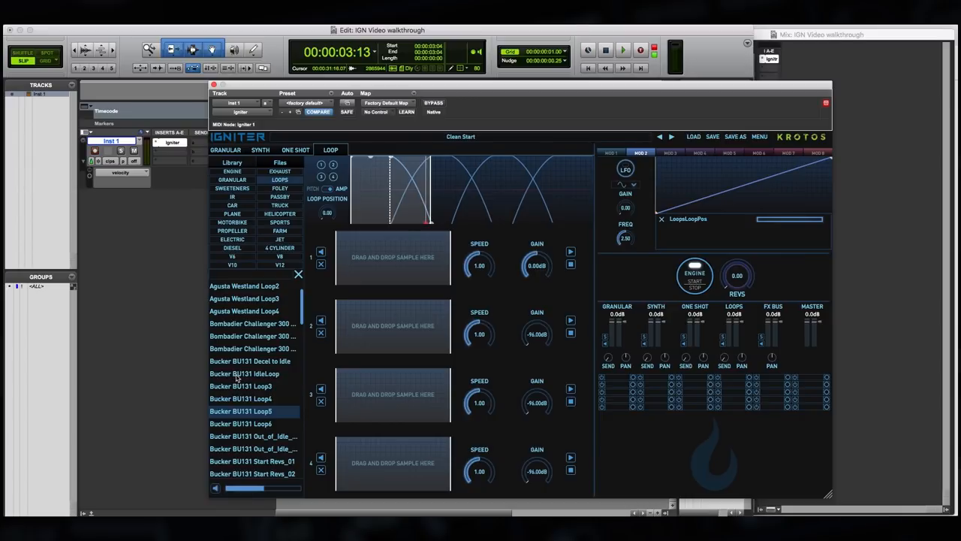
# Step: Load Bucker BU131 IdleLoop, Loop3 and Loop5 into loop slots 1–3 and display pitch curves
pyautogui.doubleClick(243, 373)
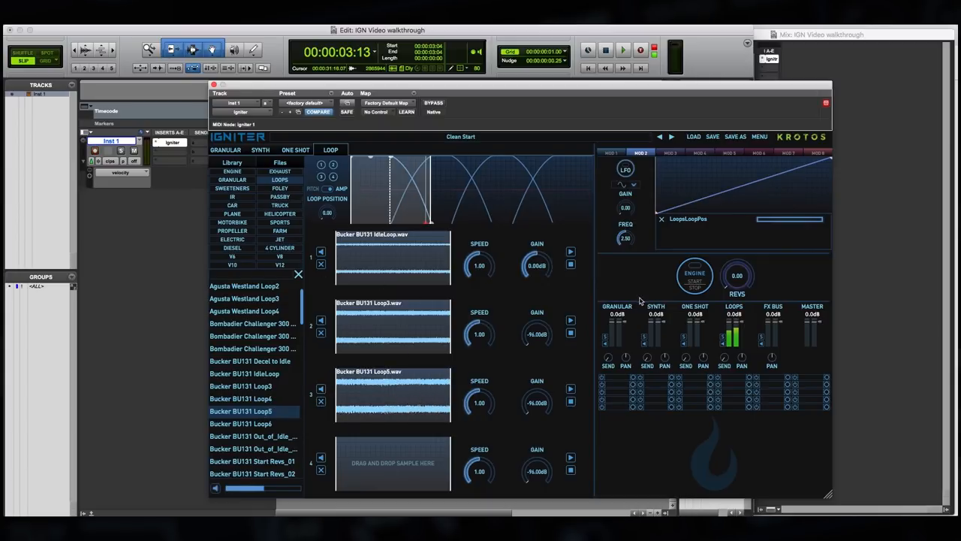
pyautogui.moveTo(445, 202)
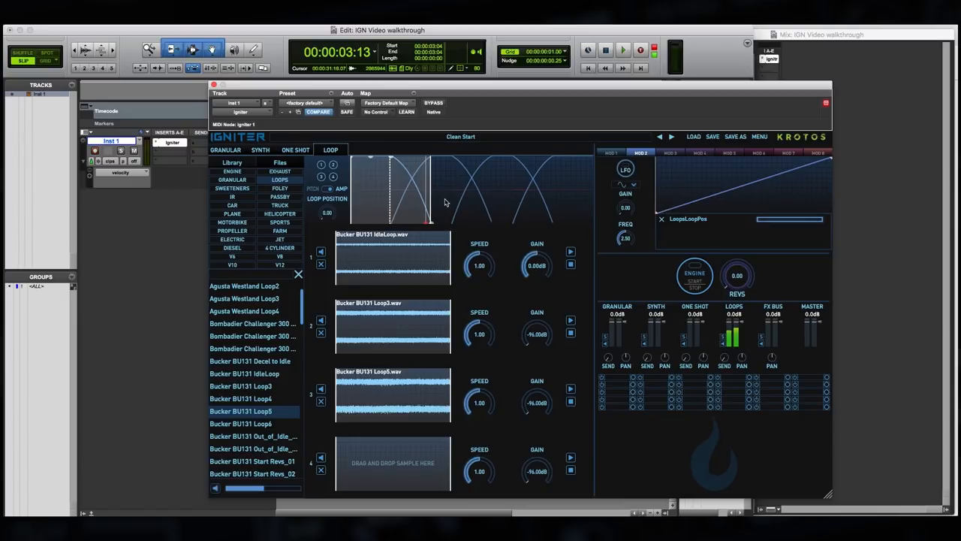
pyautogui.moveTo(401, 185)
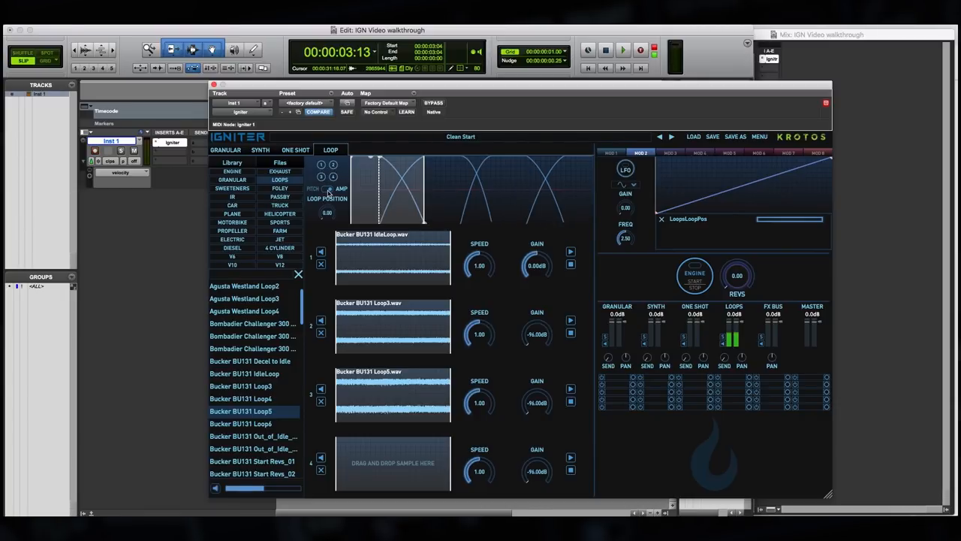
pyautogui.click(326, 190)
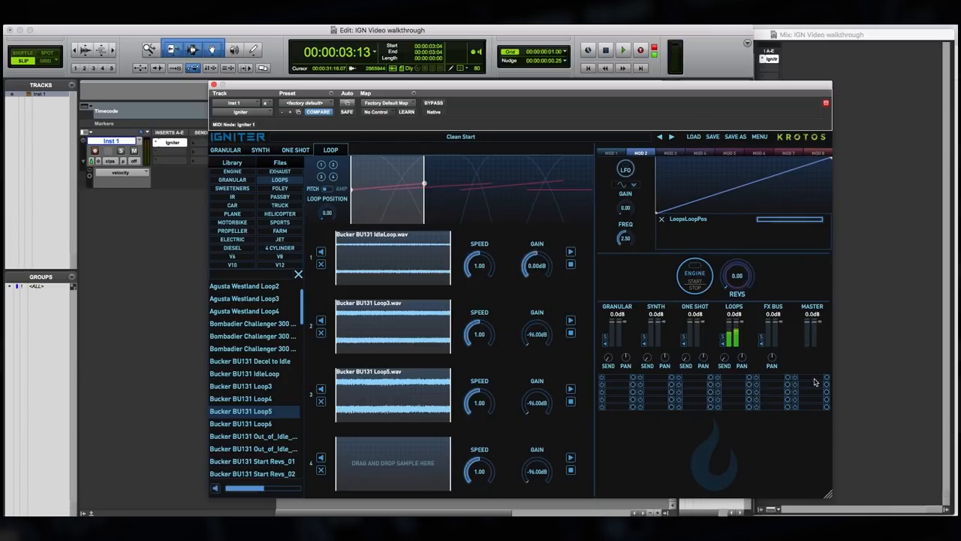
# Step: Add Doppler to a master rack slot and assign its SourceX to modulator 4
pyautogui.click(826, 381)
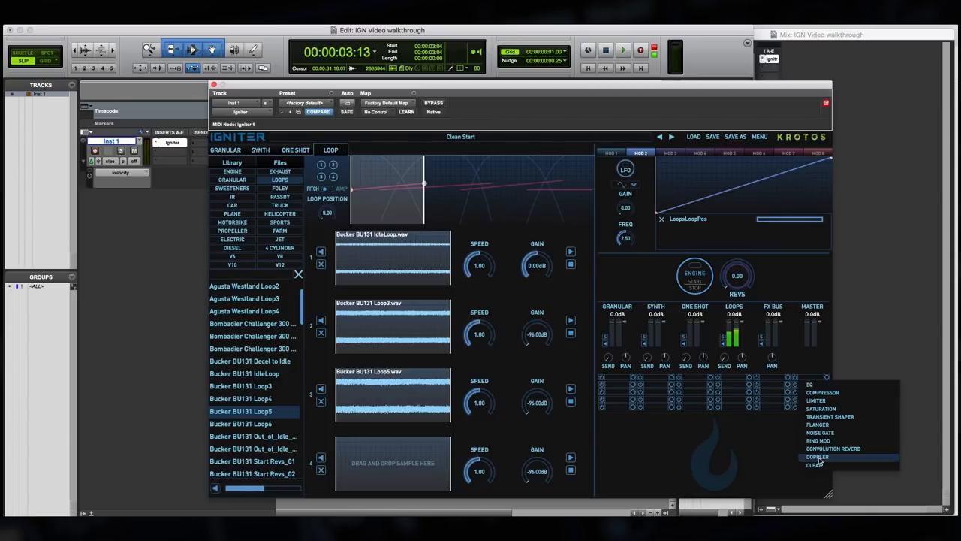
pyautogui.click(814, 458)
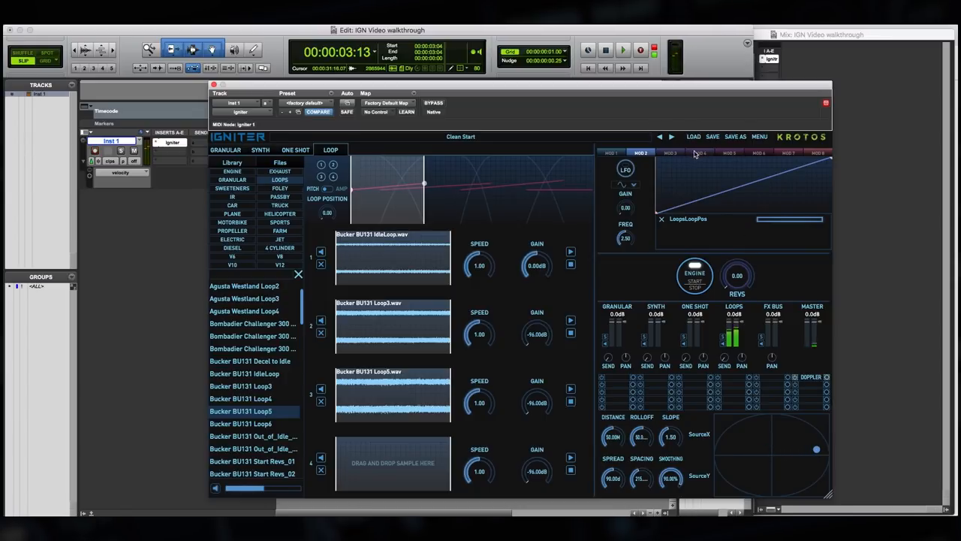
pyautogui.click(702, 153)
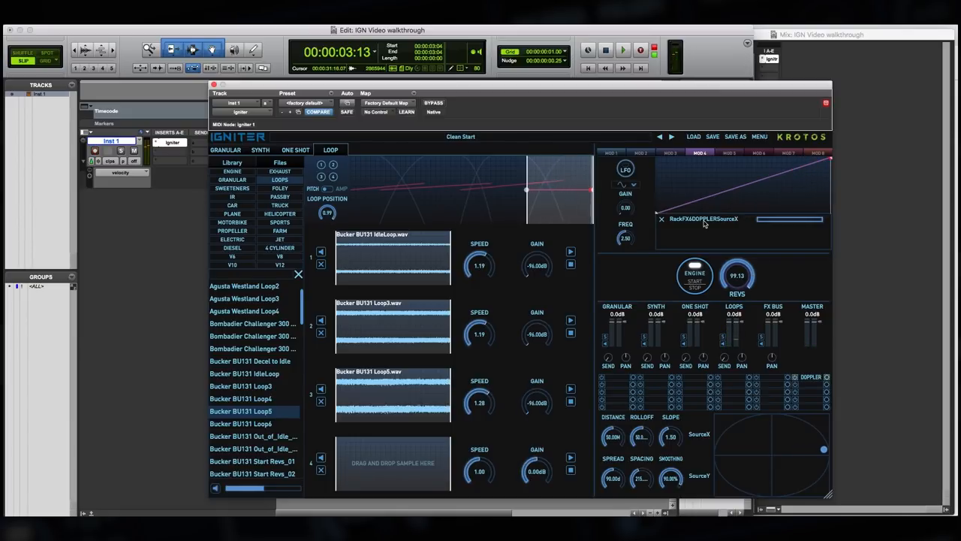
pyautogui.click(642, 154)
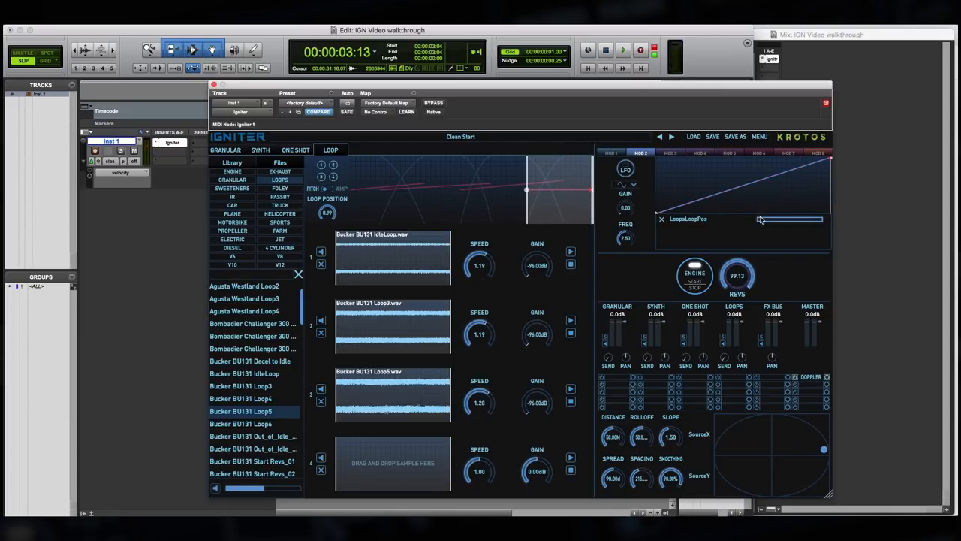